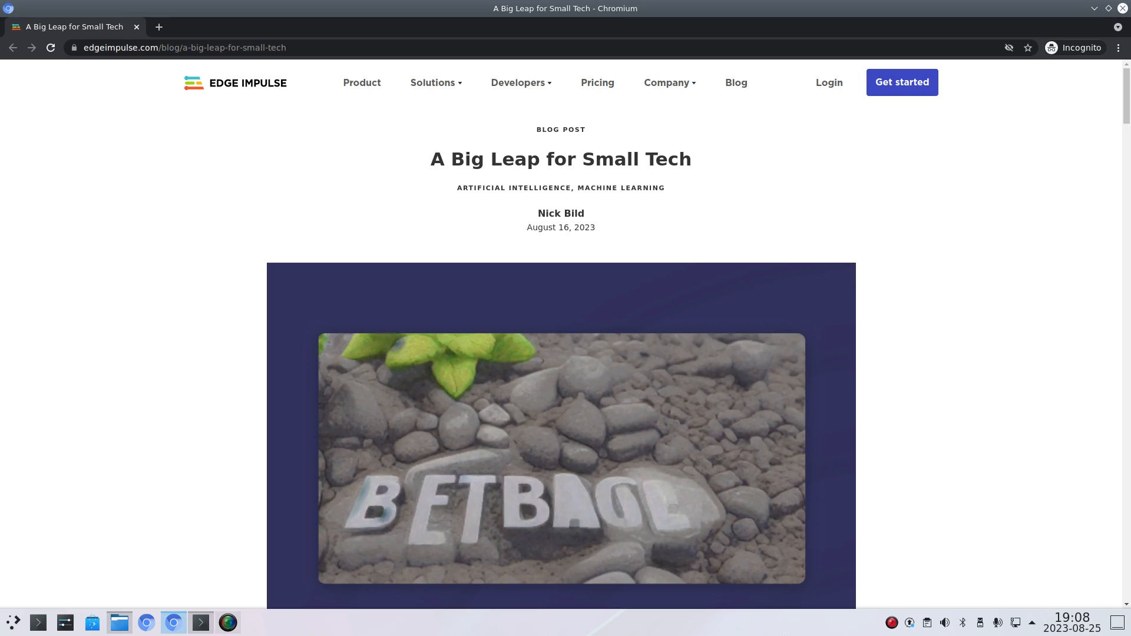
pyautogui.moveTo(739, 492)
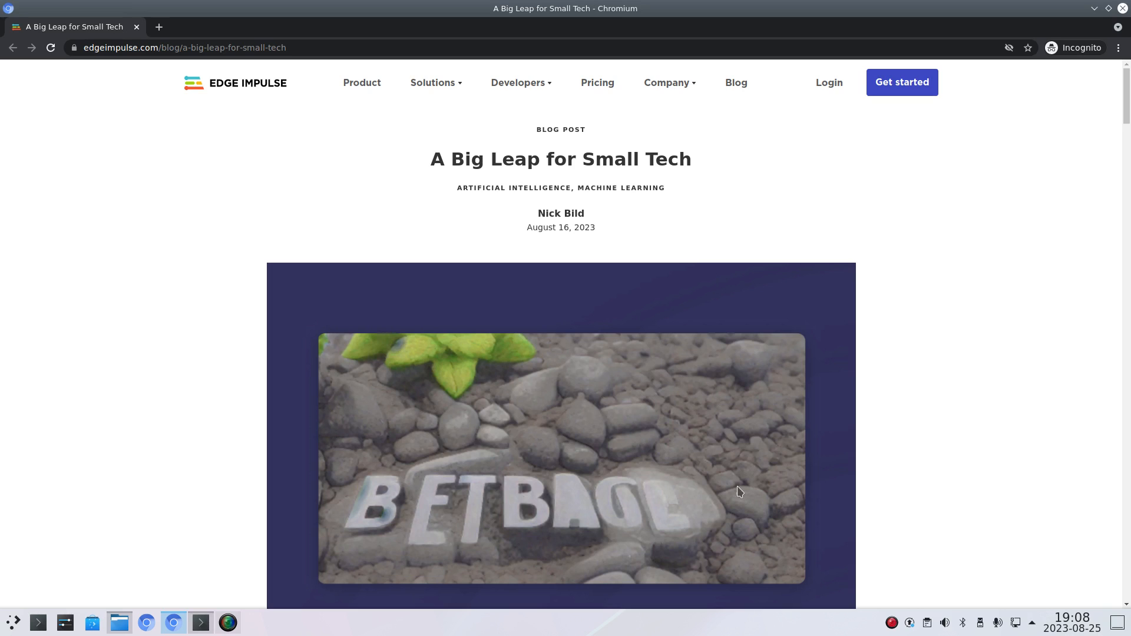
pyautogui.moveTo(142, 252)
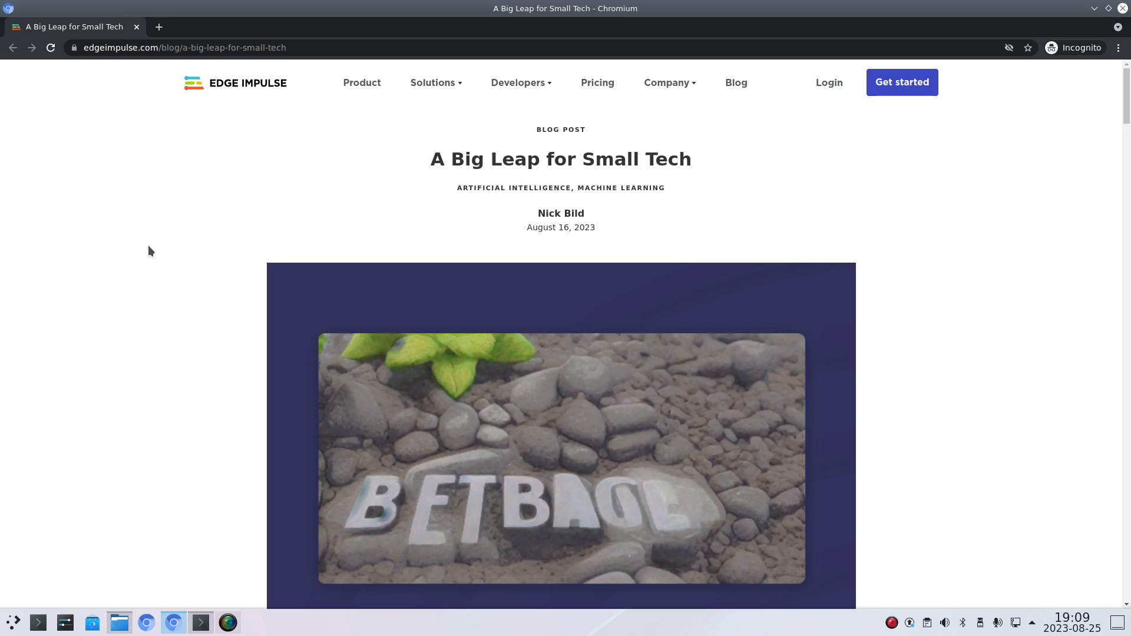
pyautogui.moveTo(534, 221)
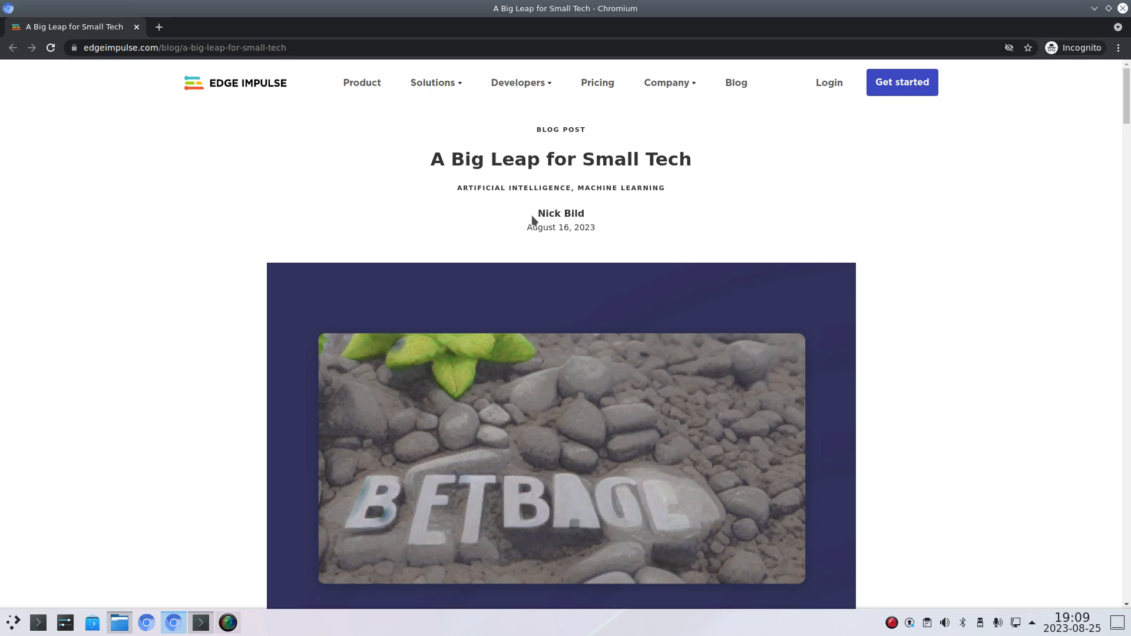
pyautogui.moveTo(132, 386)
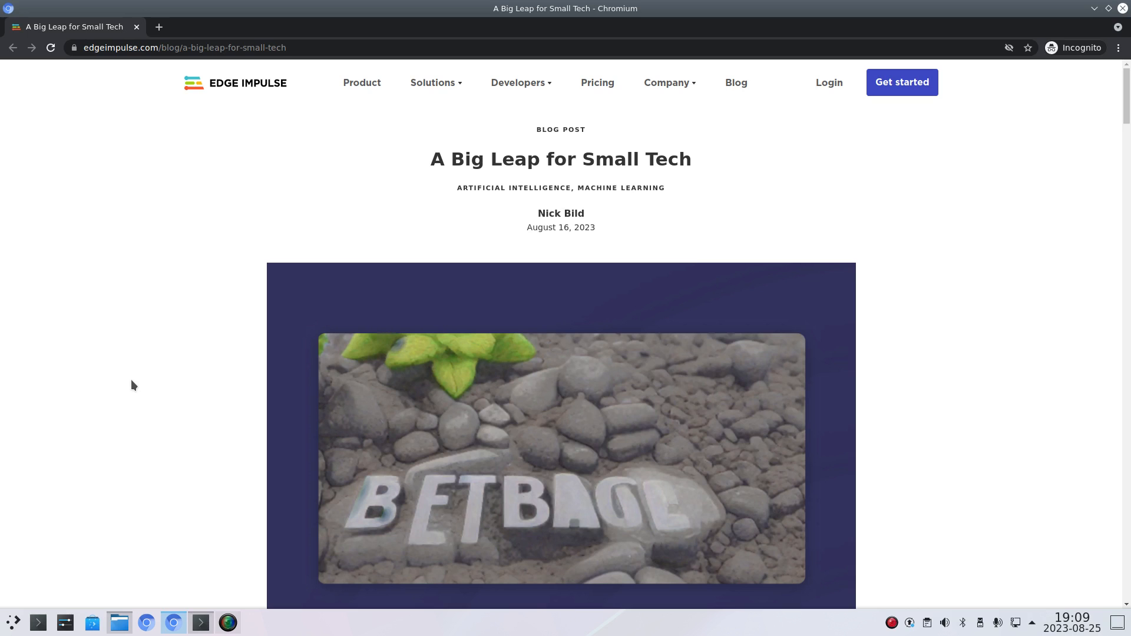
# Step: Scroll past the ROCK 5 Model A setup to Install OnnxStream and select 'rock' in /home/rock
pyautogui.scroll(-3)
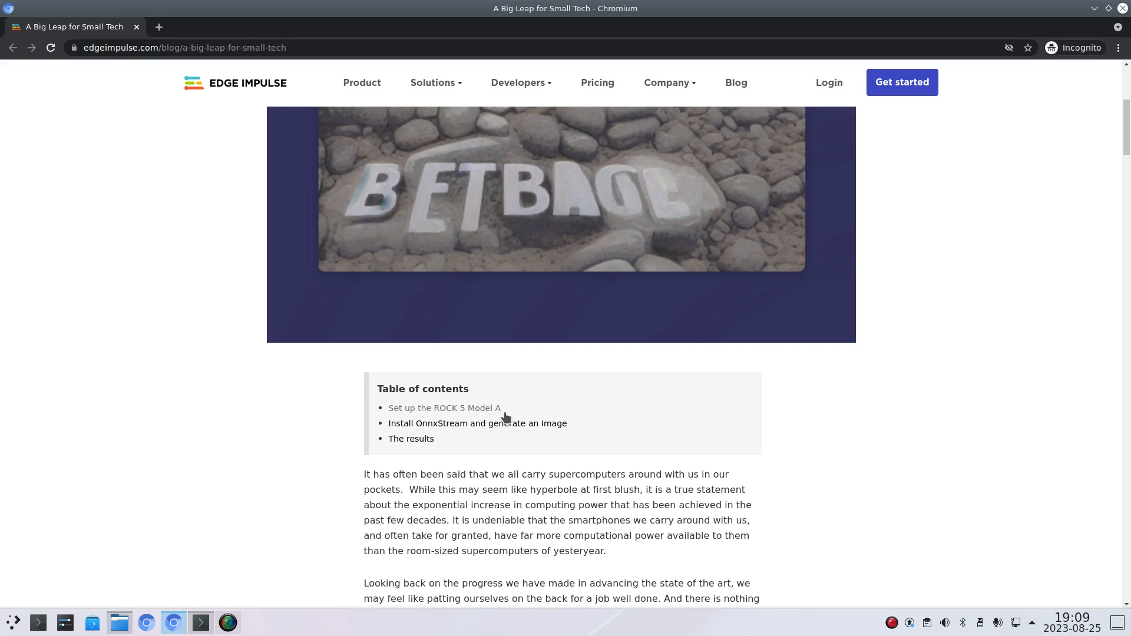
pyautogui.moveTo(250, 421)
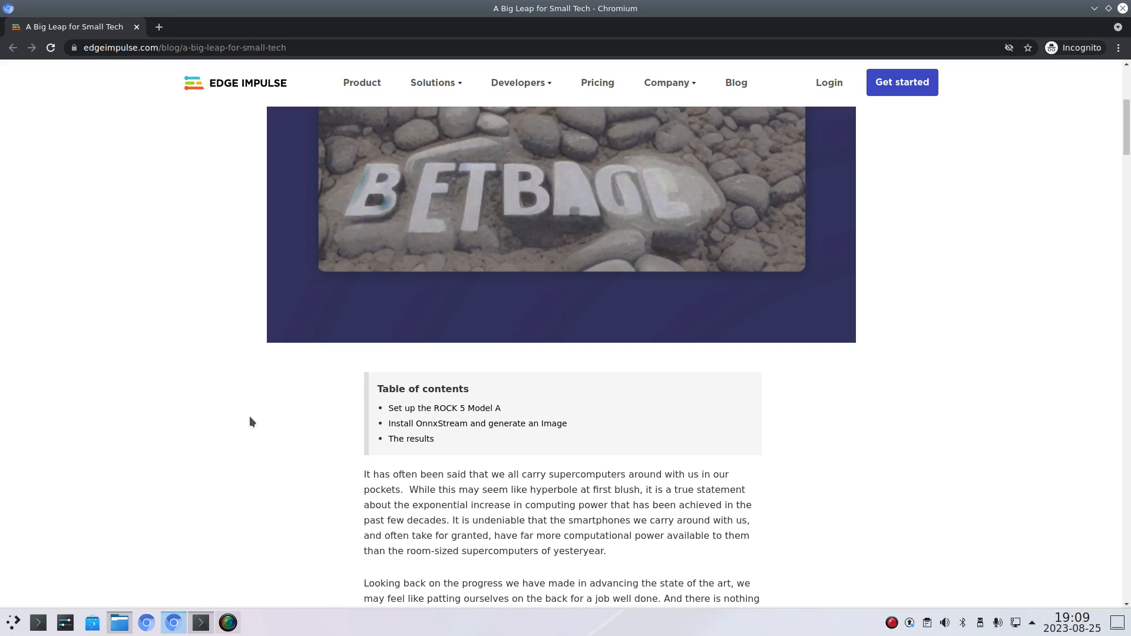
pyautogui.scroll(-3)
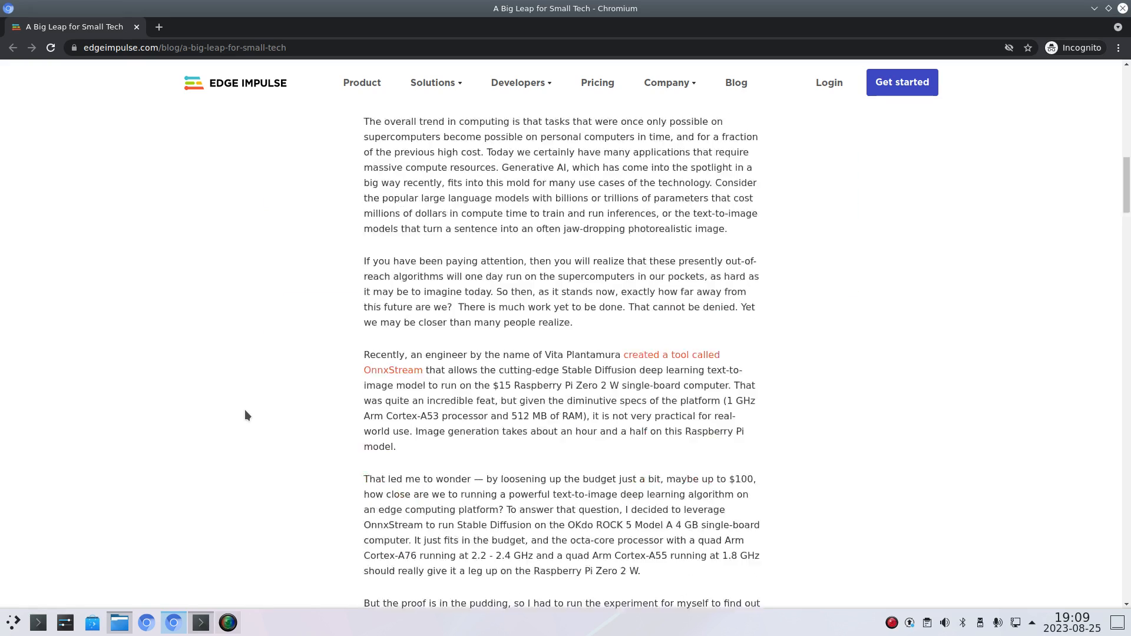
pyautogui.scroll(-3)
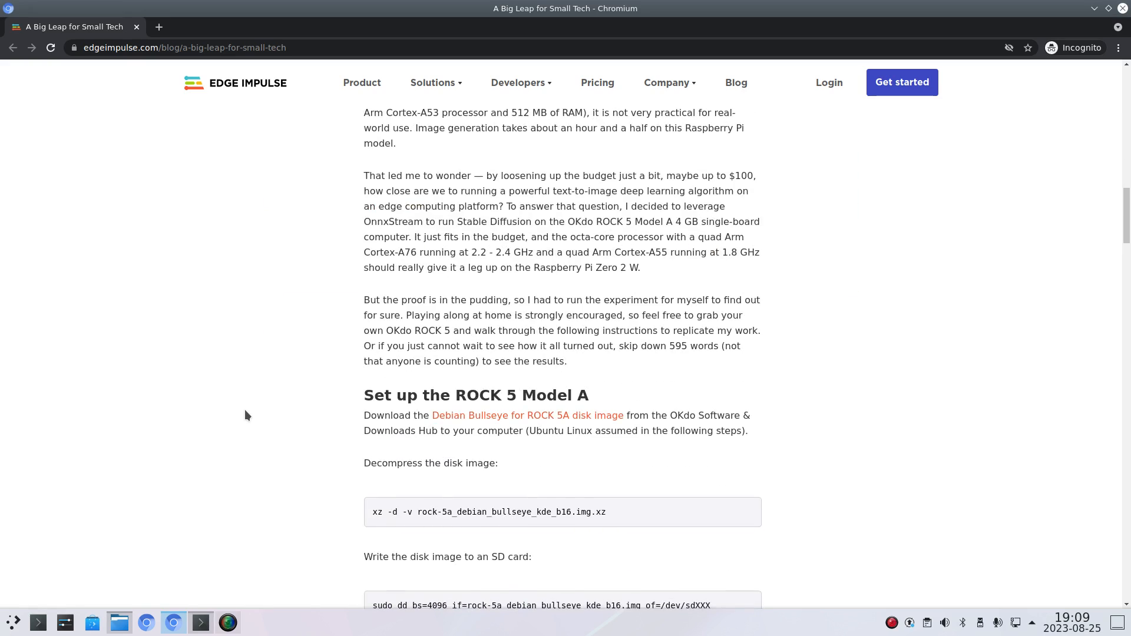
pyautogui.scroll(-3)
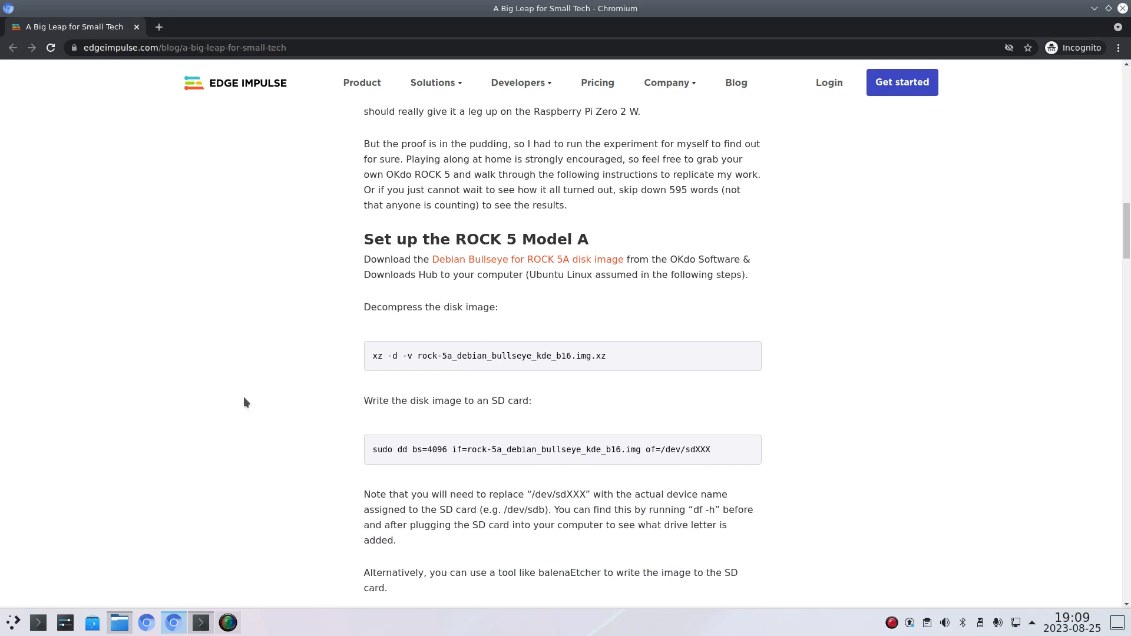
pyautogui.moveTo(573, 261)
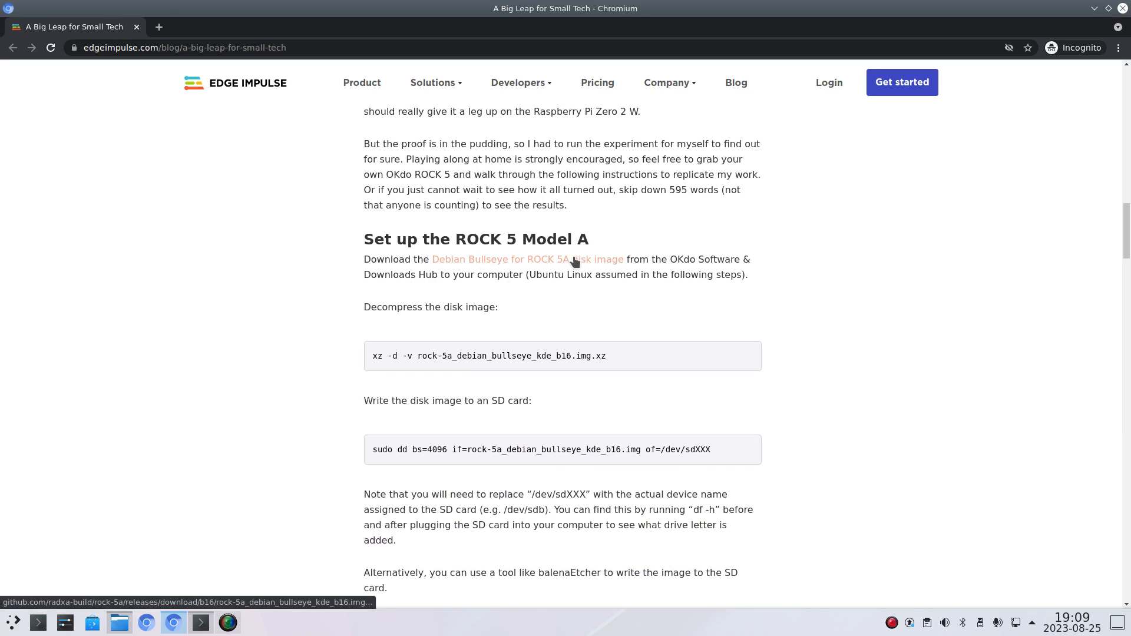
pyautogui.moveTo(476, 426)
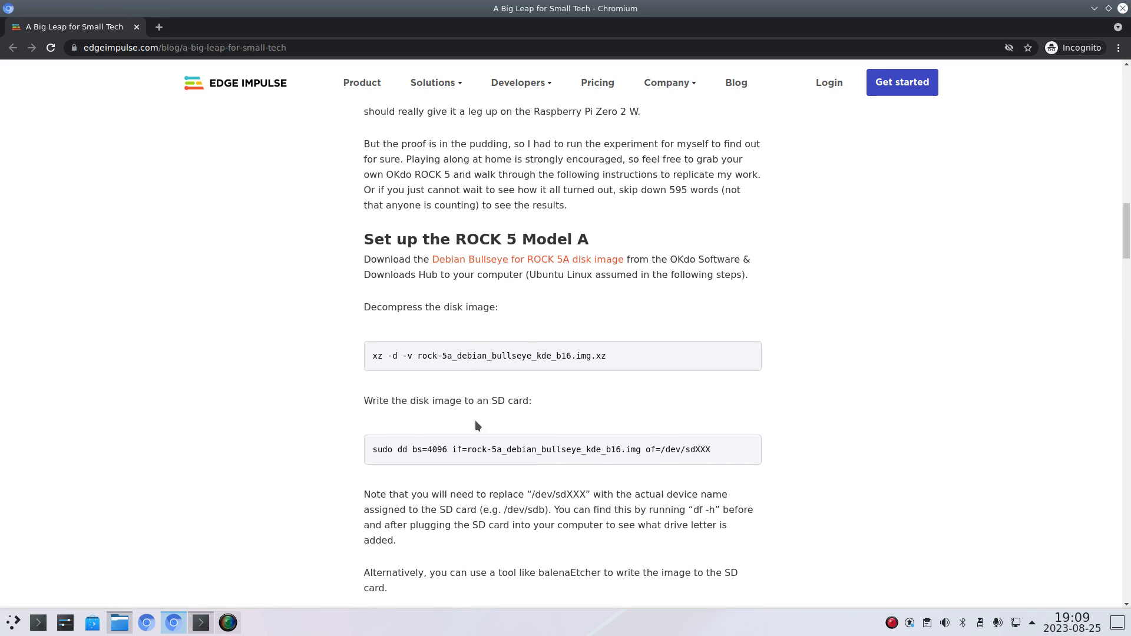
pyautogui.moveTo(299, 438)
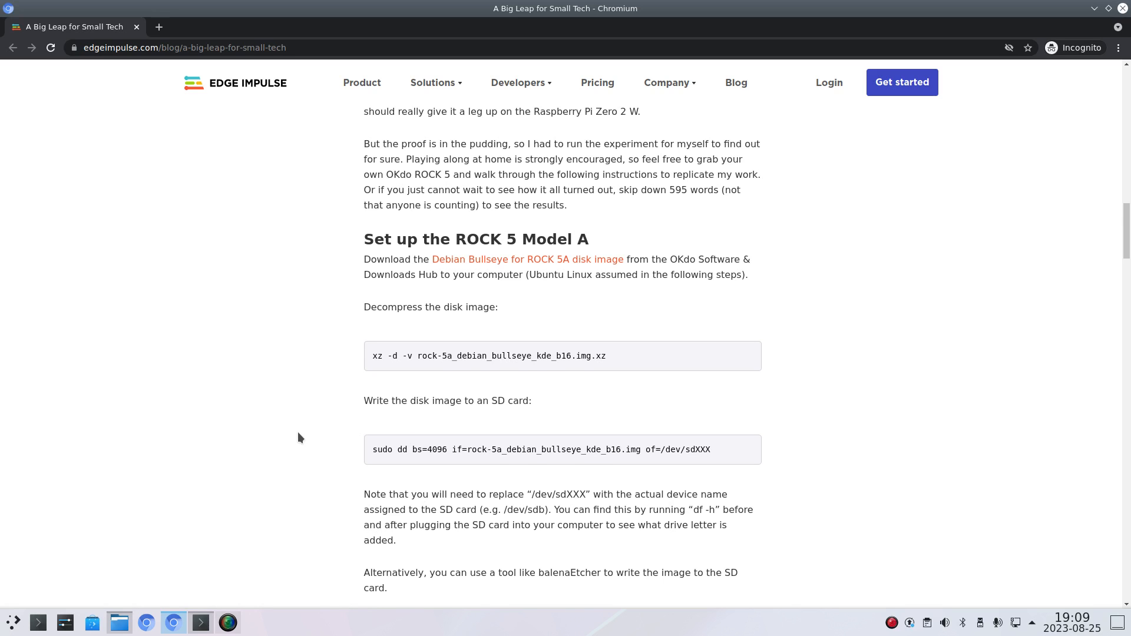
pyautogui.scroll(-3)
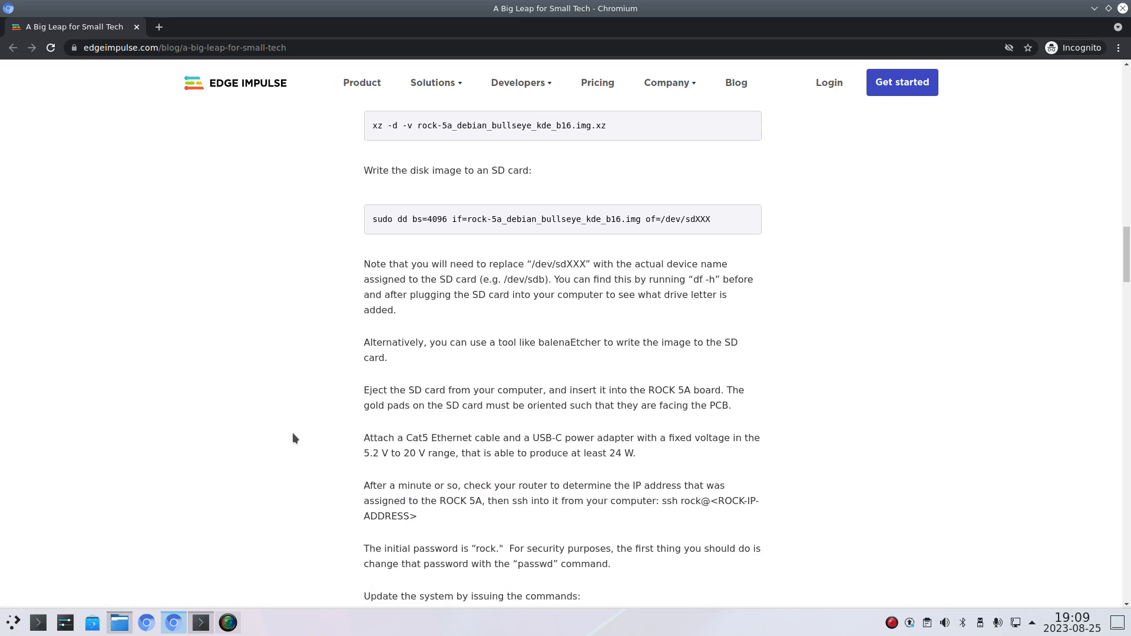
pyautogui.scroll(-3)
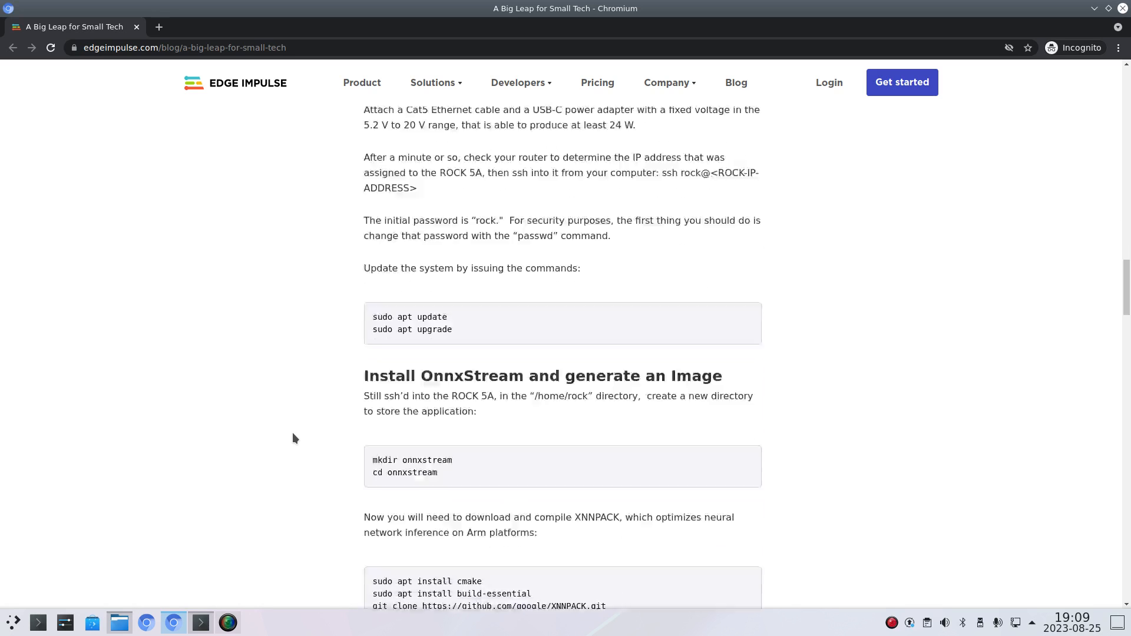
pyautogui.scroll(-3)
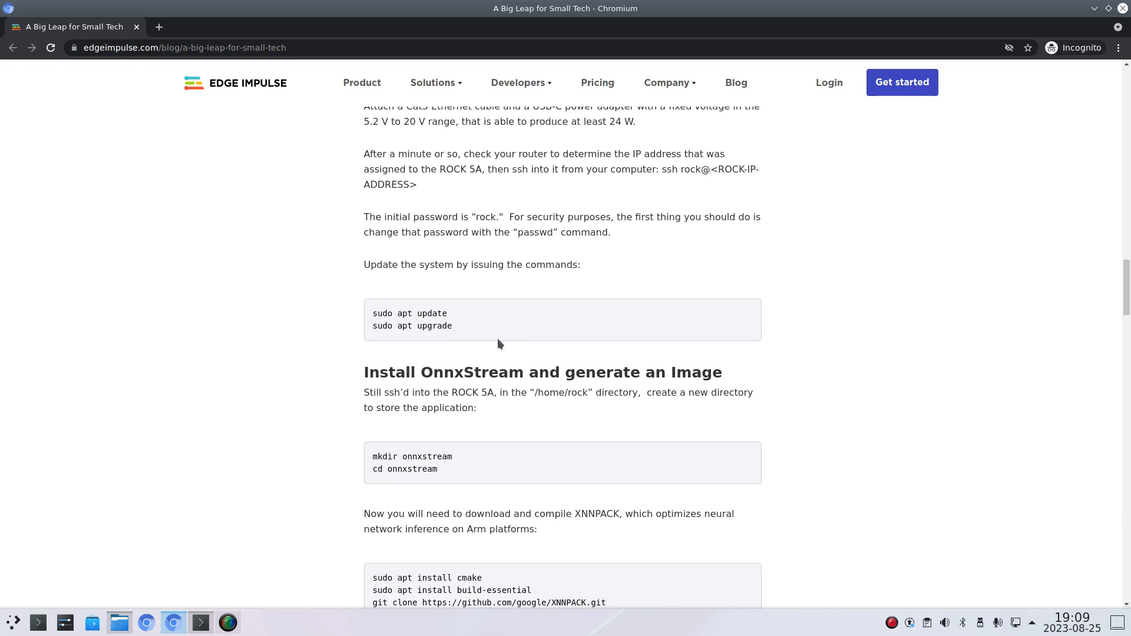
pyautogui.moveTo(253, 410)
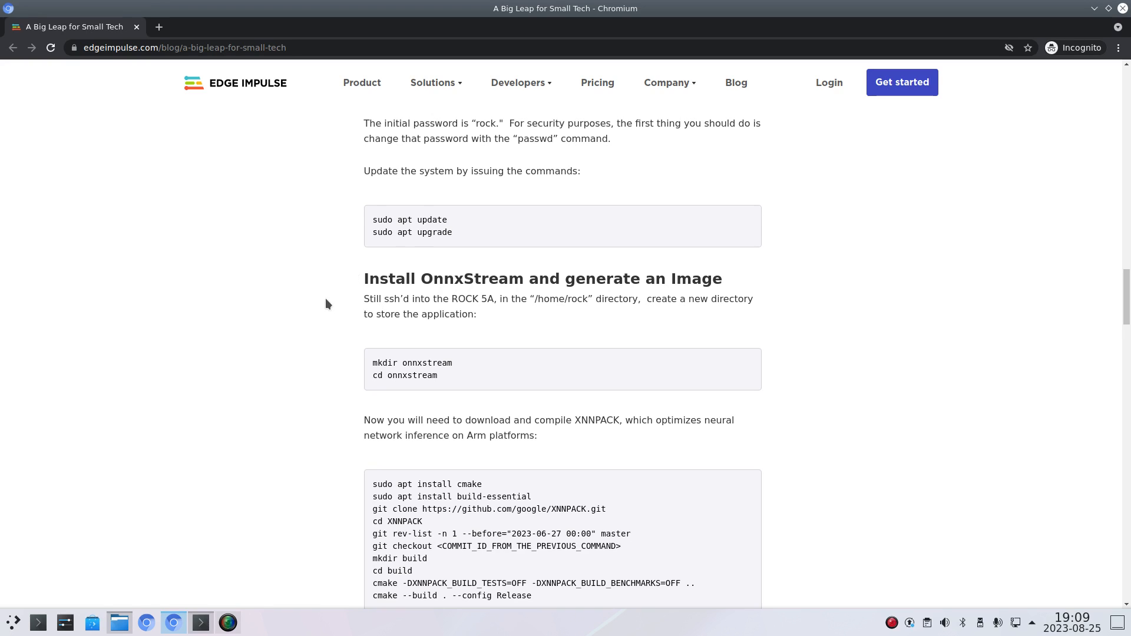
pyautogui.moveTo(565, 296)
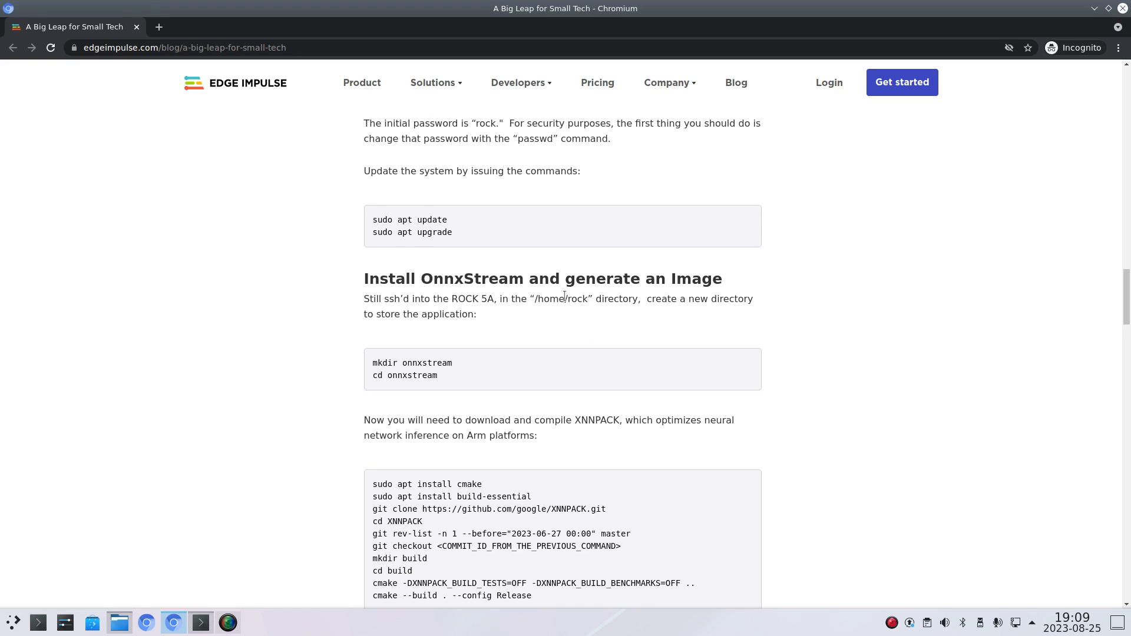
pyautogui.doubleClick(575, 298)
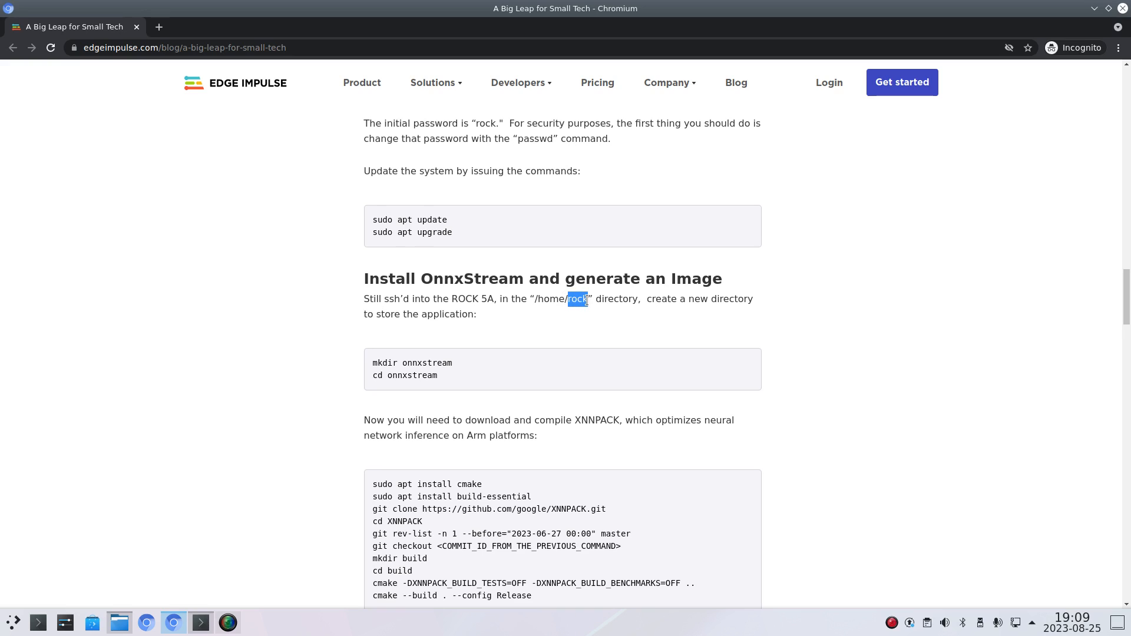
pyautogui.moveTo(590, 310)
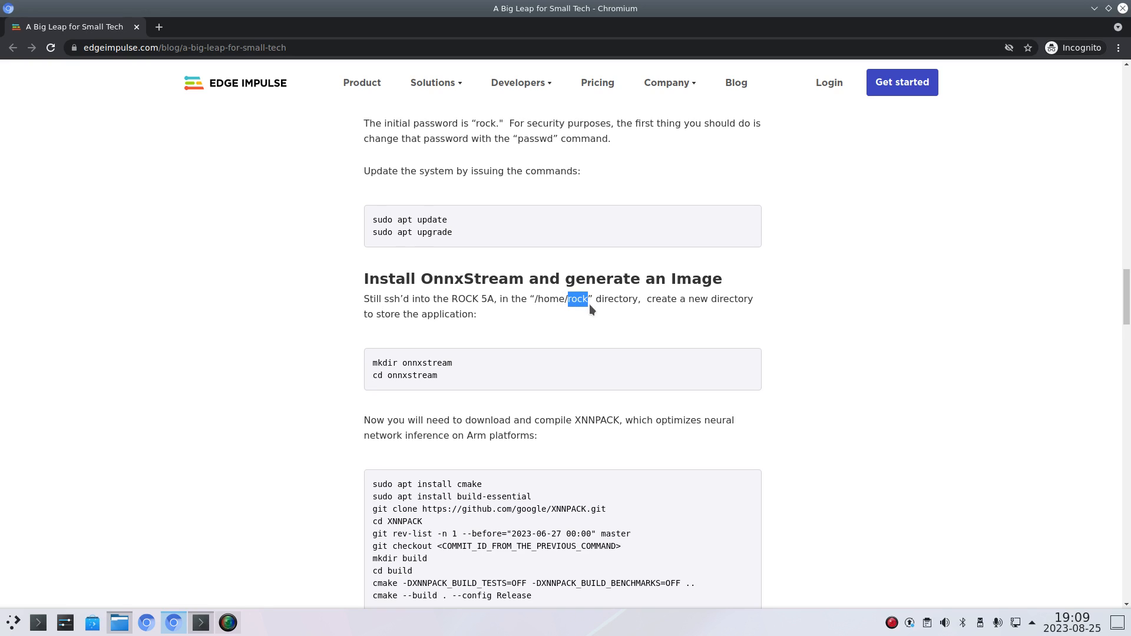
pyautogui.moveTo(862, 341)
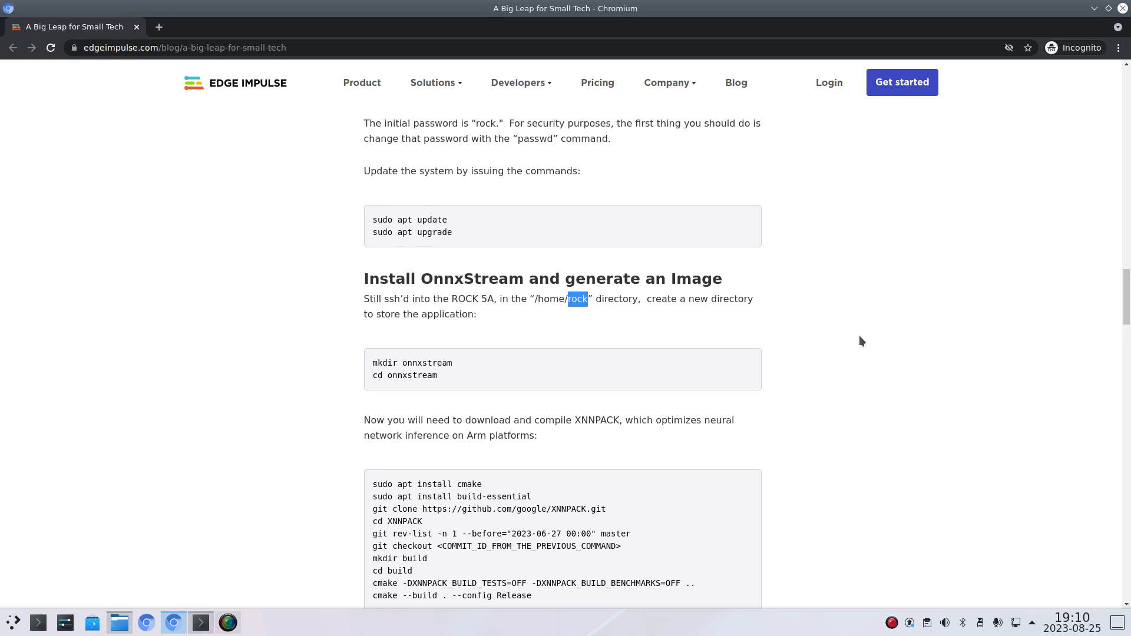
pyautogui.moveTo(565, 313)
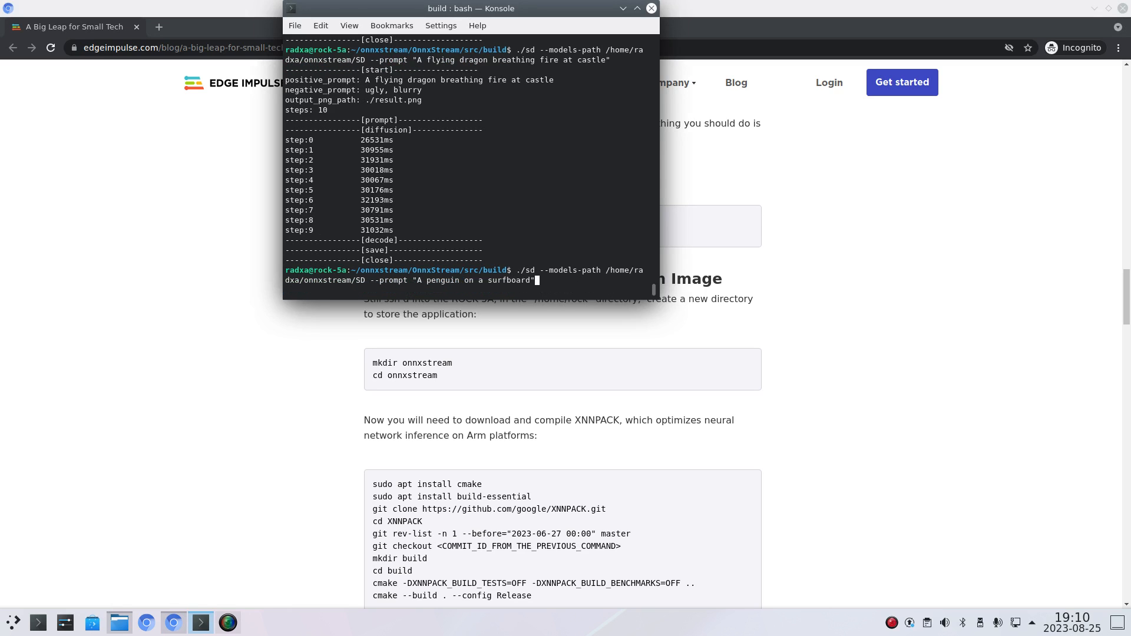
# Step: Check the aarch64 kernel with uname -a, change to /home/radxa, and begin an ls -l listing
pyautogui.write('uname -a')
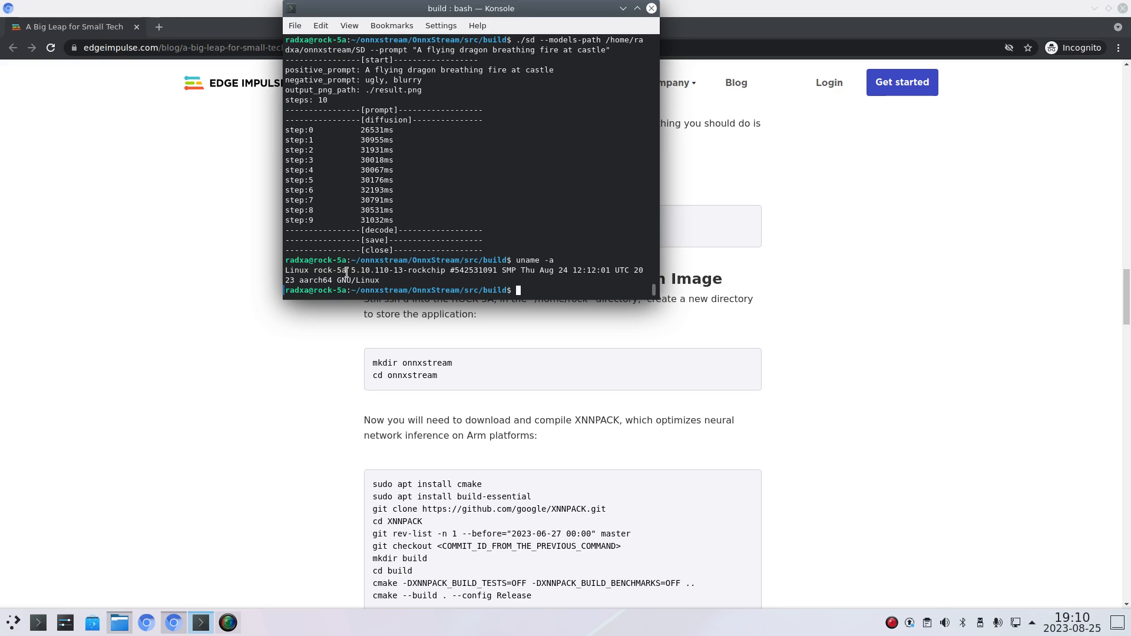
pyautogui.moveTo(245, 399)
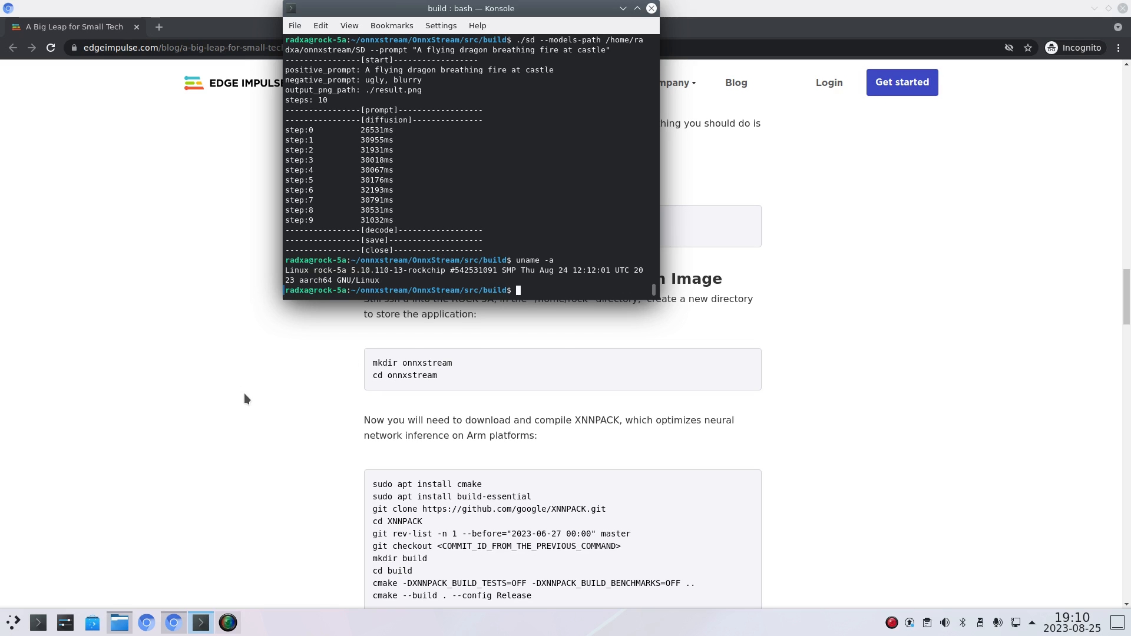
pyautogui.click(649, 8)
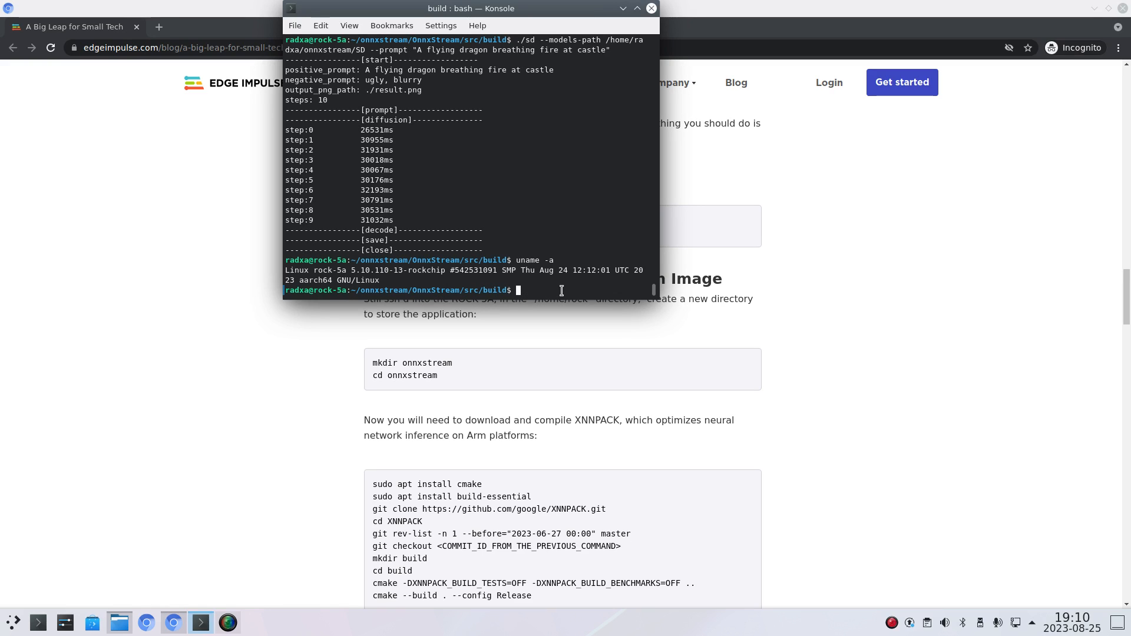
pyautogui.moveTo(909, 405)
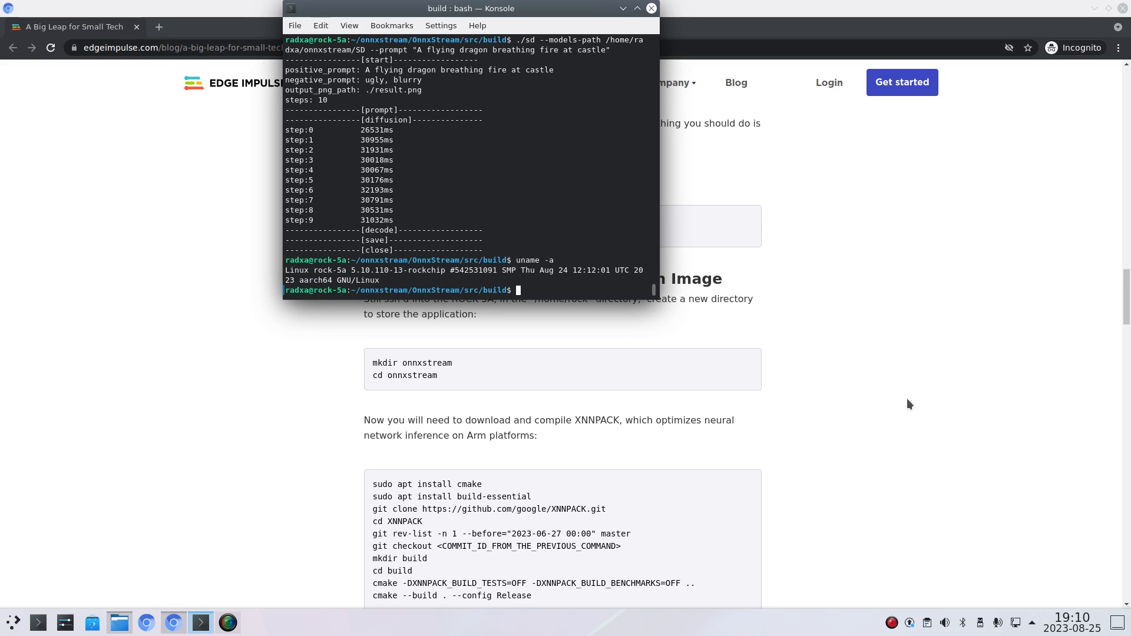
pyautogui.write('cd')
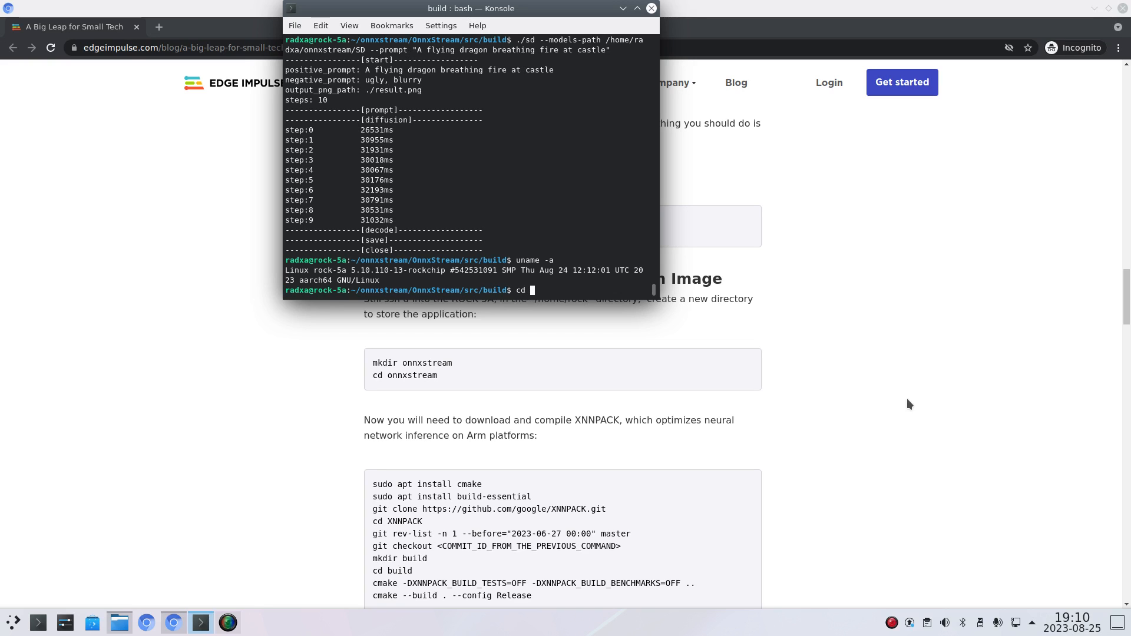
pyautogui.write('/home')
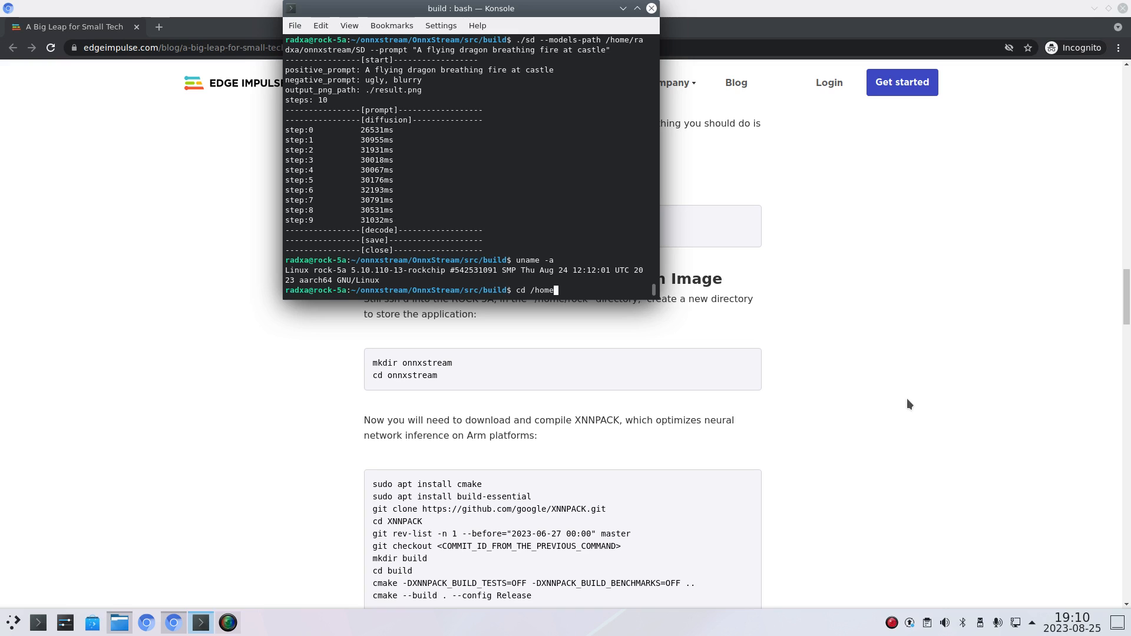
pyautogui.write('radxa')
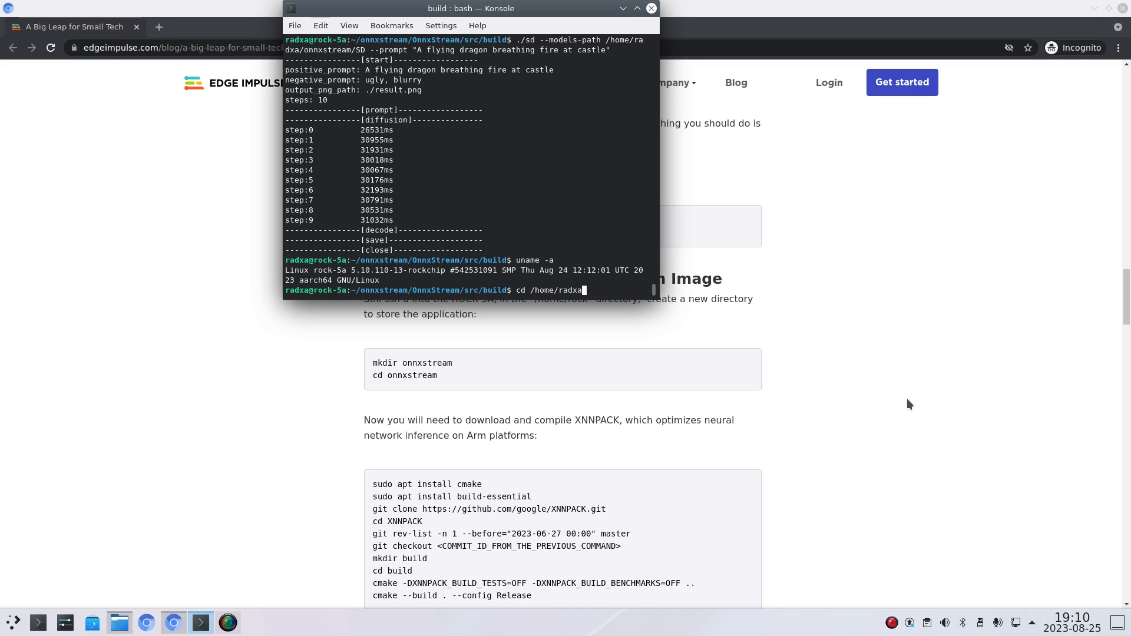
pyautogui.press('Return')
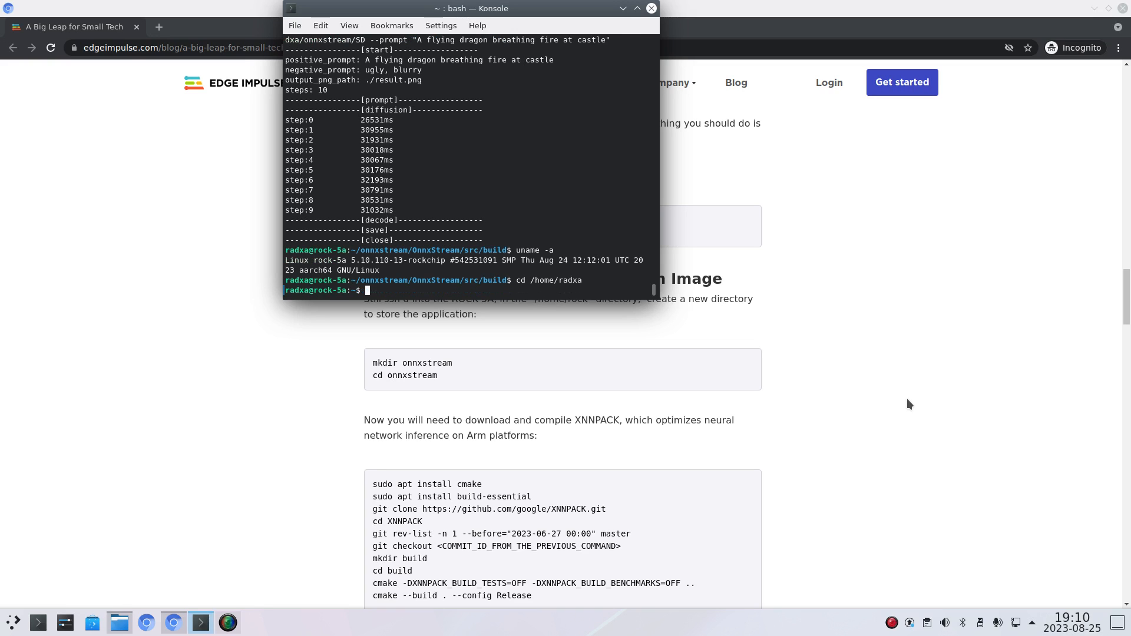
pyautogui.write('ls -l')
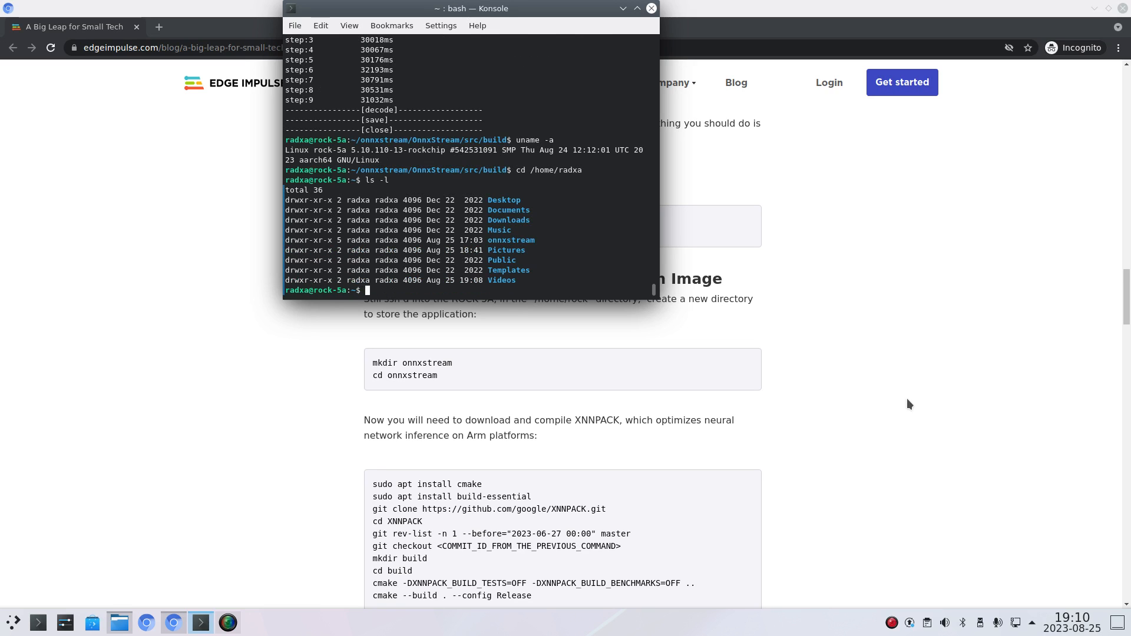
pyautogui.moveTo(905, 405)
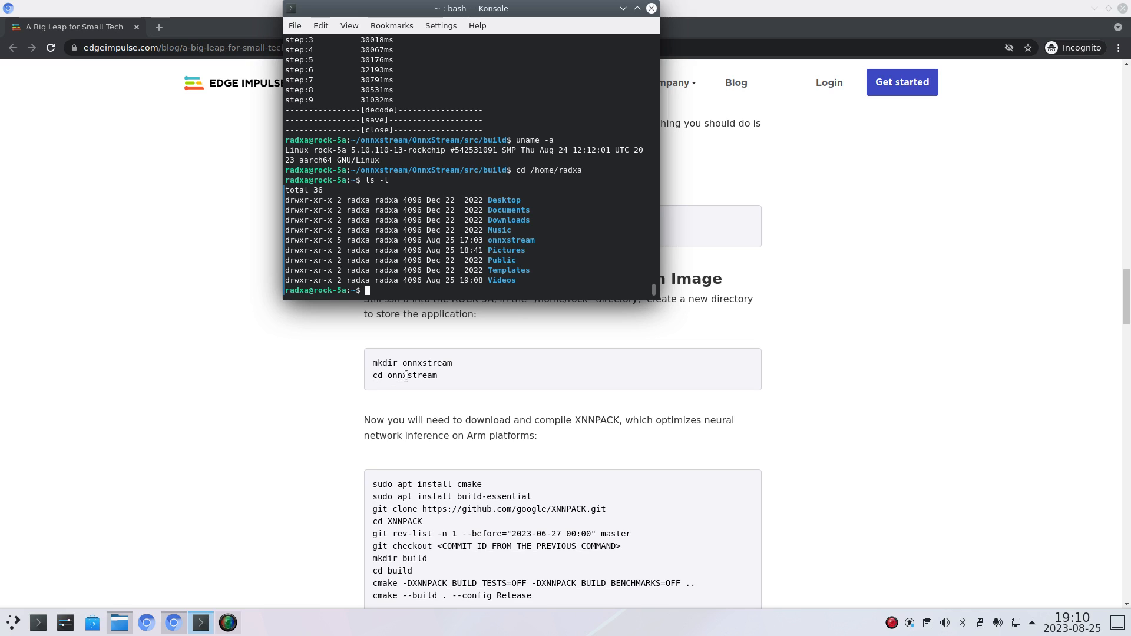
# Step: Bring the Chromium guide to the front and scroll to the XNNPACK build code block
pyautogui.click(650, 7)
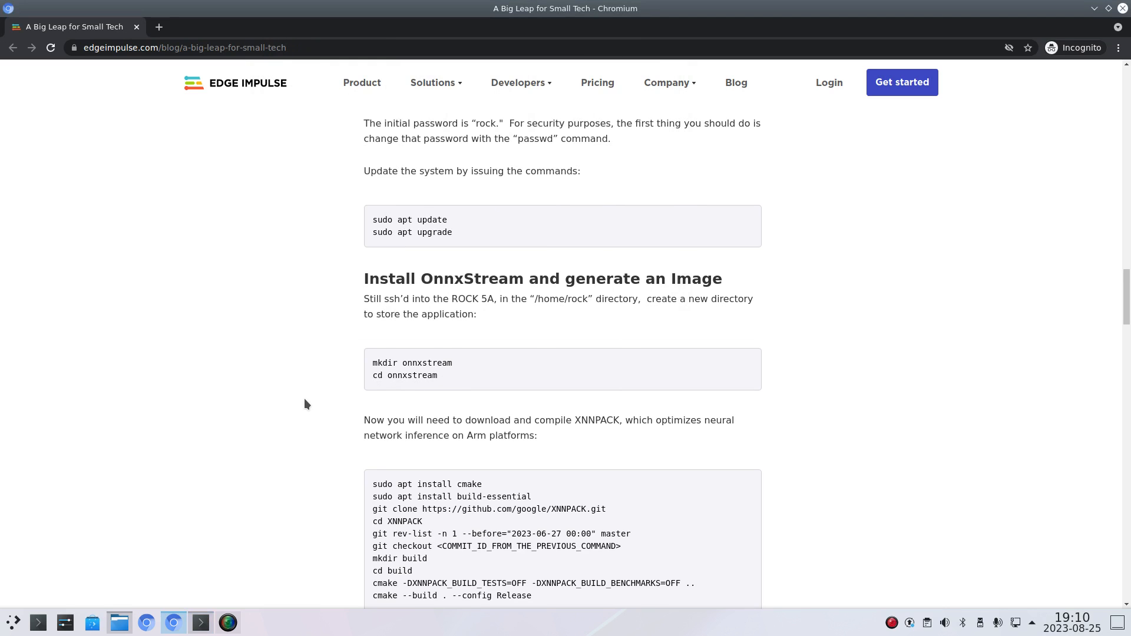
pyautogui.scroll(-3)
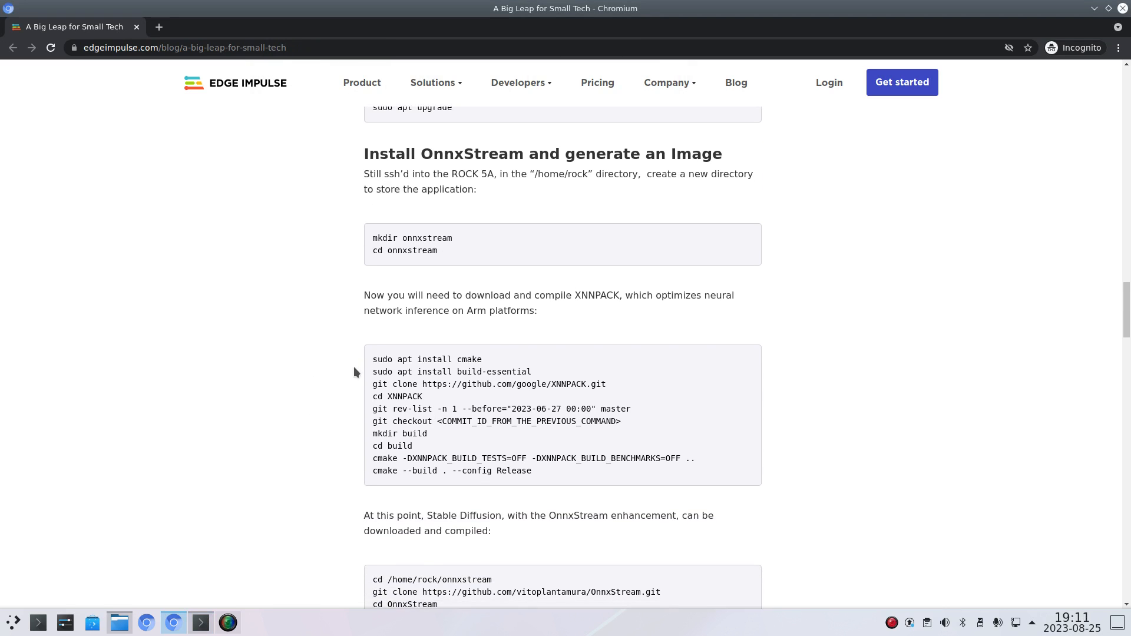
pyautogui.moveTo(469, 370)
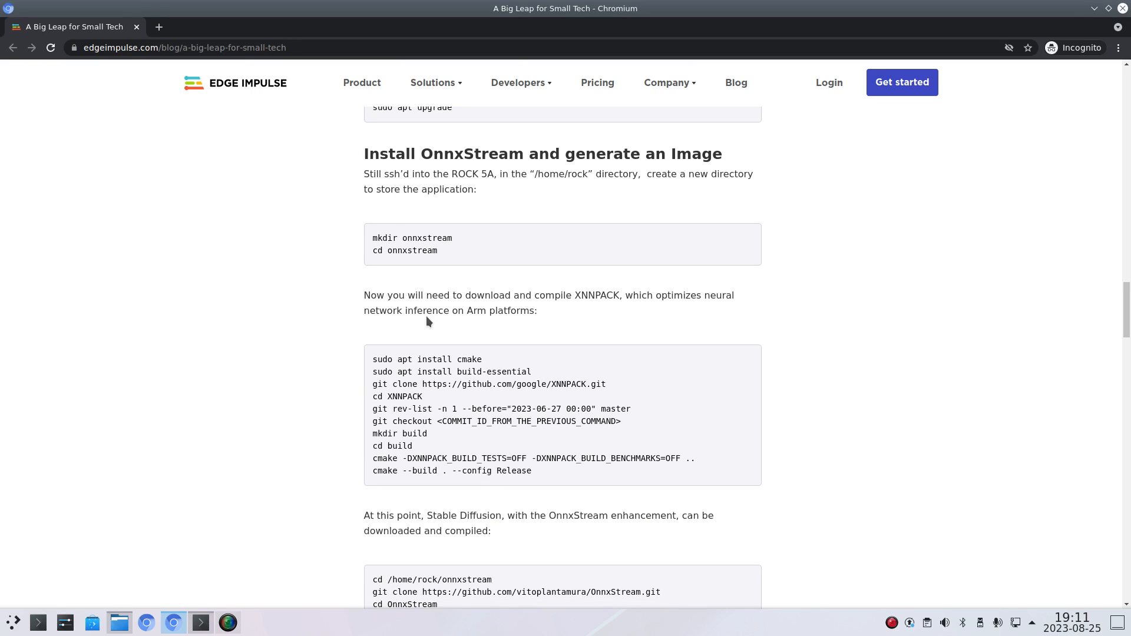
pyautogui.moveTo(374, 392)
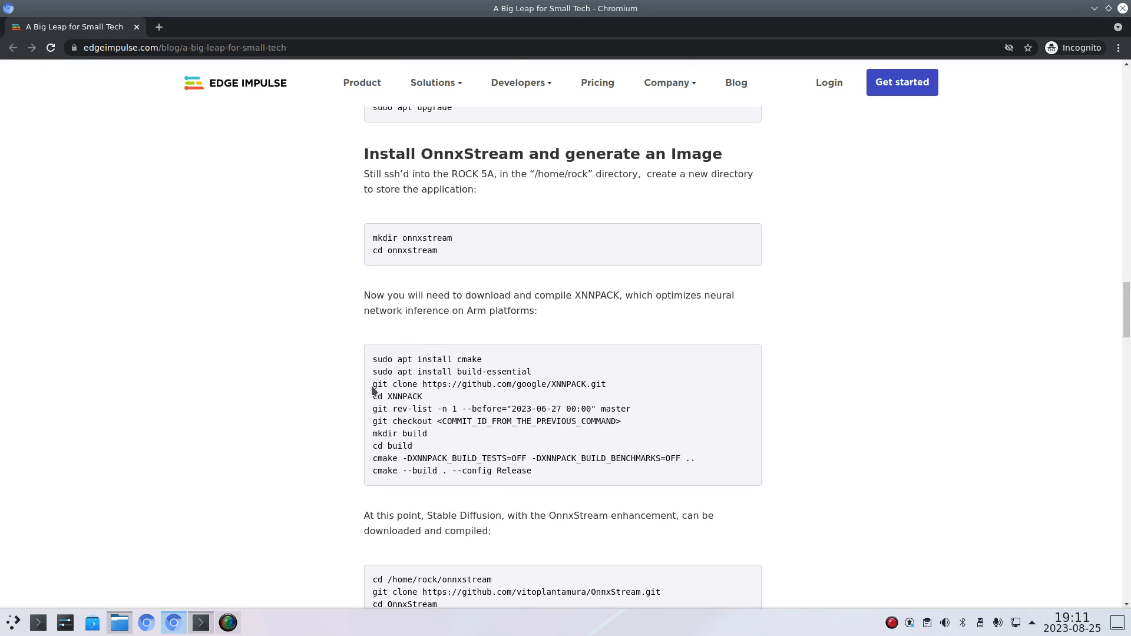
pyautogui.moveTo(264, 471)
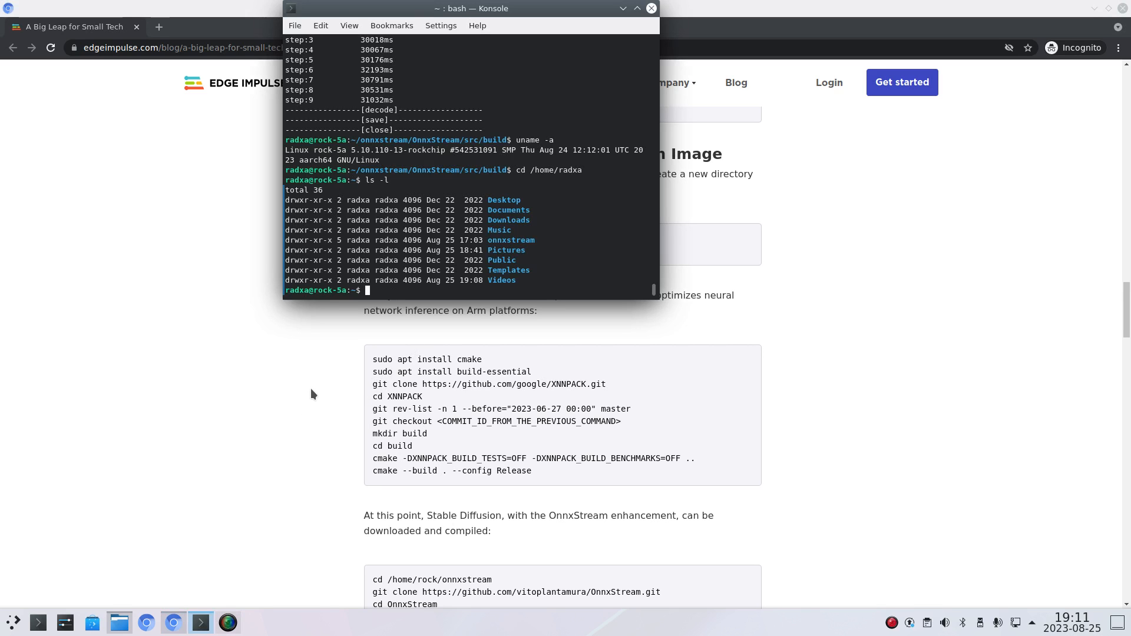
# Step: Type the cmake Release build, sudo apt update, and cmake/git/unrar/build-essential install commands
pyautogui.write('cmake --build . --config Release')
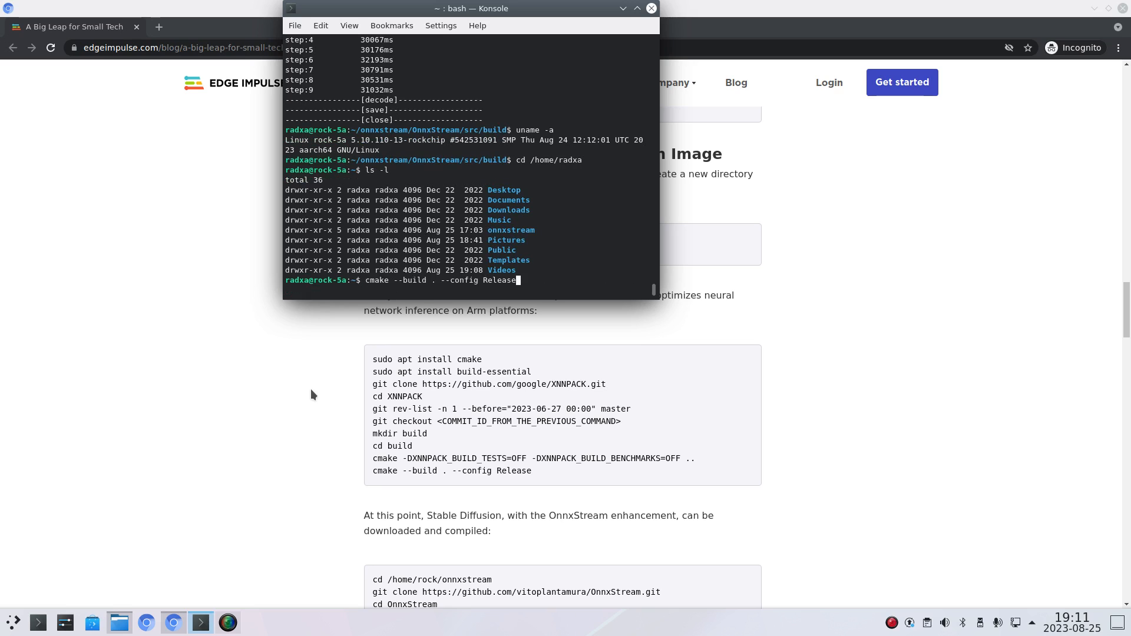
pyautogui.write('sudo apt update')
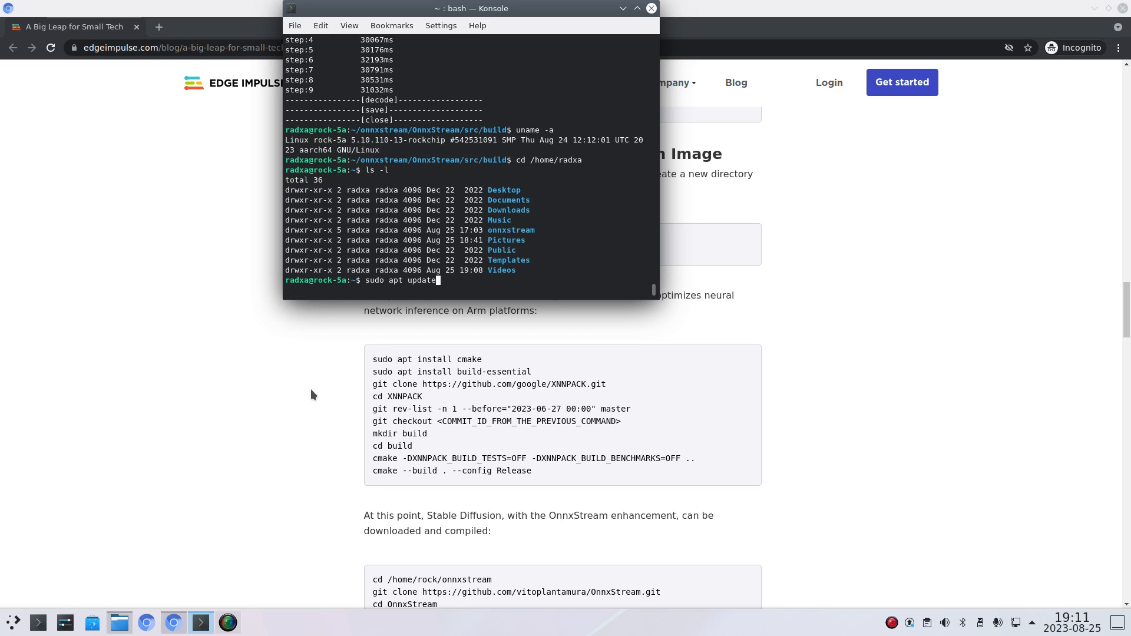
pyautogui.write('install cmake git unrar build-essential')
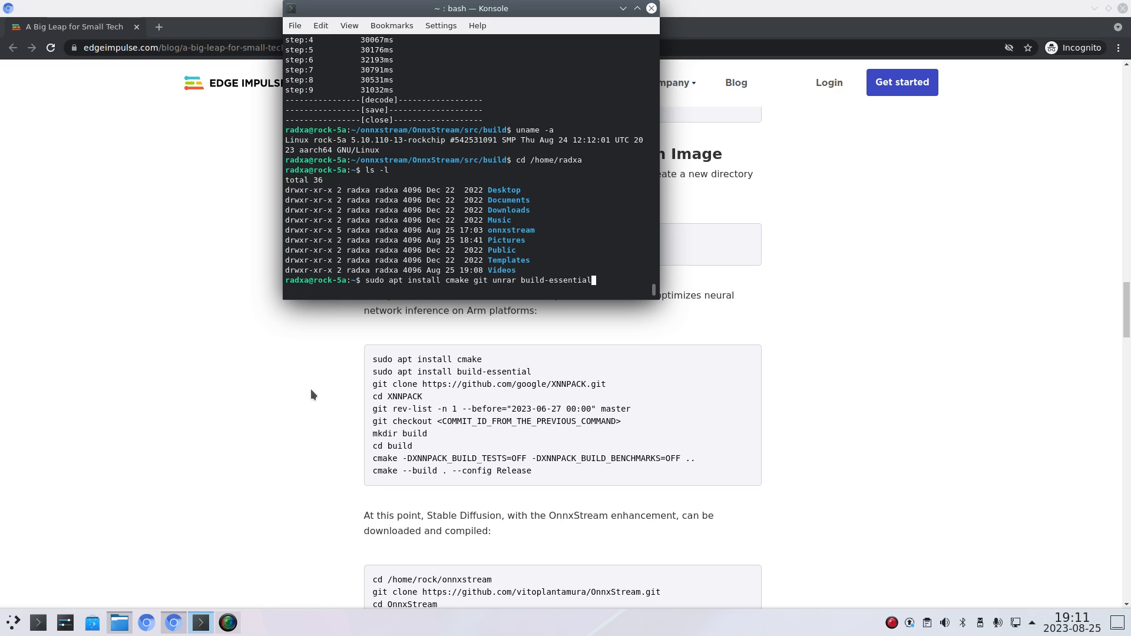
pyautogui.moveTo(363, 396)
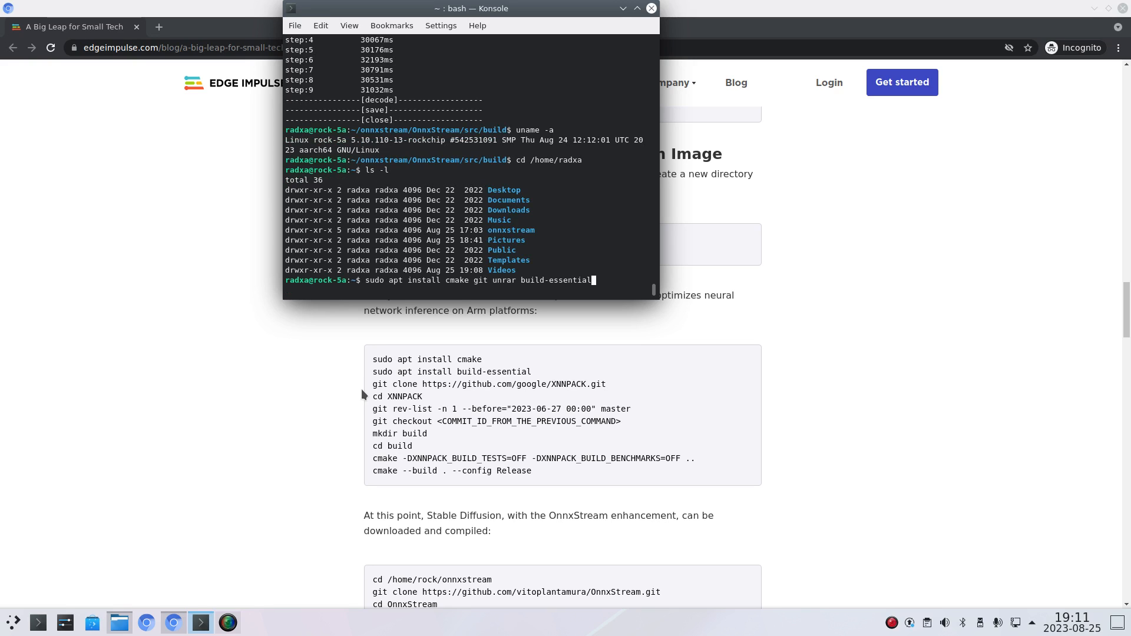
pyautogui.moveTo(566, 278)
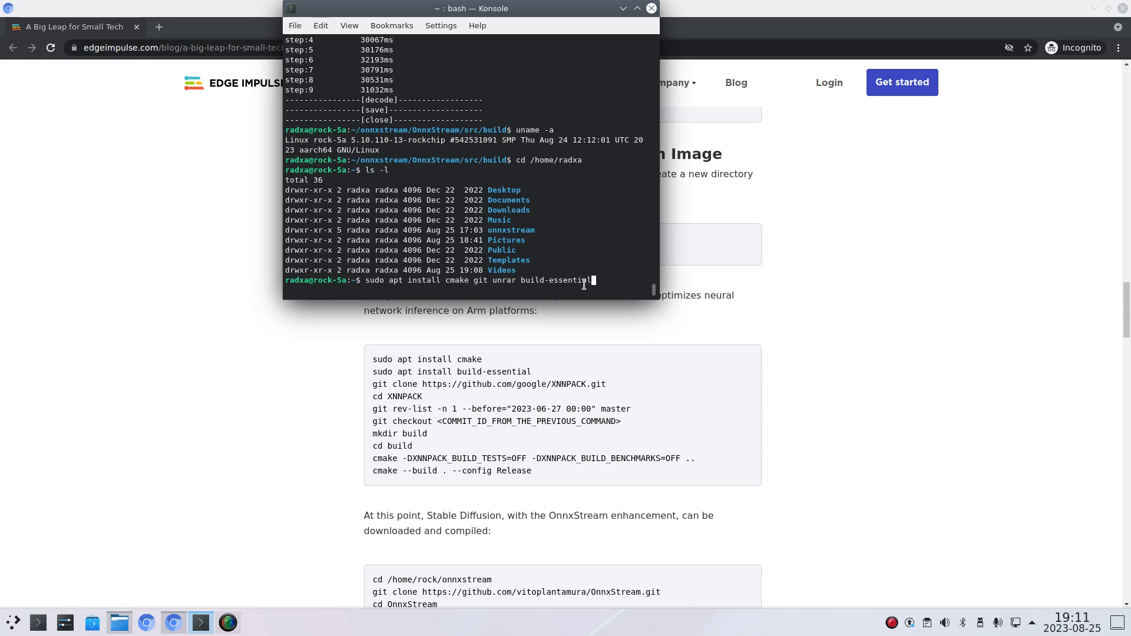
pyautogui.moveTo(581, 293)
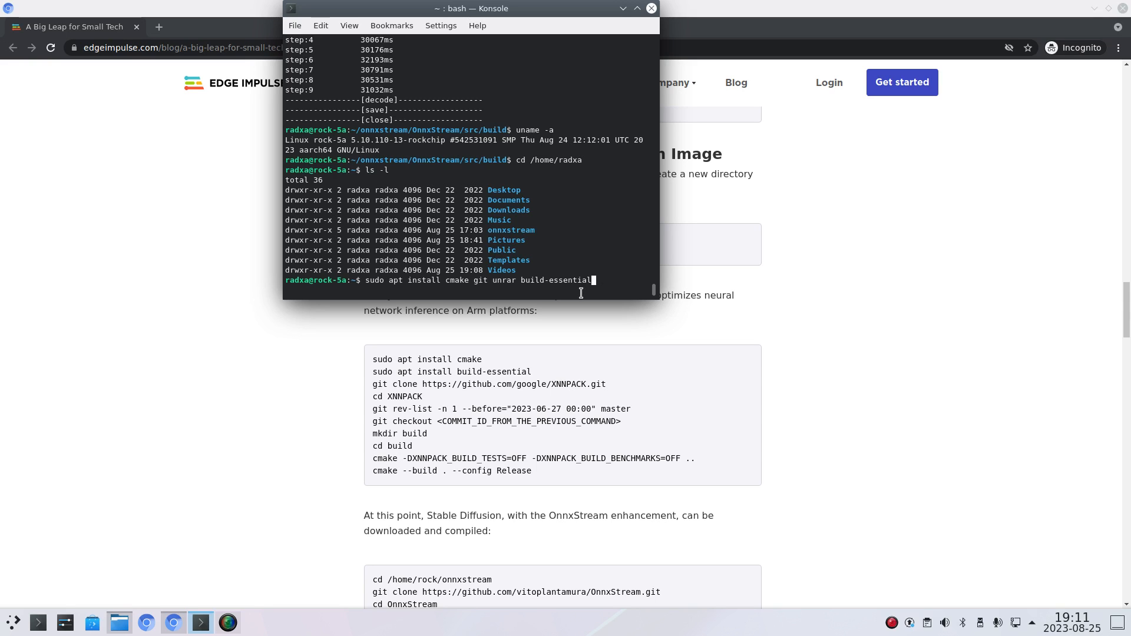
# Step: Type the XNNPACK git clone, the rev-list before 2023-06-27, and checkout of commit 1f2ea6aab6c3
pyautogui.write('git clone https://github.com/google/XNNPACK.git')
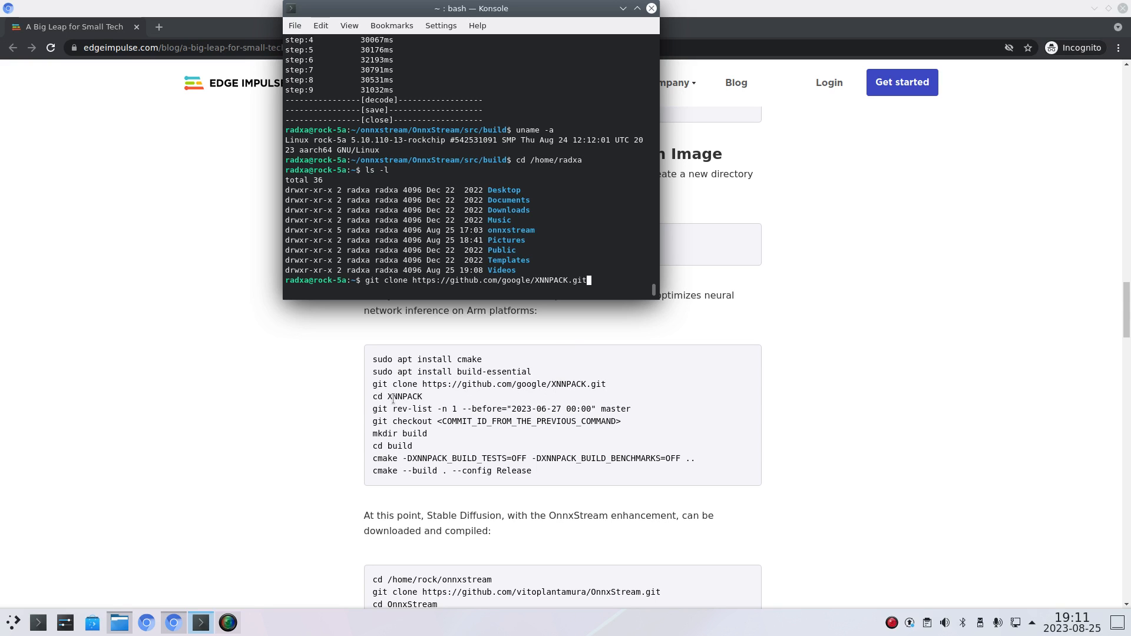
pyautogui.moveTo(452, 396)
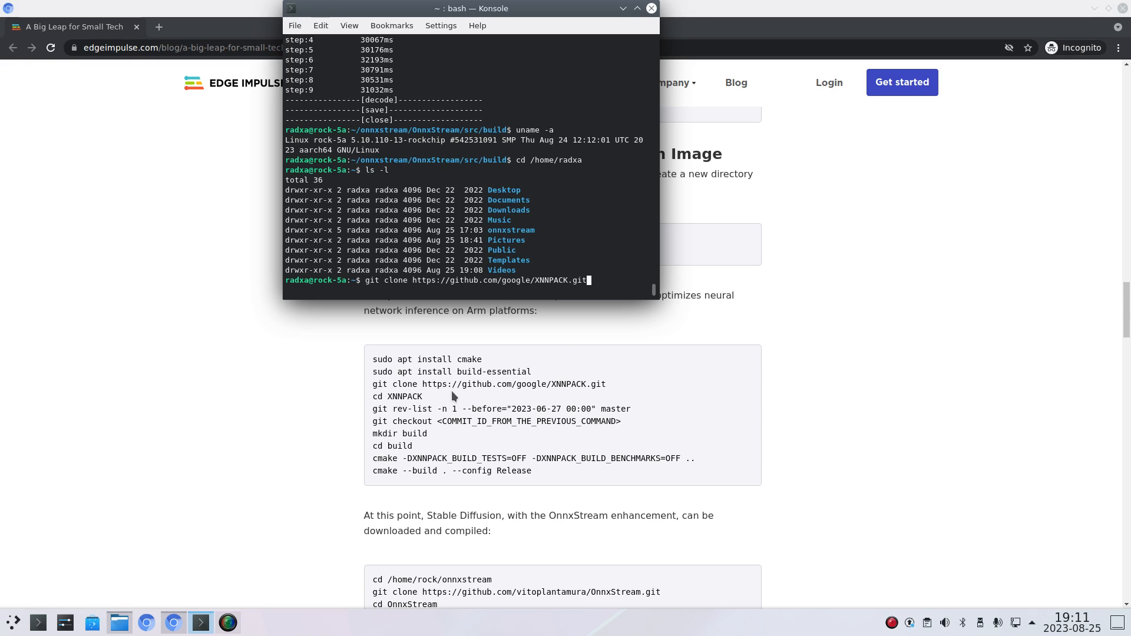
pyautogui.moveTo(376, 408)
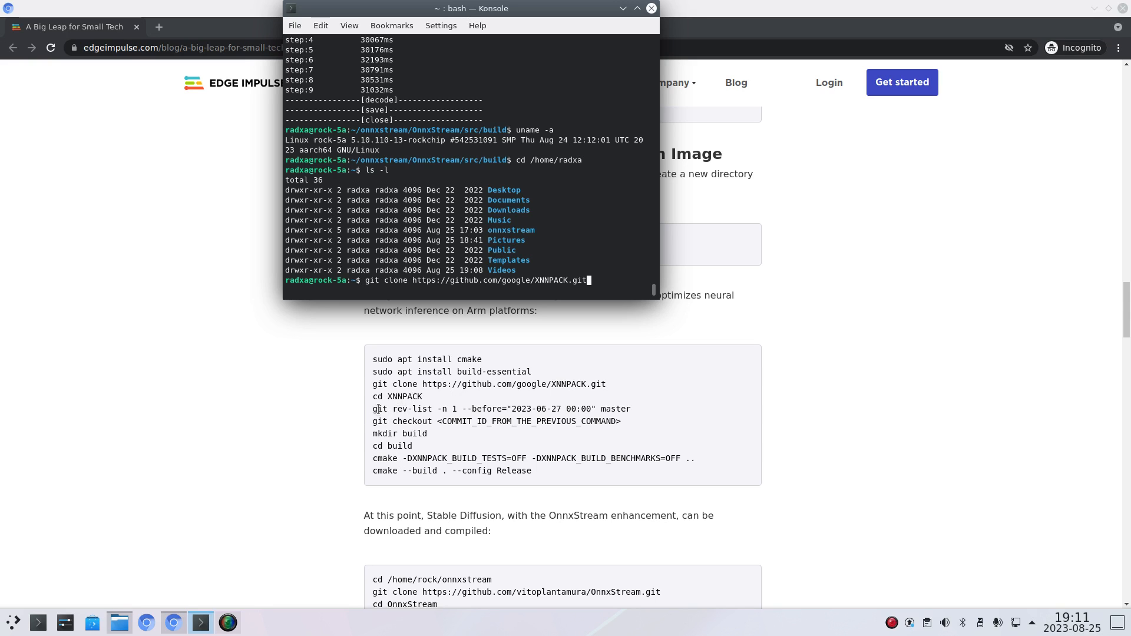
pyautogui.moveTo(546, 412)
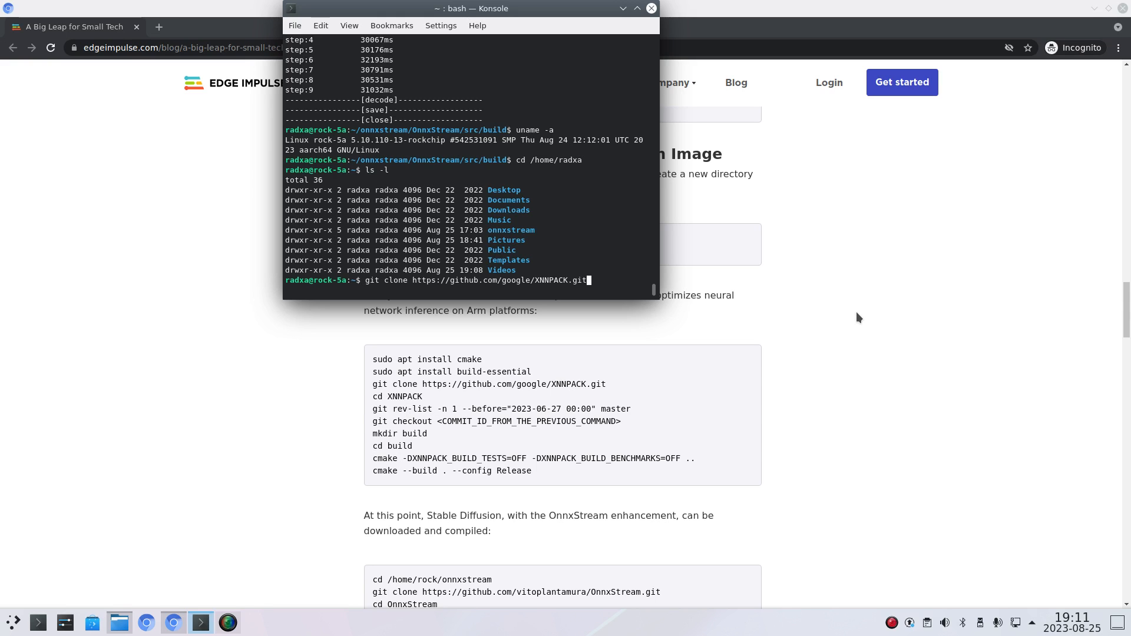
pyautogui.write('git rev-list -n 1 --before="2023-06-27 00:00" master')
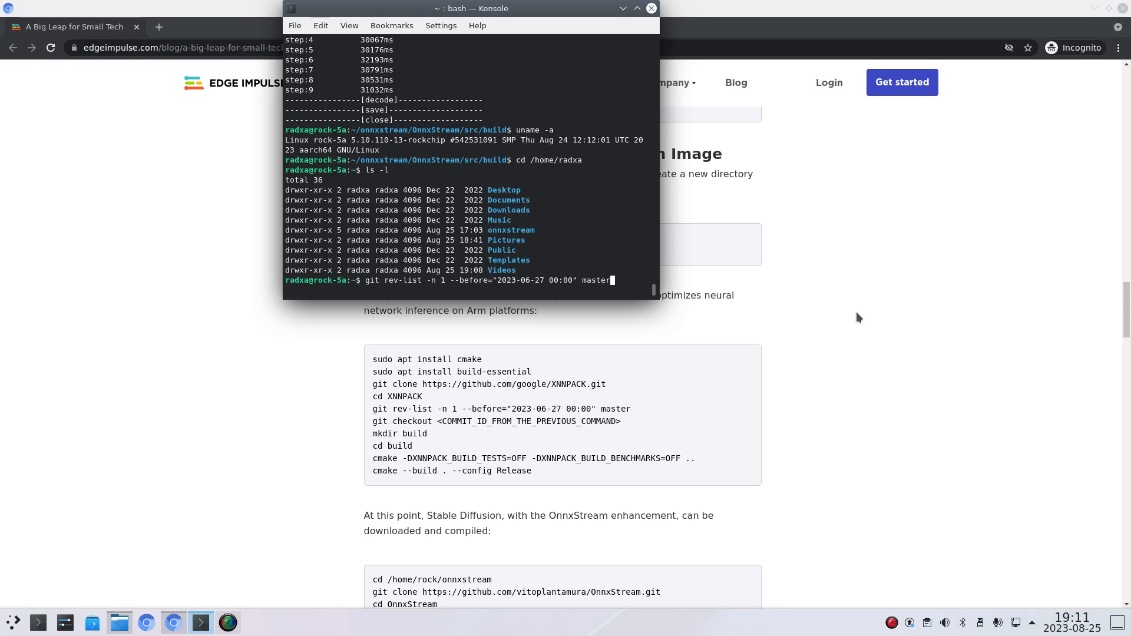
pyautogui.write('git checkout 1f2ea6aab6c3d9fa4a95e93fc4a1a5ca83beba2b')
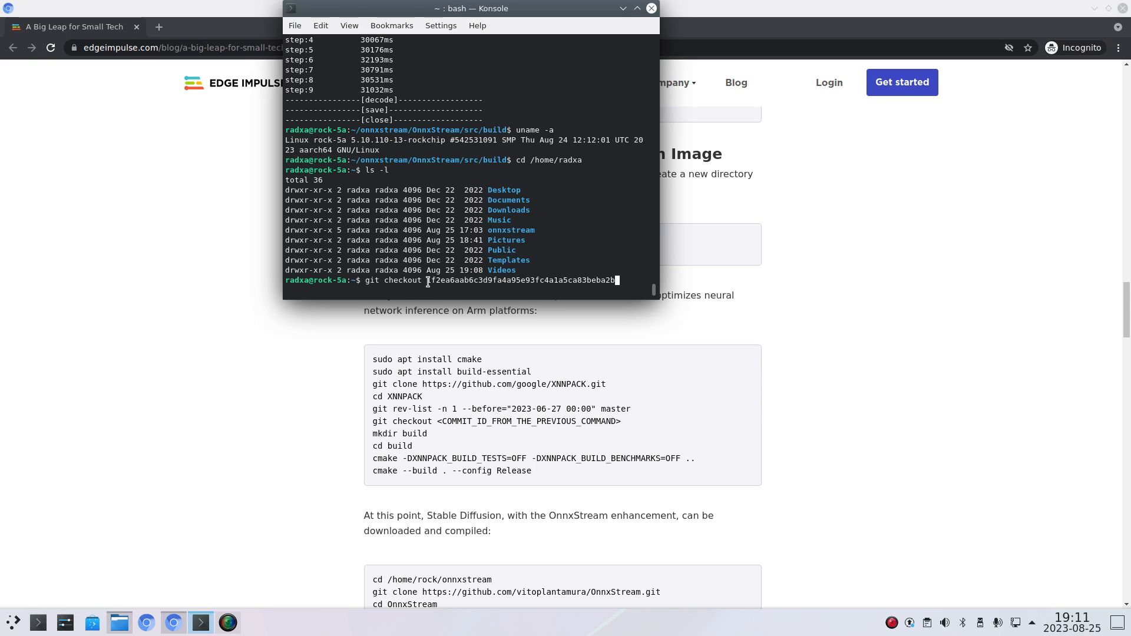
pyautogui.moveTo(426, 280); pyautogui.dragTo(613, 280)
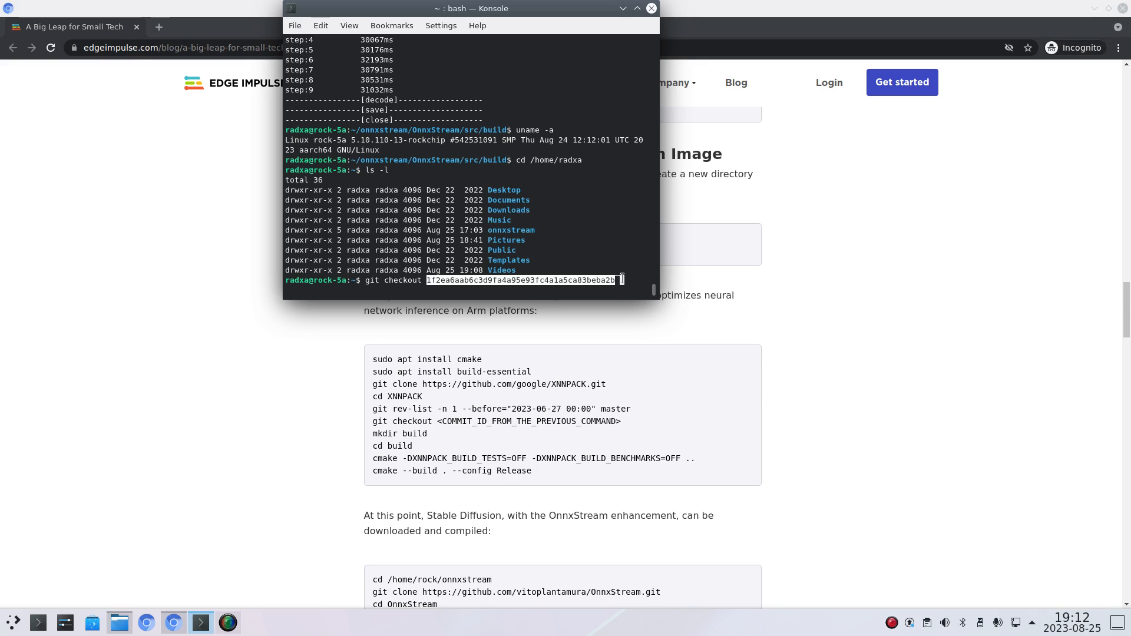
pyautogui.rightClick(602, 279)
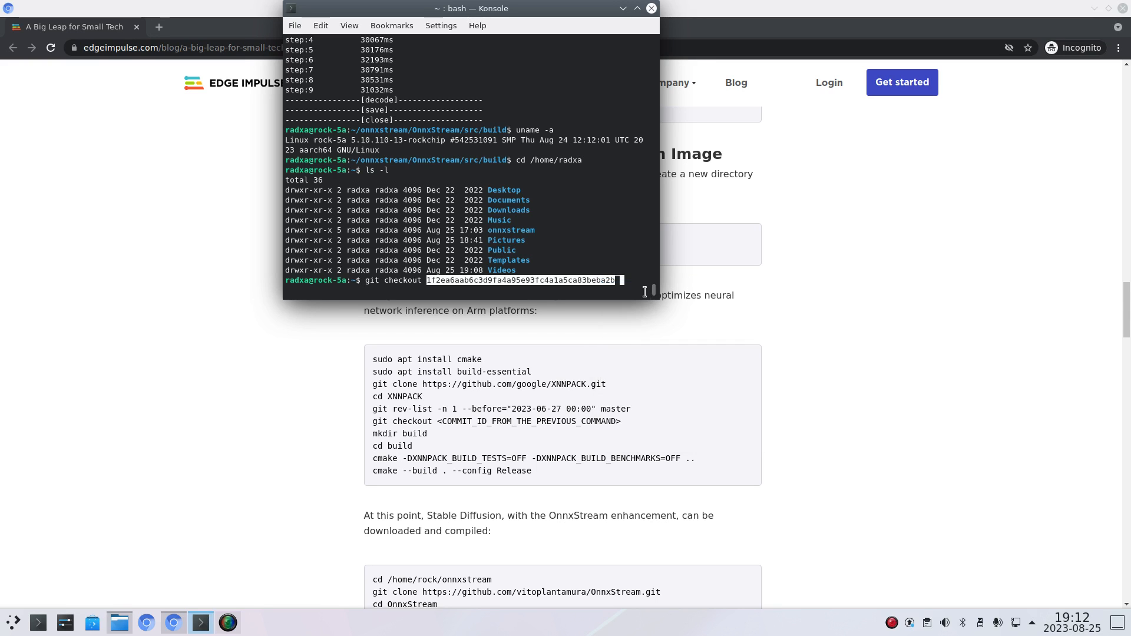
pyautogui.rightClick(523, 280)
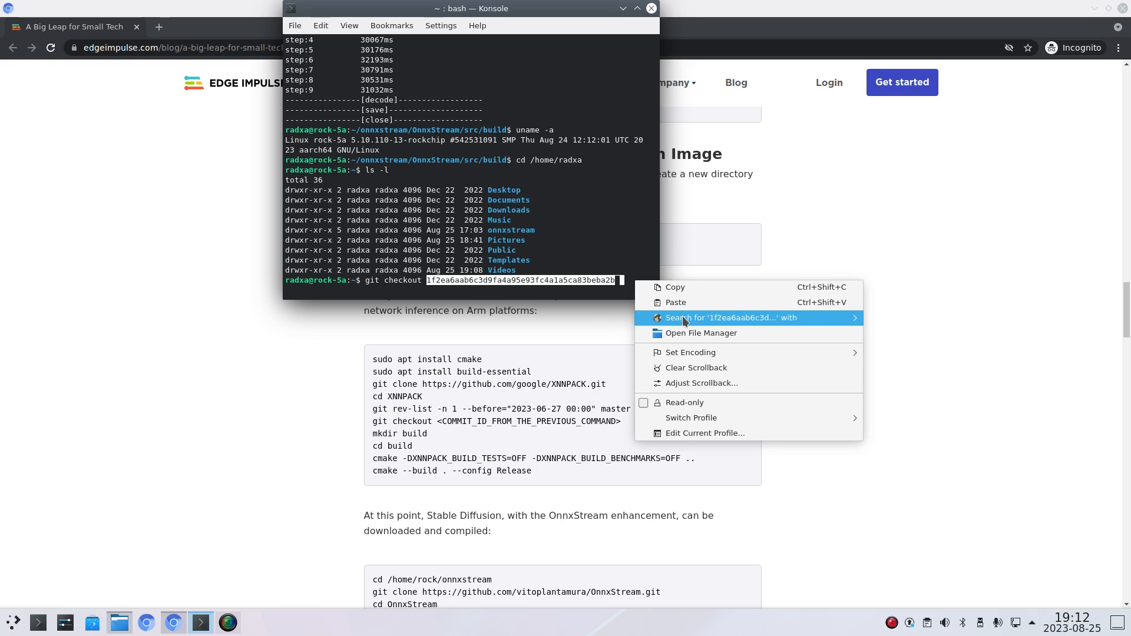
pyautogui.moveTo(475, 404)
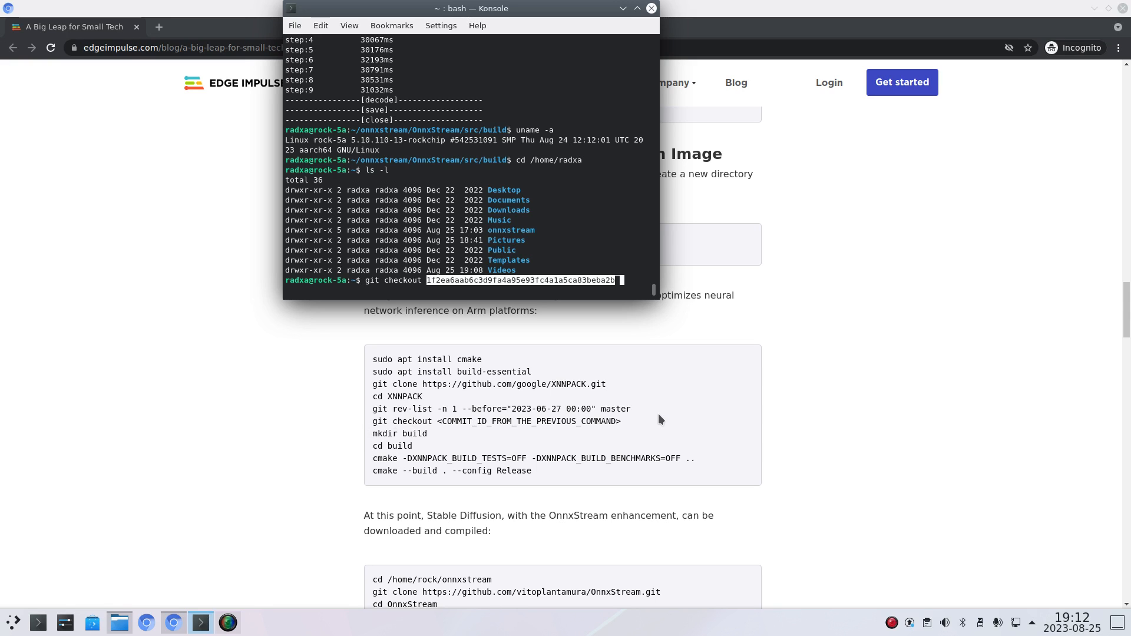
pyautogui.moveTo(514, 297)
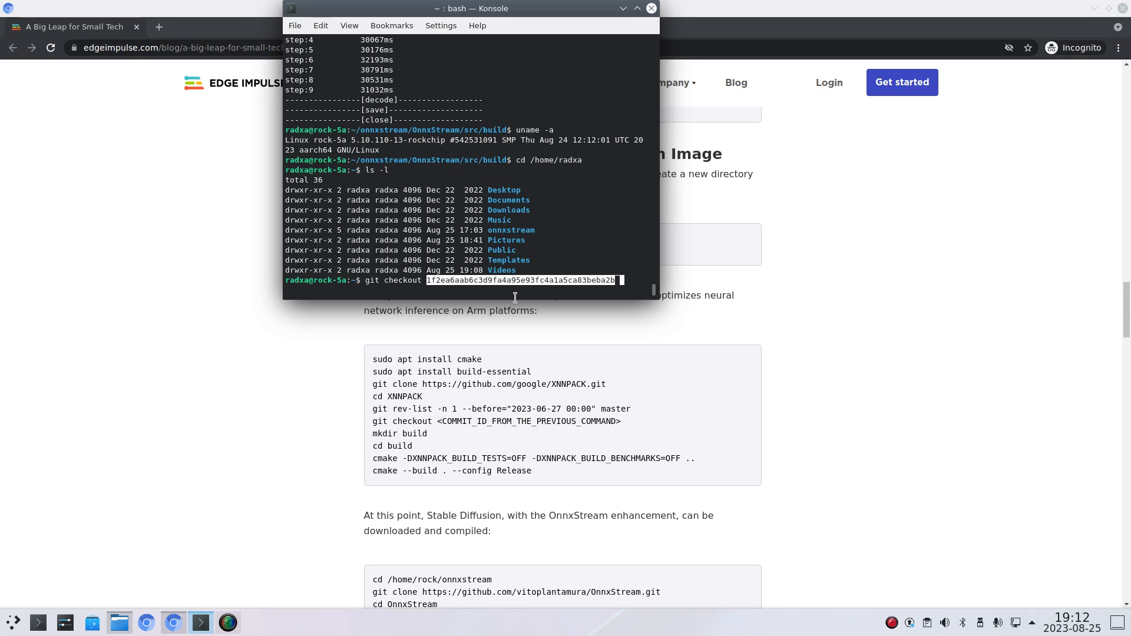
pyautogui.moveTo(404, 434)
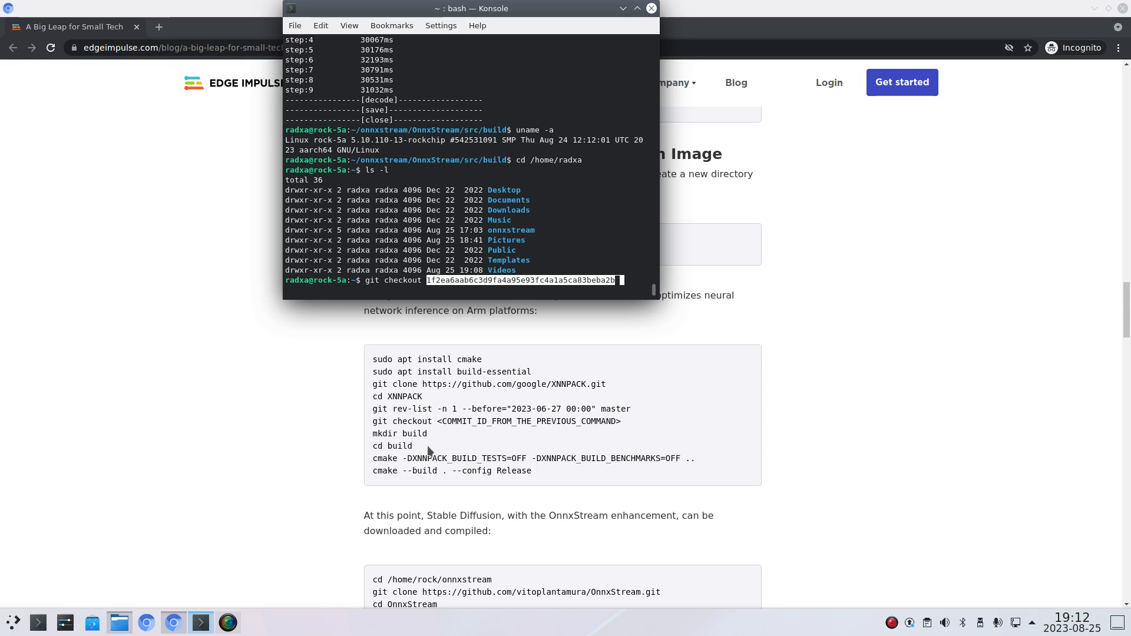
pyautogui.moveTo(370, 462)
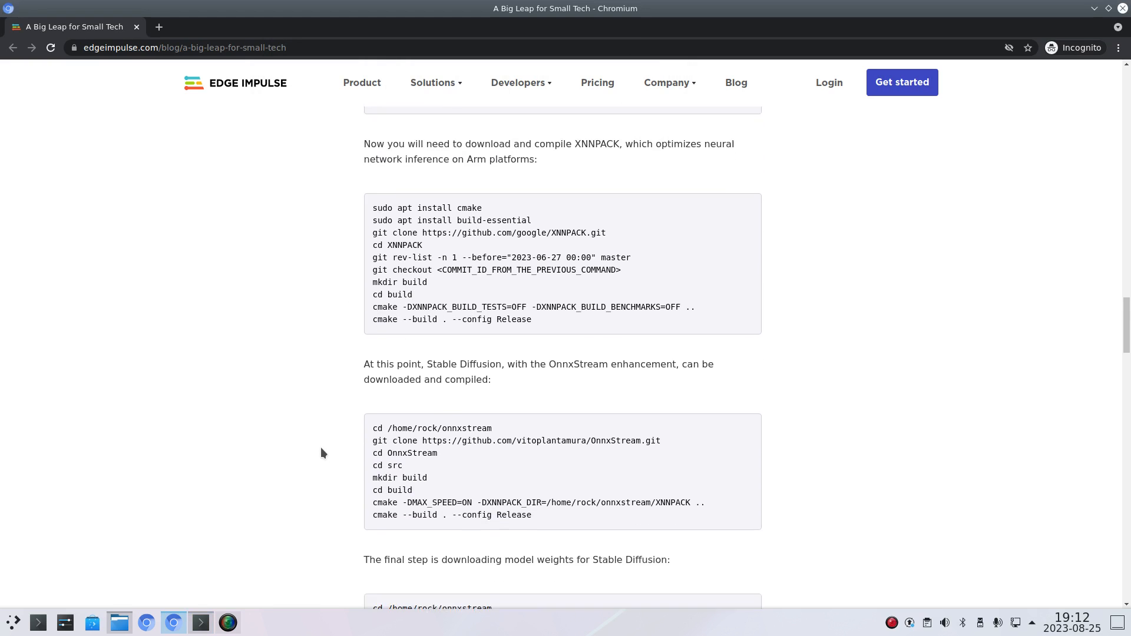
pyautogui.scroll(-3)
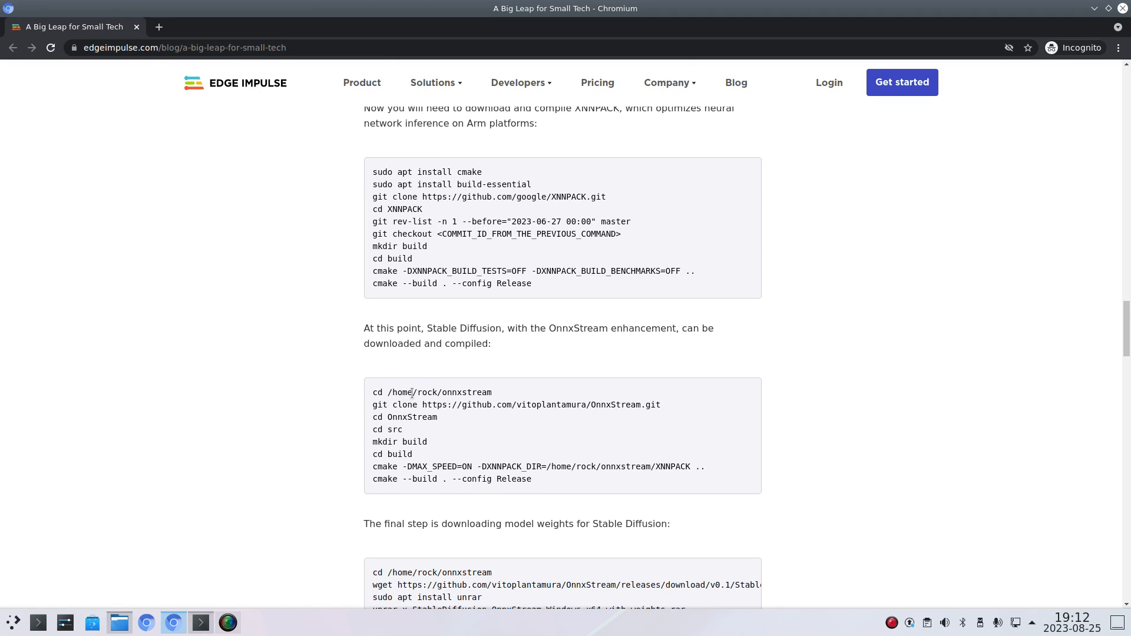
pyautogui.doubleClick(424, 393)
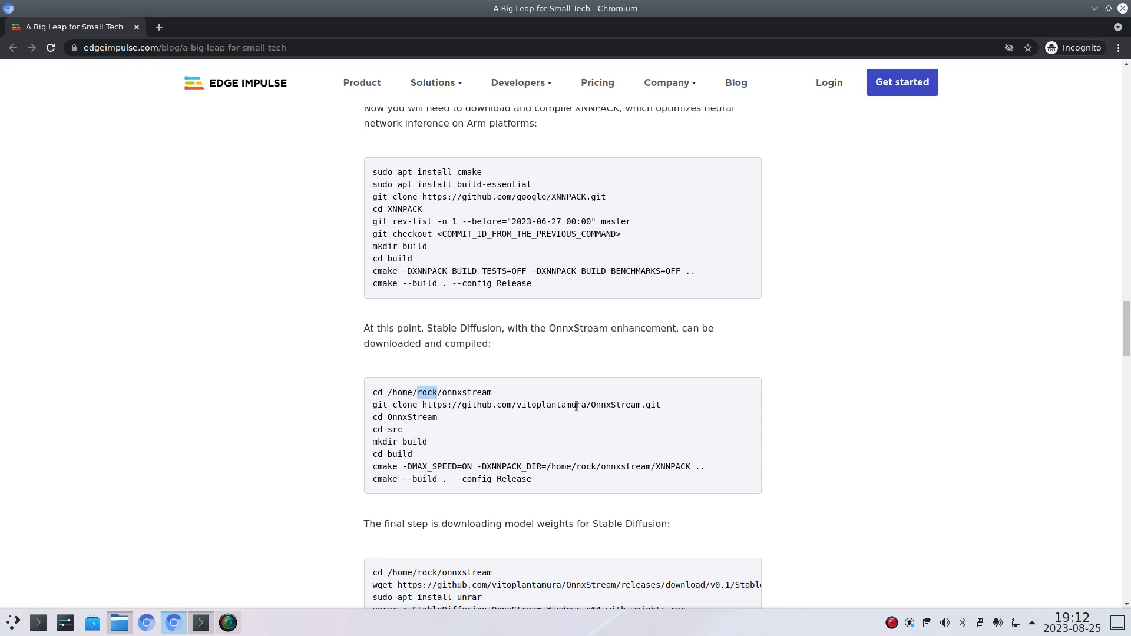
pyautogui.moveTo(550, 484)
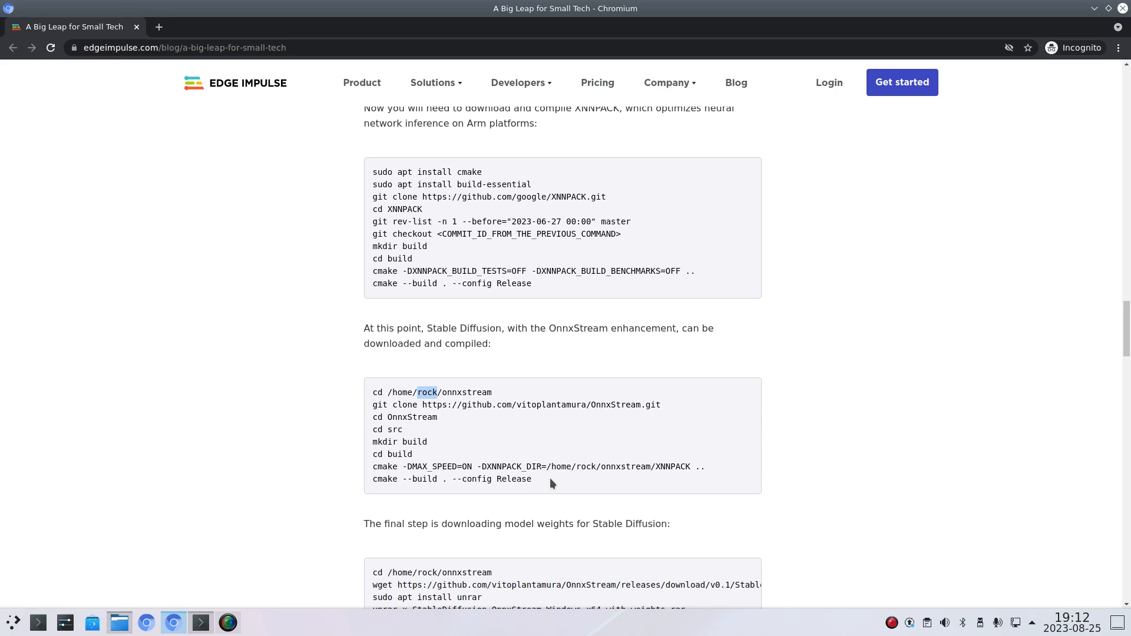
pyautogui.moveTo(551, 462)
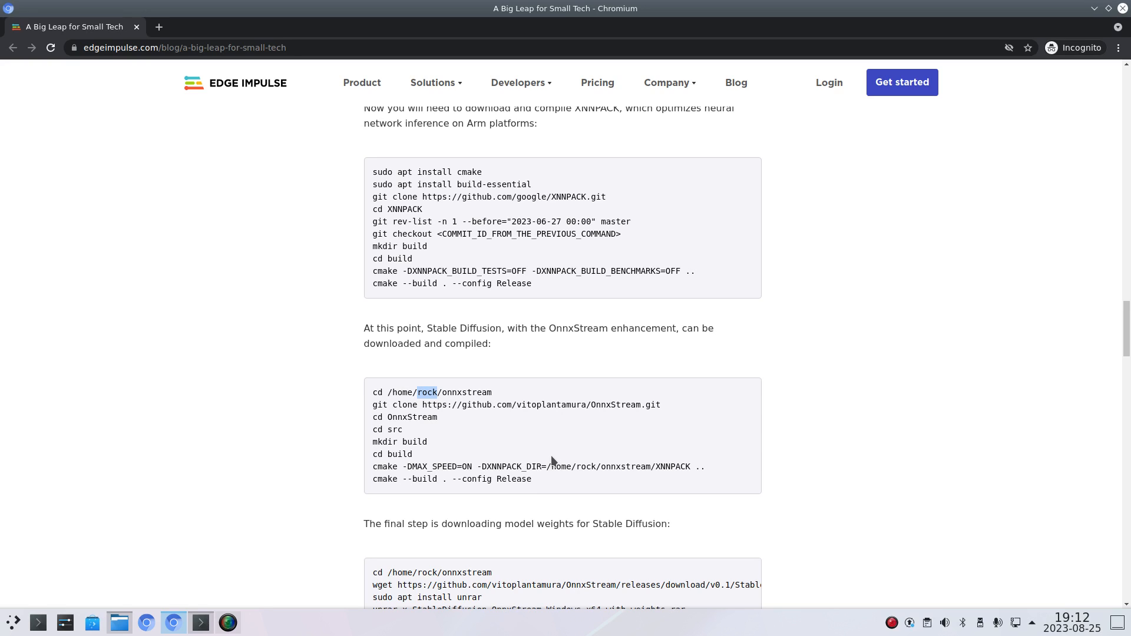
pyautogui.moveTo(311, 466)
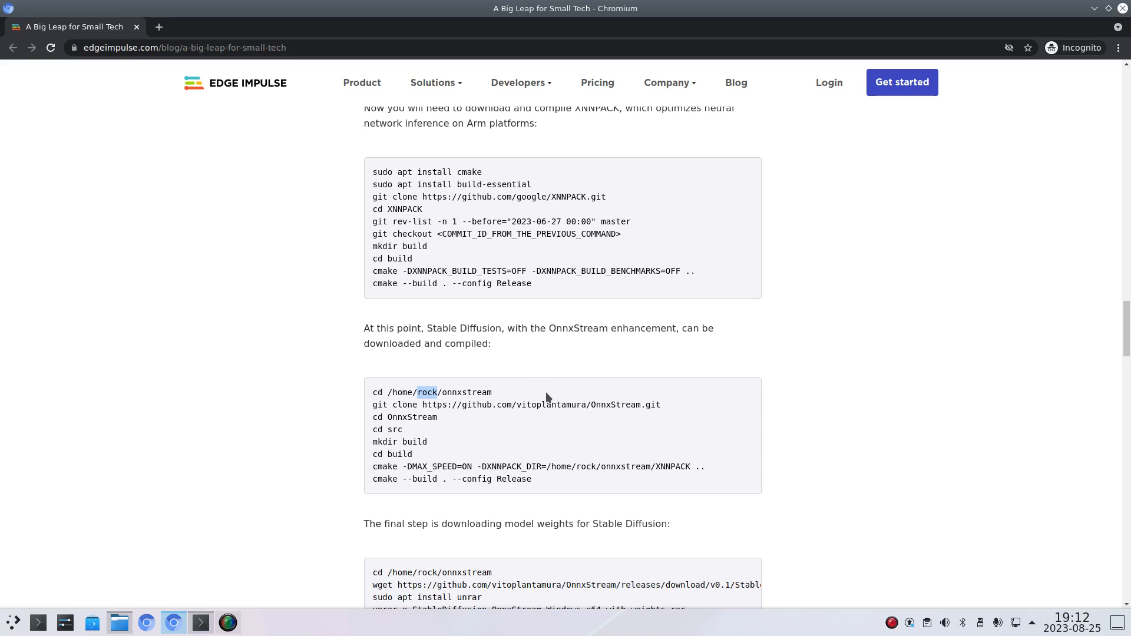
pyautogui.moveTo(283, 368)
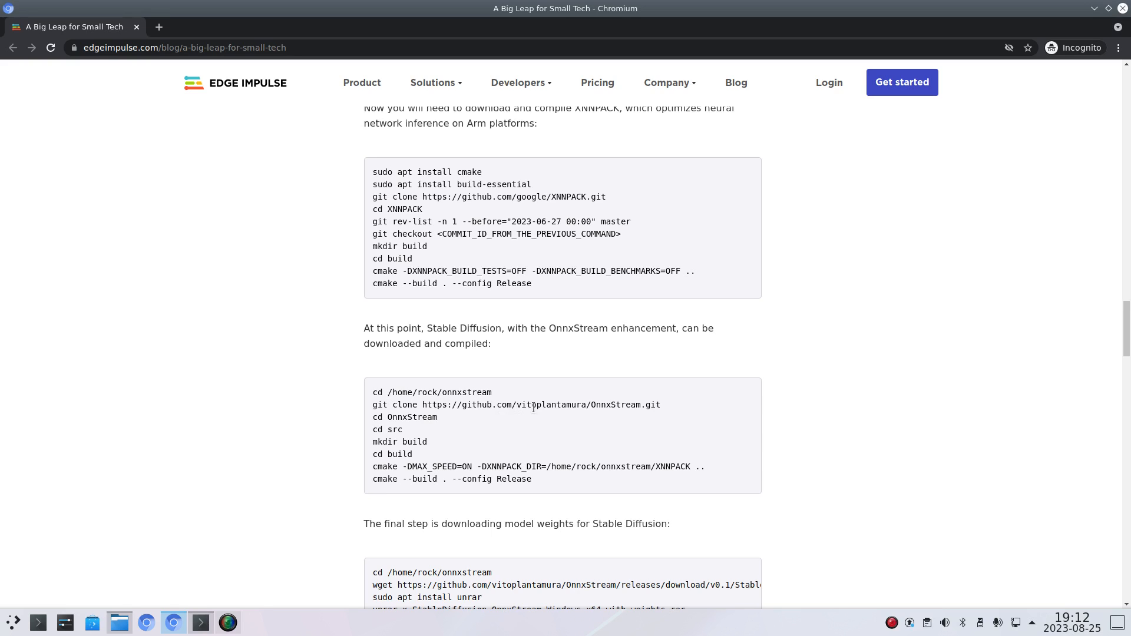
pyautogui.moveTo(495, 421)
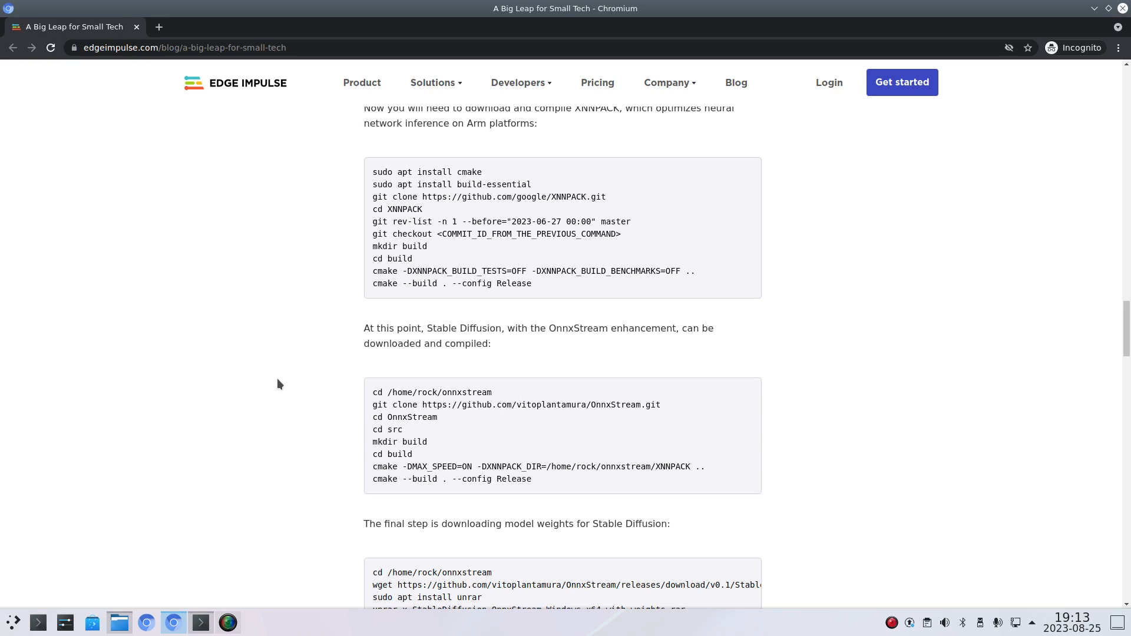
pyautogui.moveTo(289, 384)
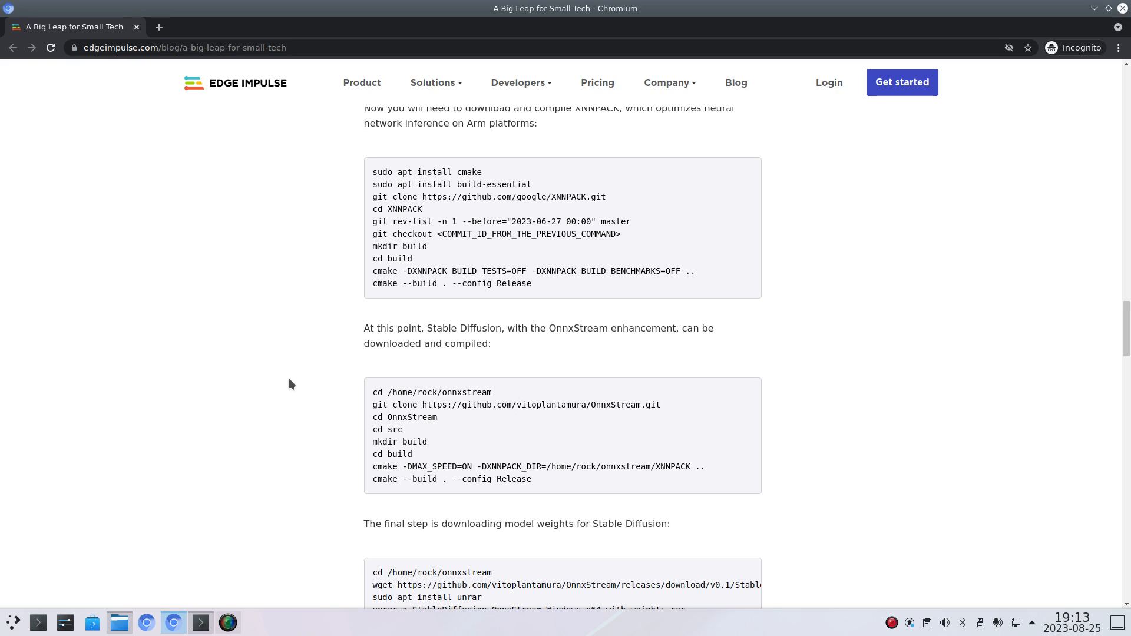
pyautogui.moveTo(303, 423)
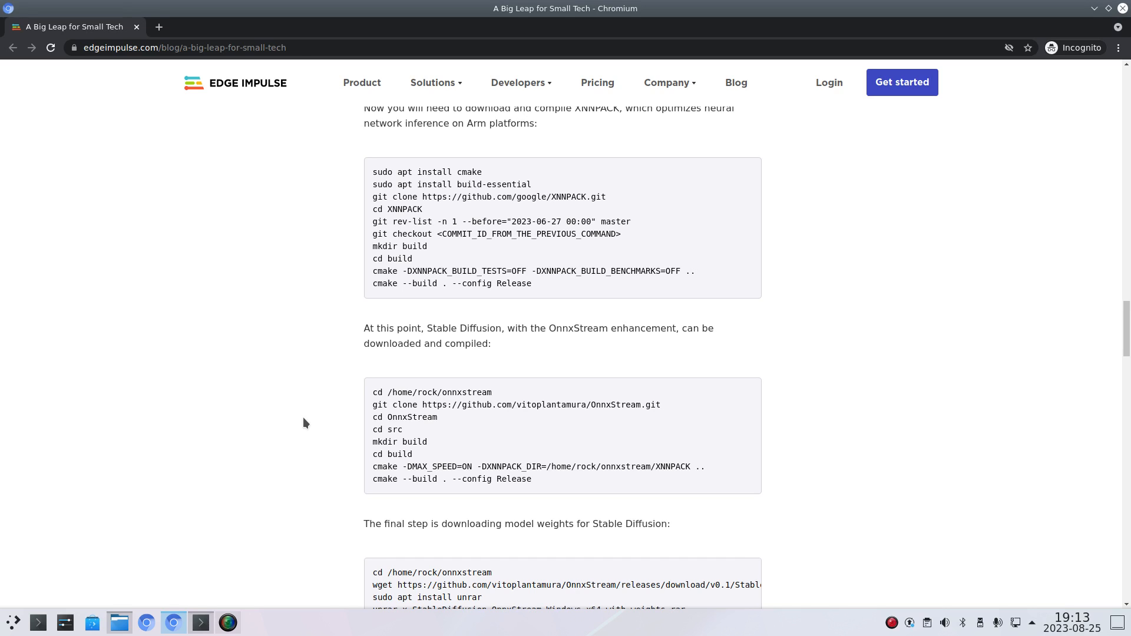
pyautogui.scroll(-3)
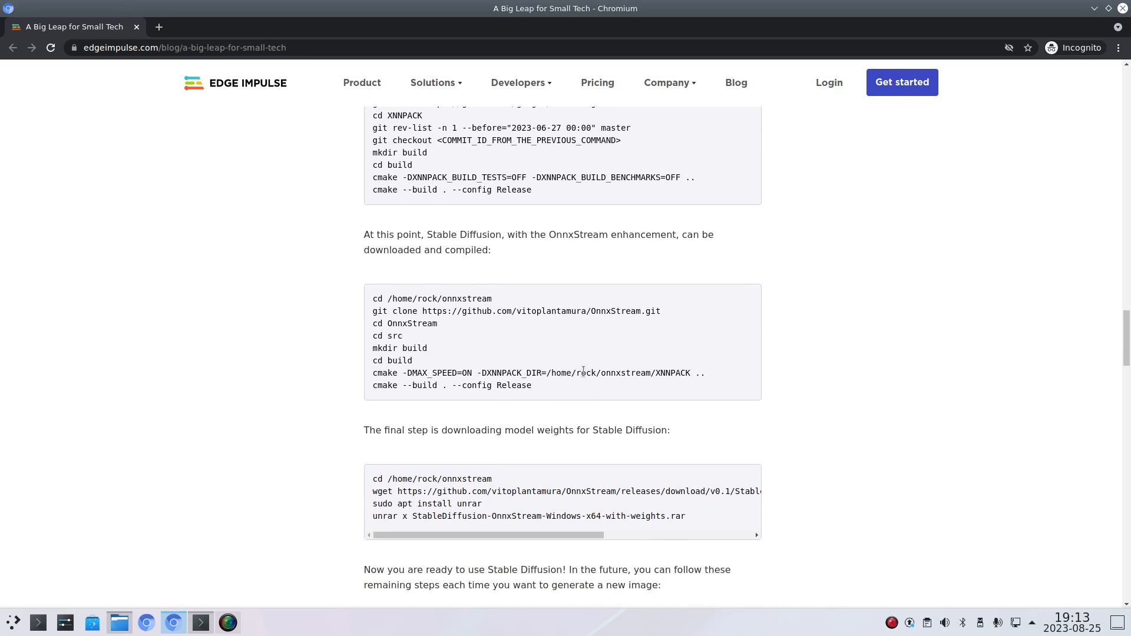
pyautogui.doubleClick(585, 373)
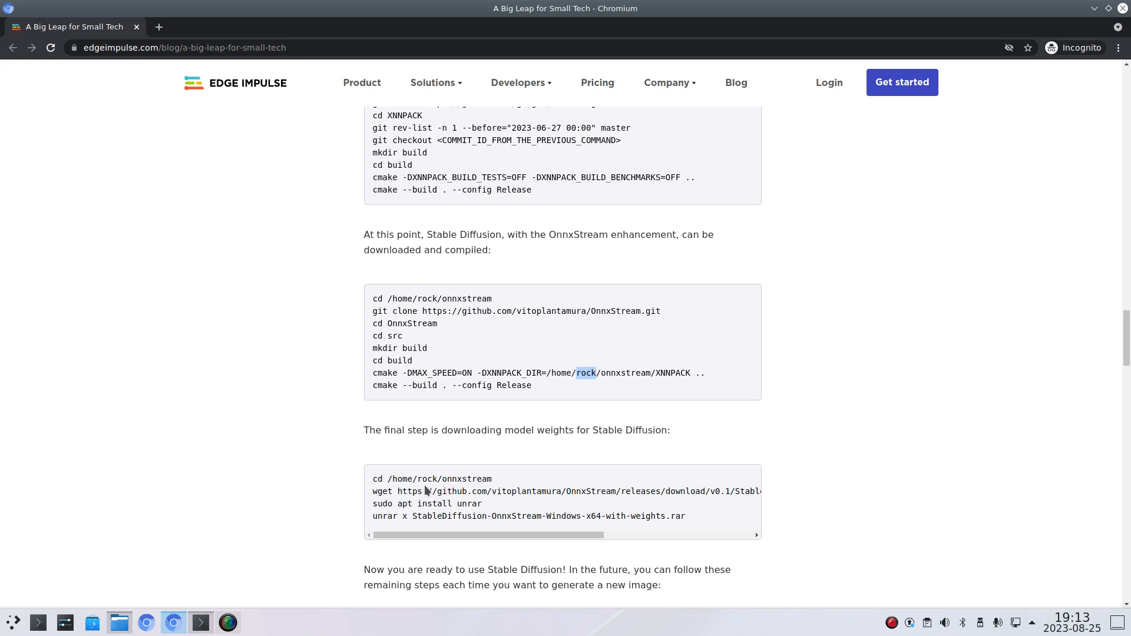
pyautogui.moveTo(417, 479)
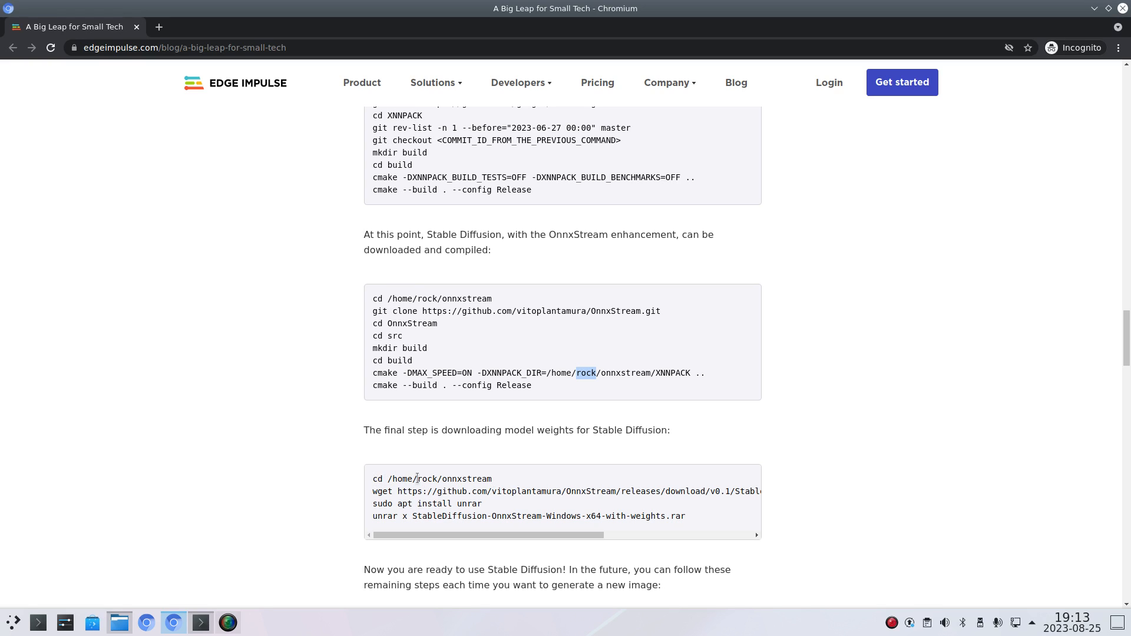
pyautogui.doubleClick(427, 478)
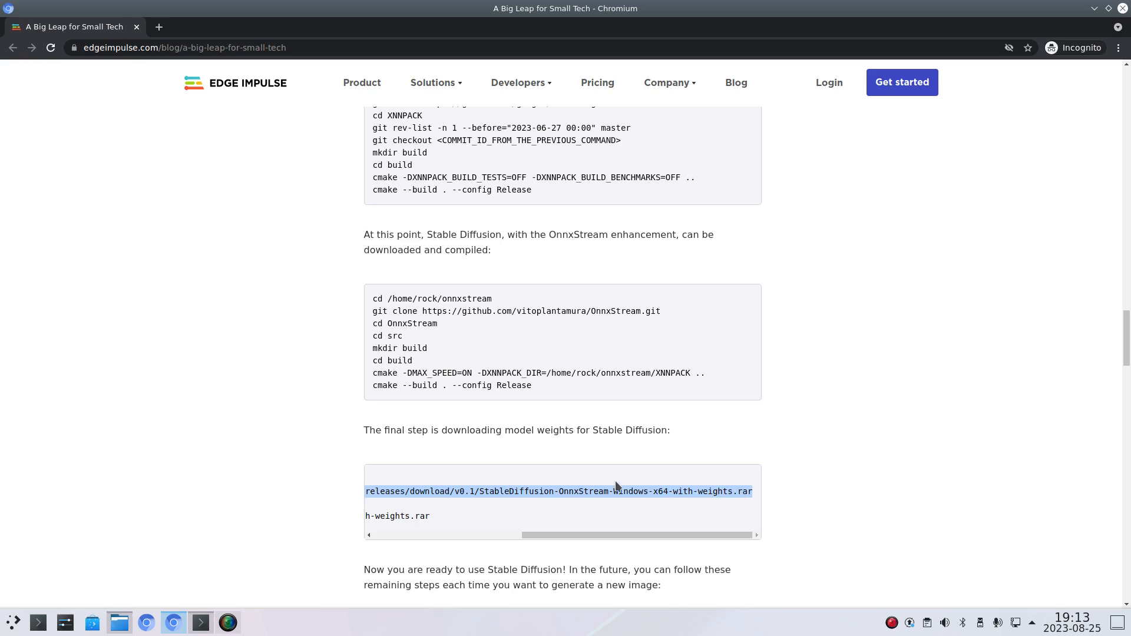
pyautogui.moveTo(495, 542)
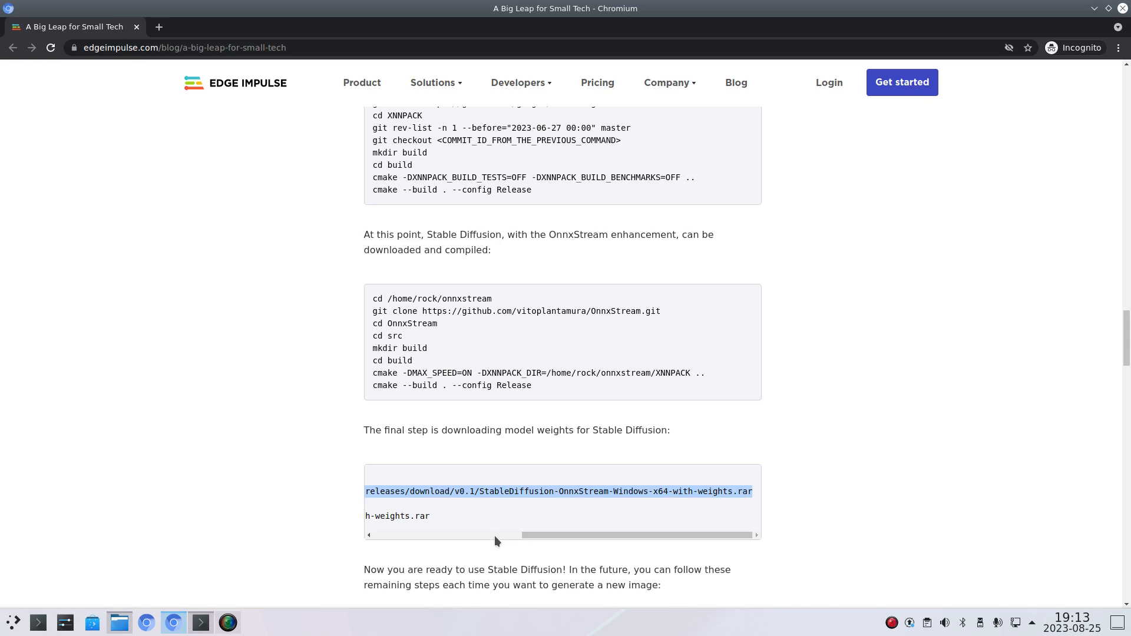
pyautogui.moveTo(501, 543)
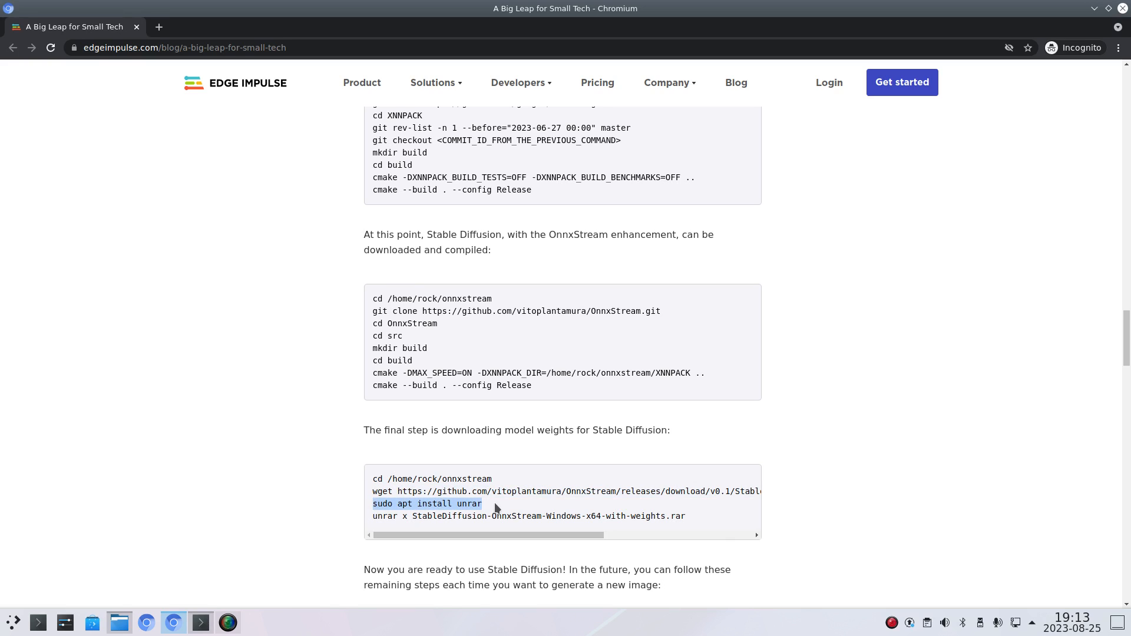
pyautogui.moveTo(517, 512)
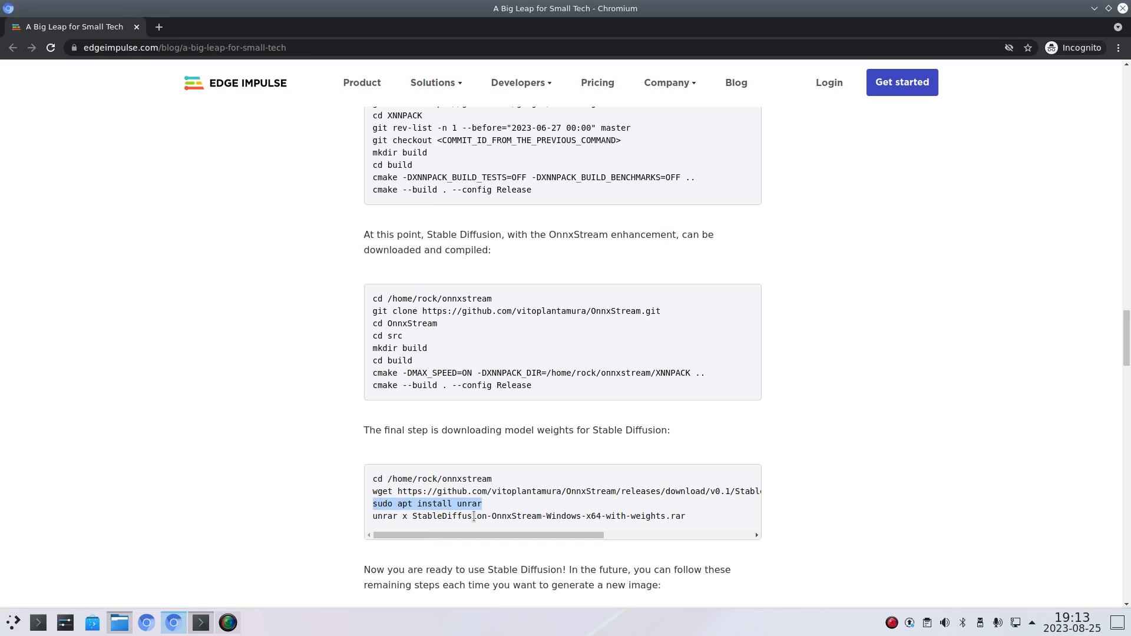
pyautogui.moveTo(701, 522)
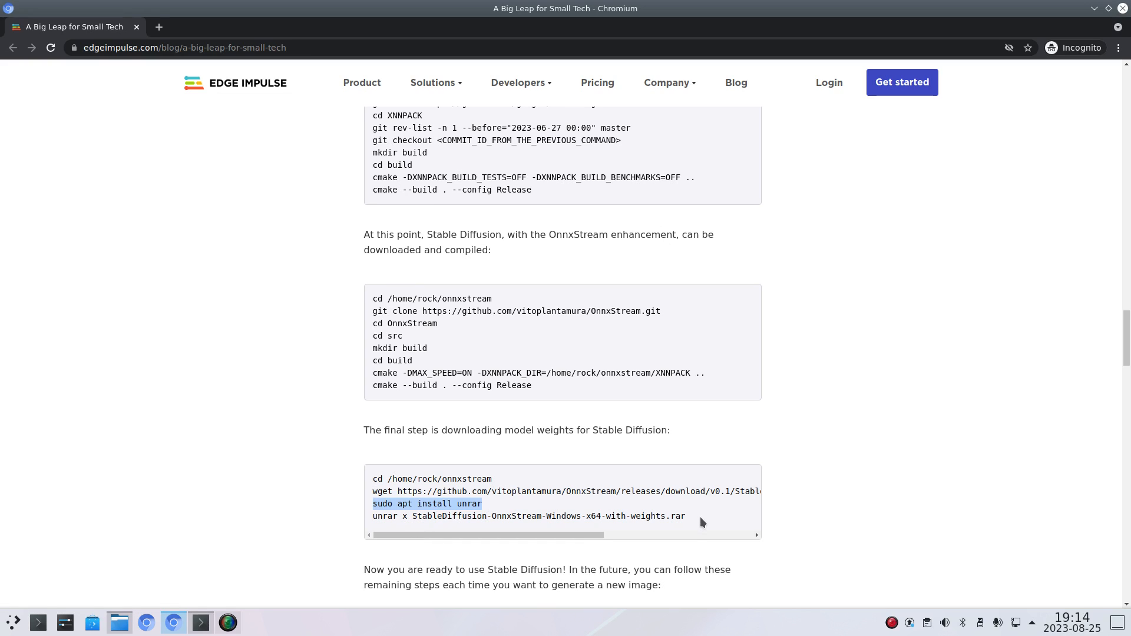
pyautogui.moveTo(275, 484)
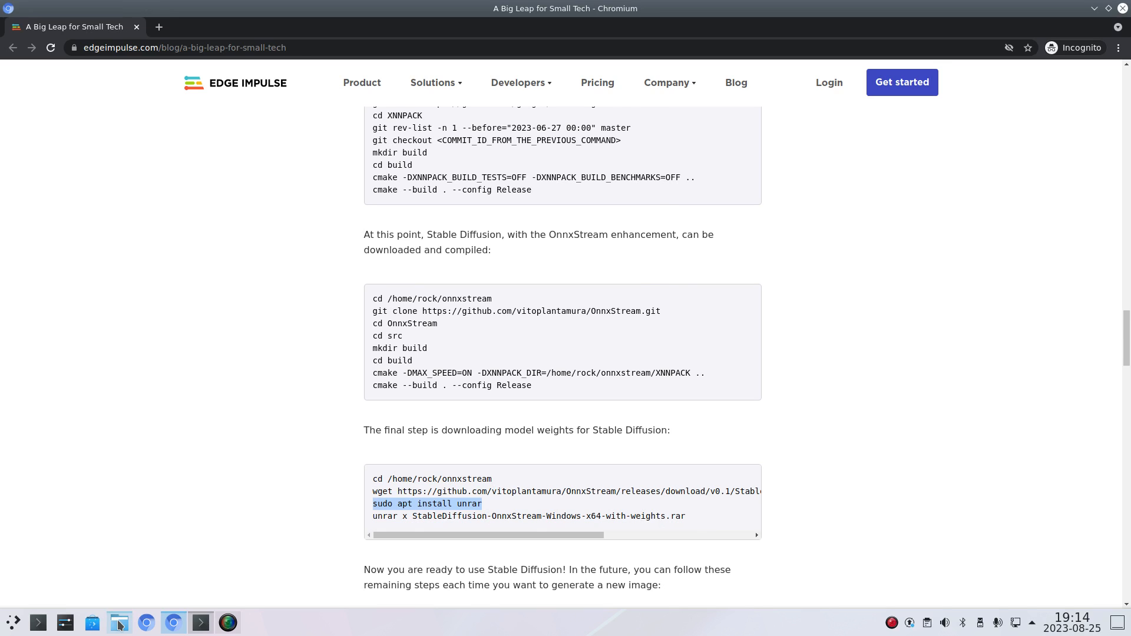
# Step: Bring Dolphin forward, go to Home, open onnxstream, and select the SD folder
pyautogui.click(119, 622)
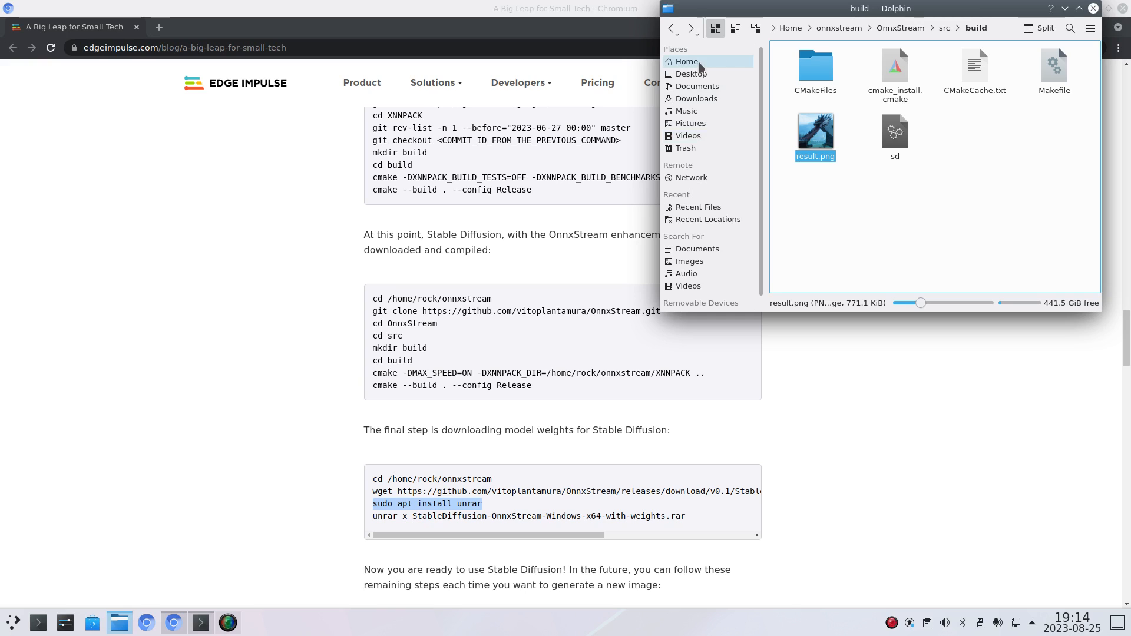
pyautogui.click(685, 61)
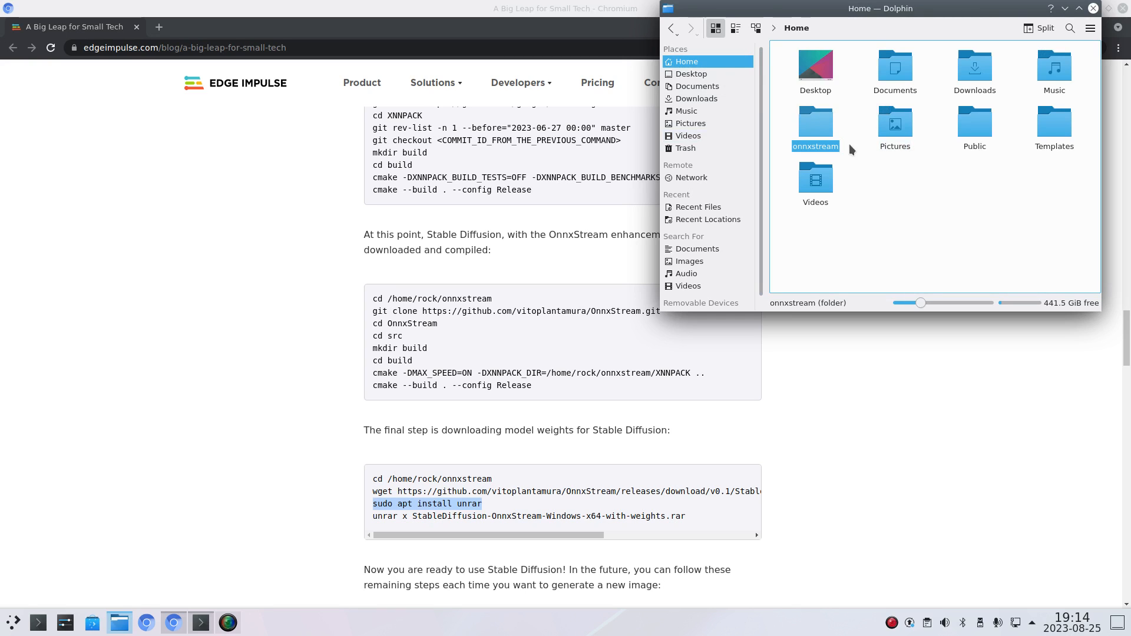
pyautogui.doubleClick(815, 123)
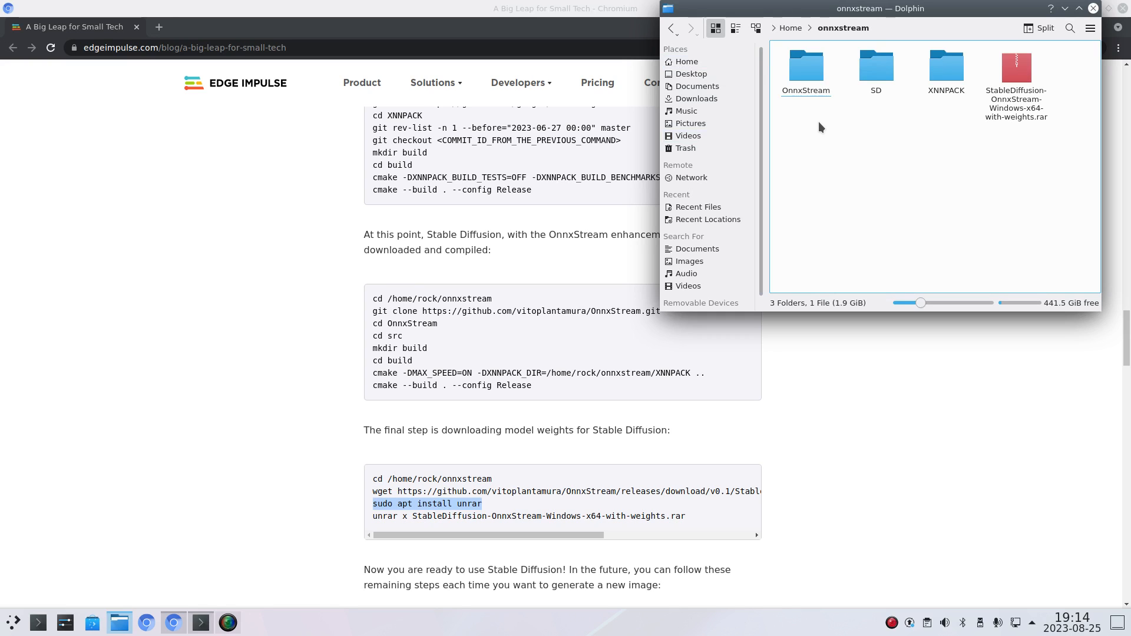
pyautogui.click(875, 65)
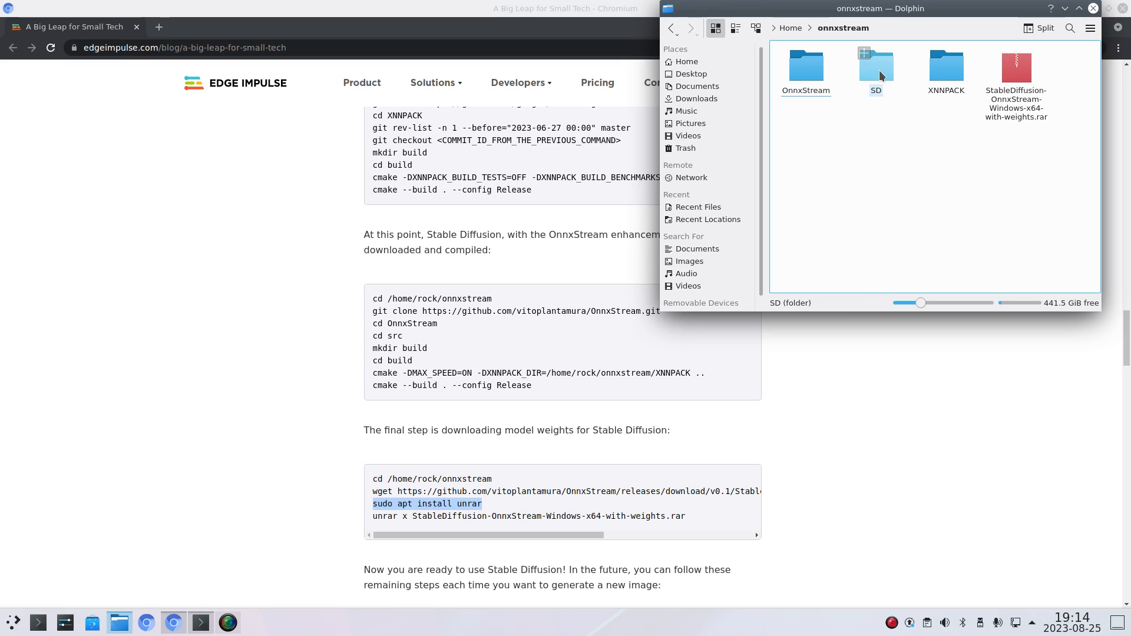
pyautogui.doubleClick(876, 64)
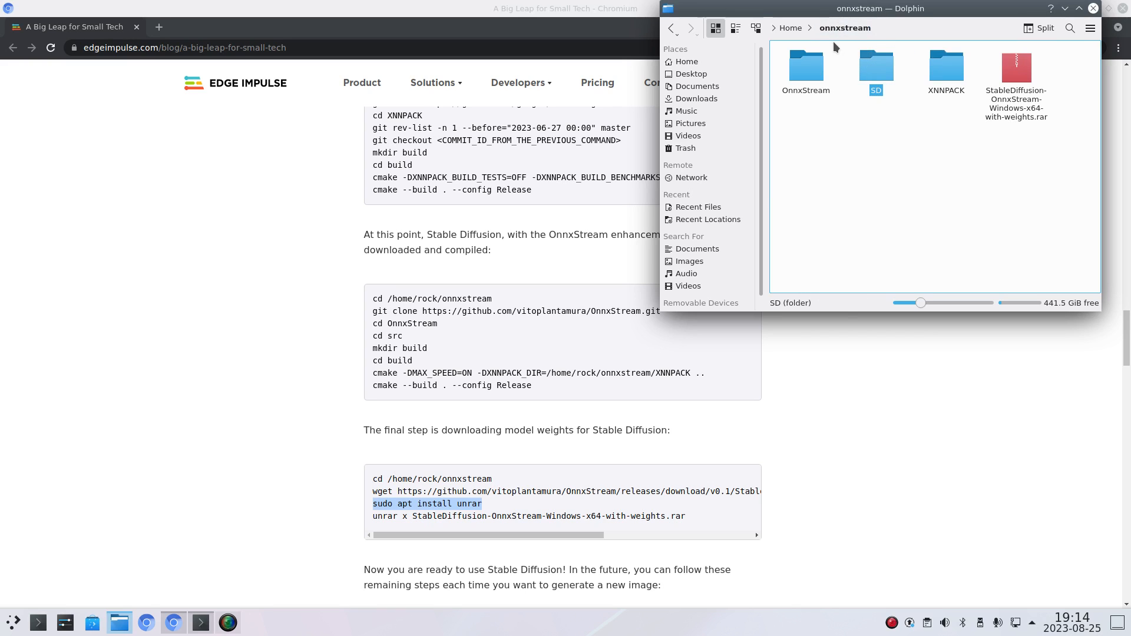
pyautogui.rightClick(874, 65)
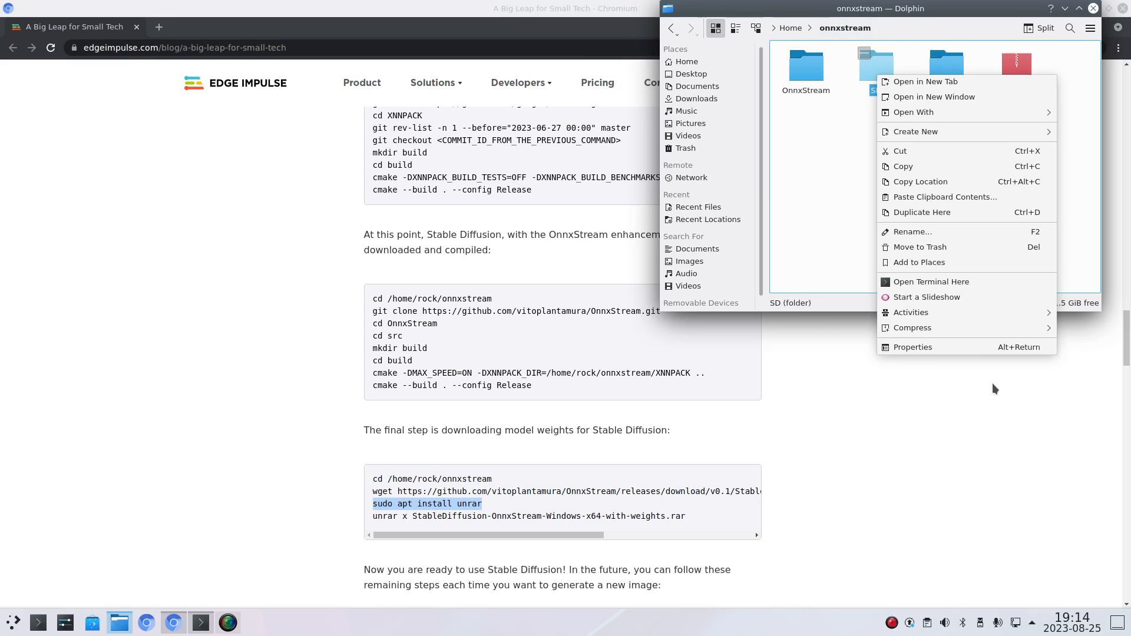
pyautogui.click(913, 347)
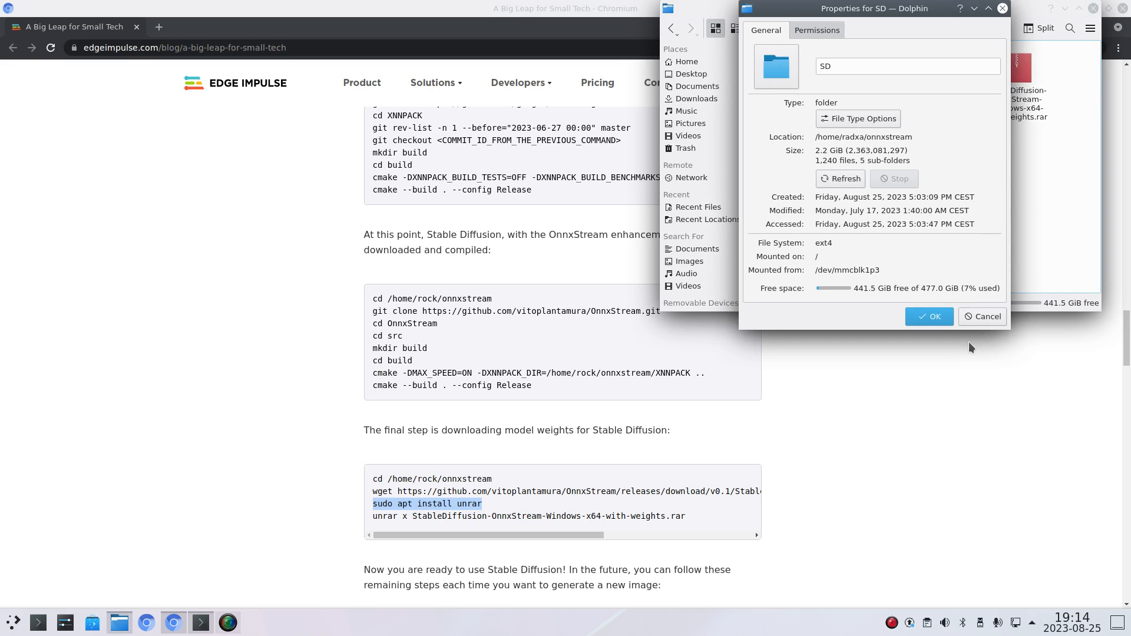
pyautogui.moveTo(785, 160)
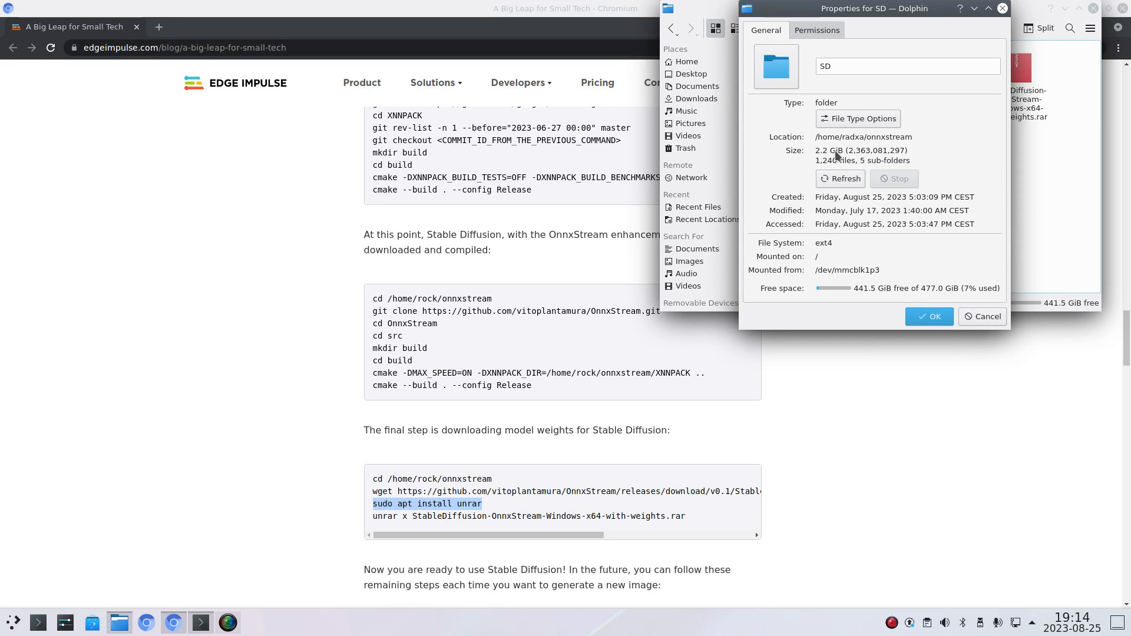
pyautogui.moveTo(806, 170)
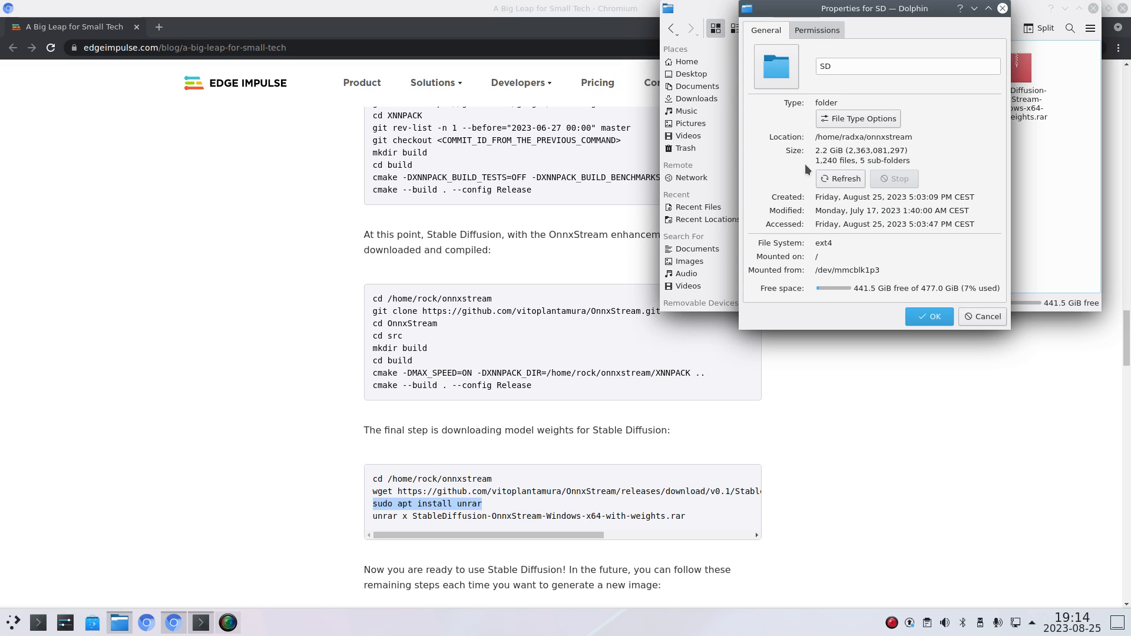
pyautogui.moveTo(903, 334)
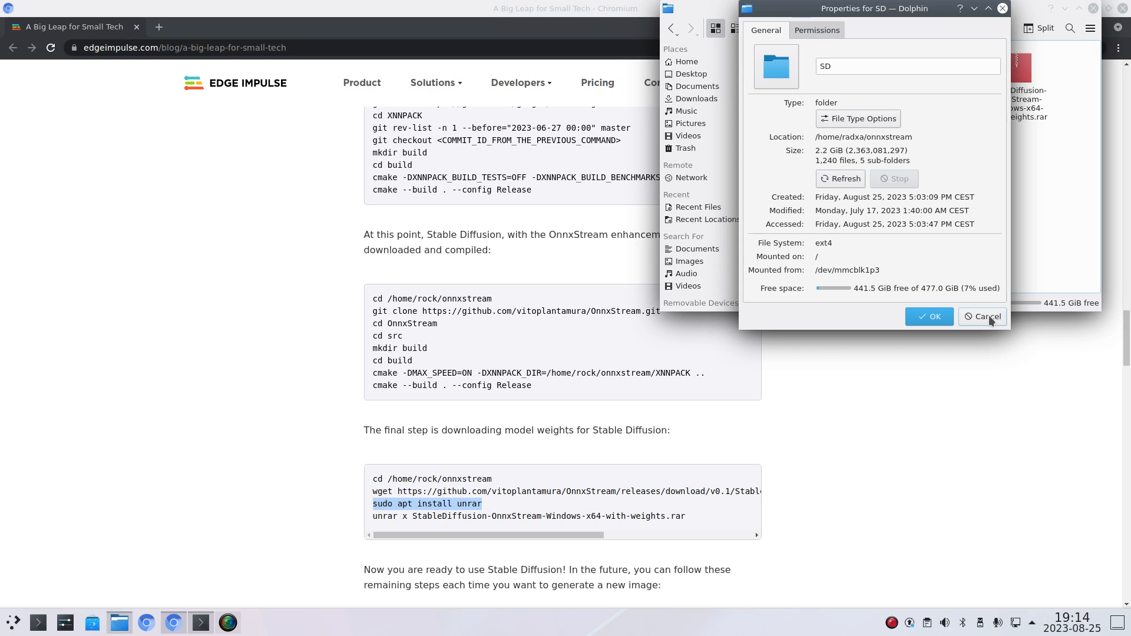
pyautogui.click(982, 317)
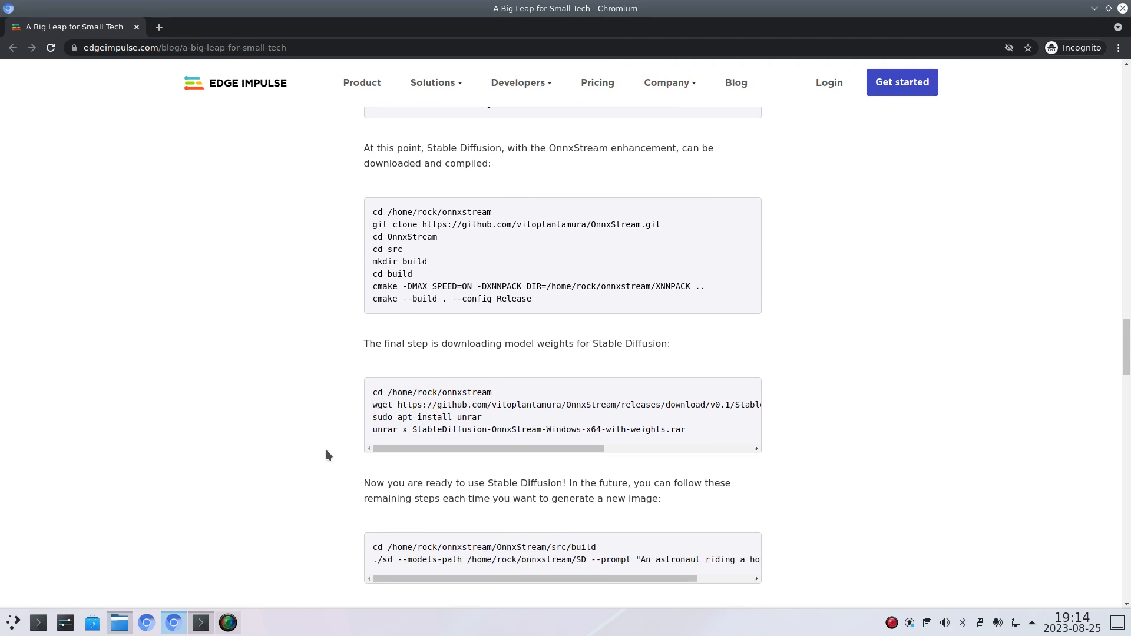
# Step: Scroll to the remaining-steps code, select the cd line, then the whole ./sd command with prompt
pyautogui.scroll(-3)
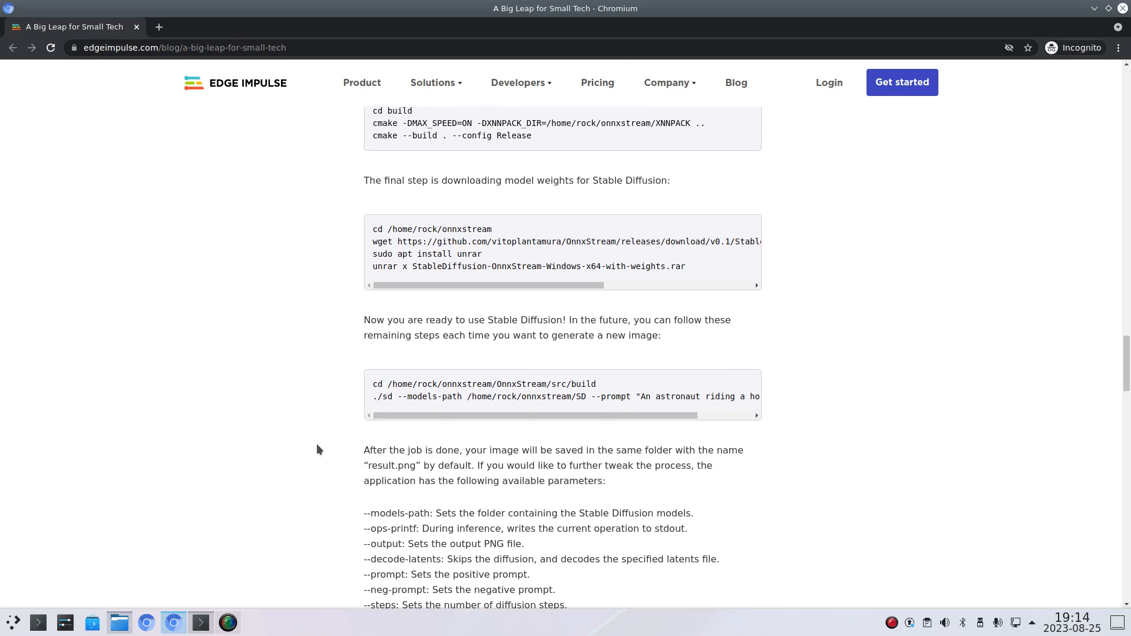
pyautogui.moveTo(466, 261)
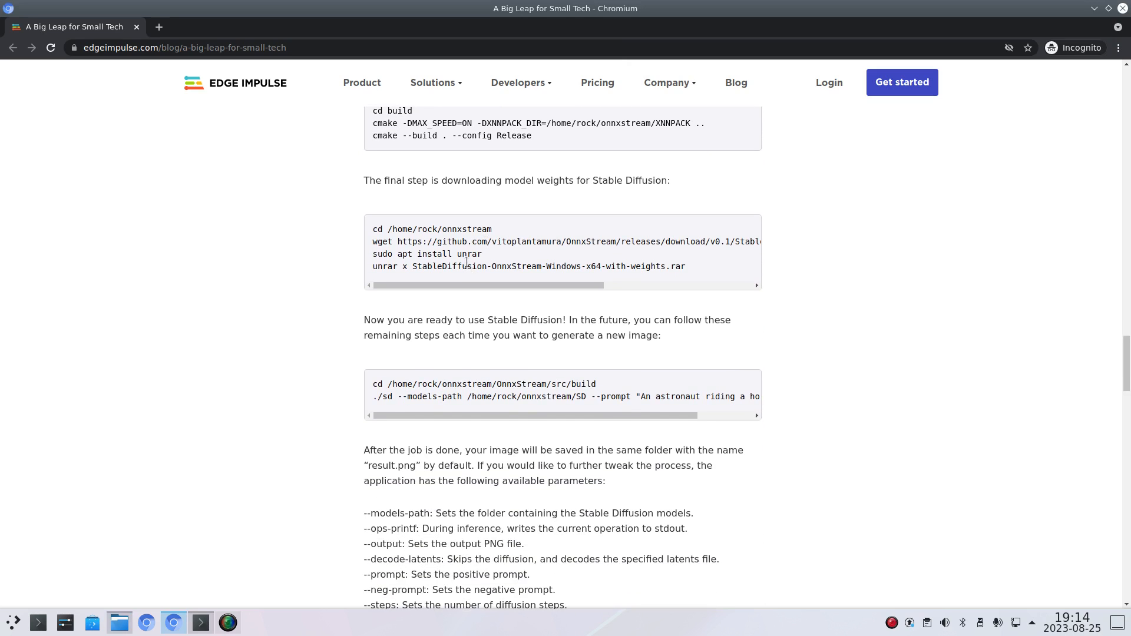
pyautogui.moveTo(386, 370)
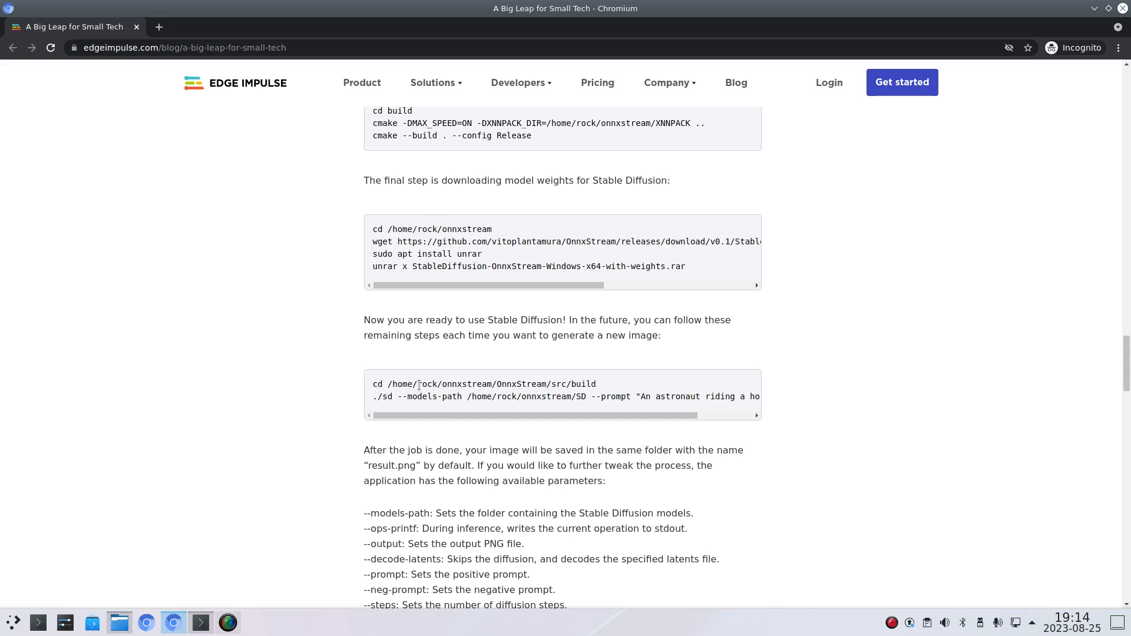
pyautogui.doubleClick(429, 383)
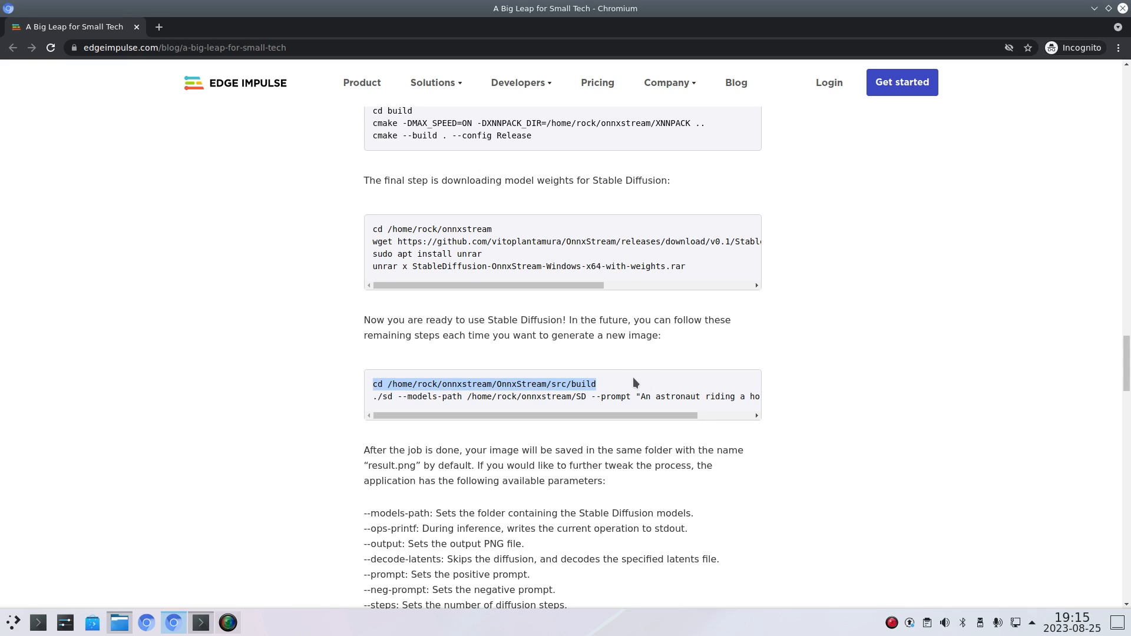
pyautogui.moveTo(505, 350)
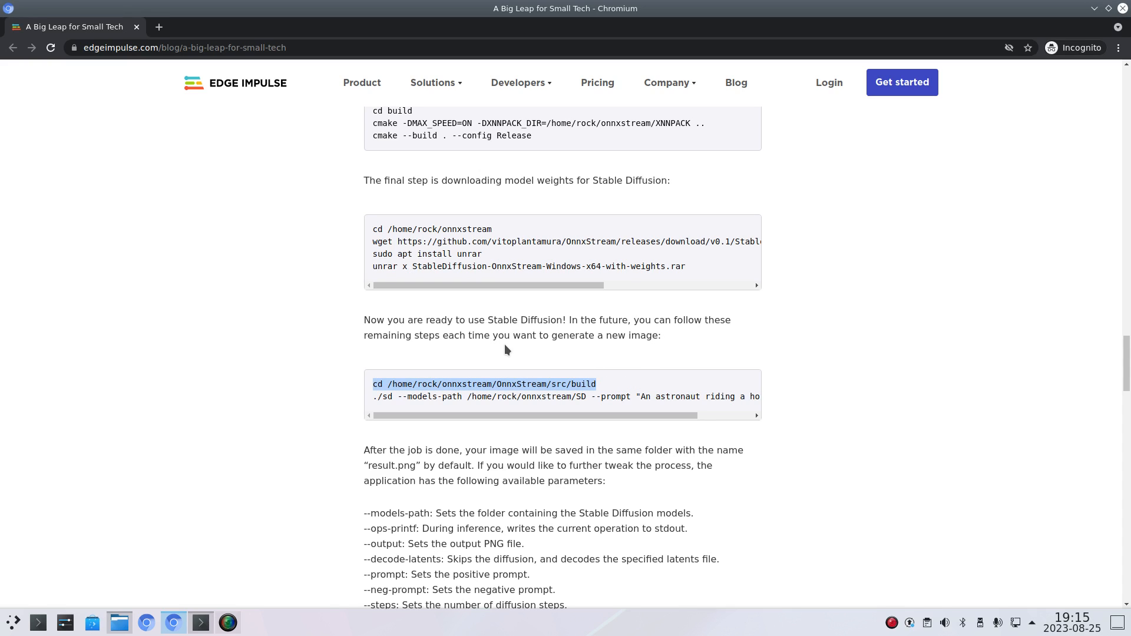
pyautogui.moveTo(373, 397)
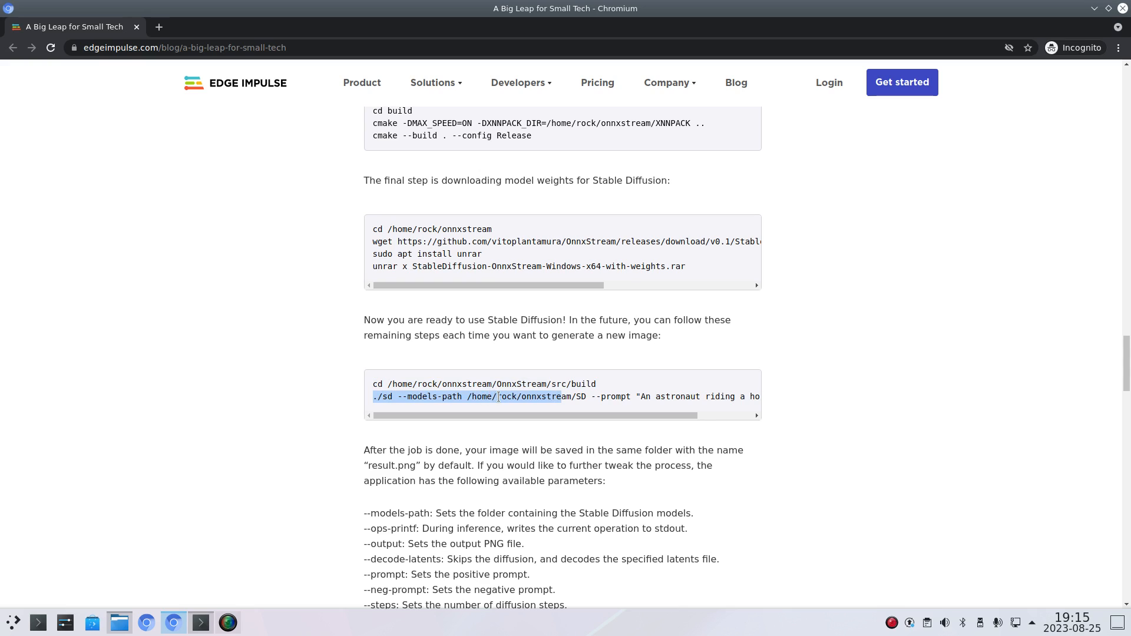
pyautogui.doubleClick(507, 396)
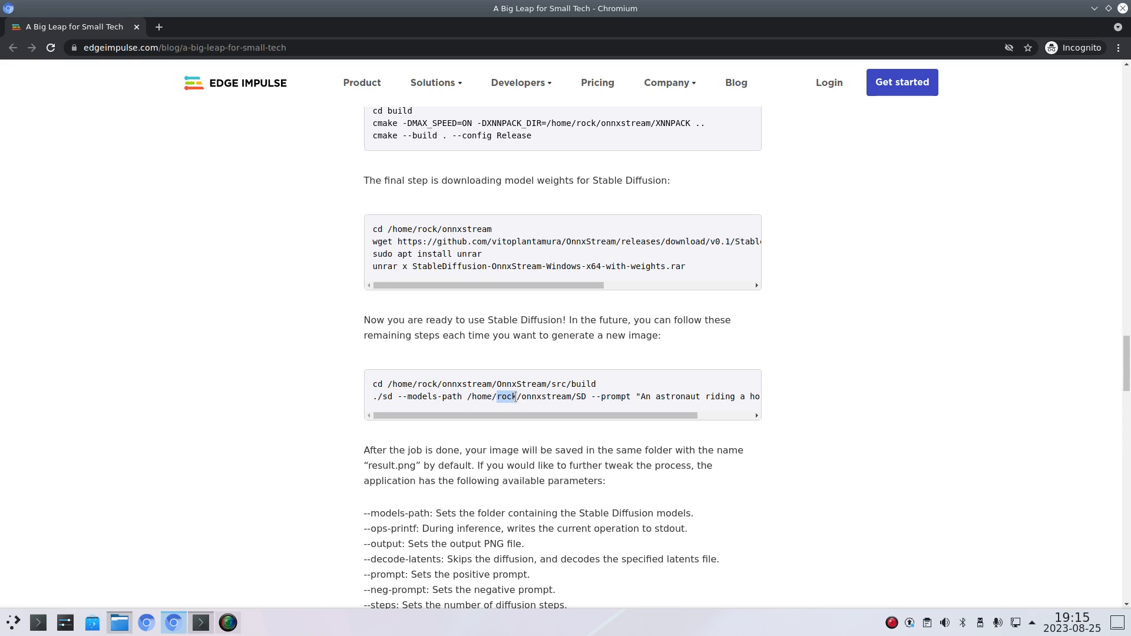
pyautogui.moveTo(330, 428)
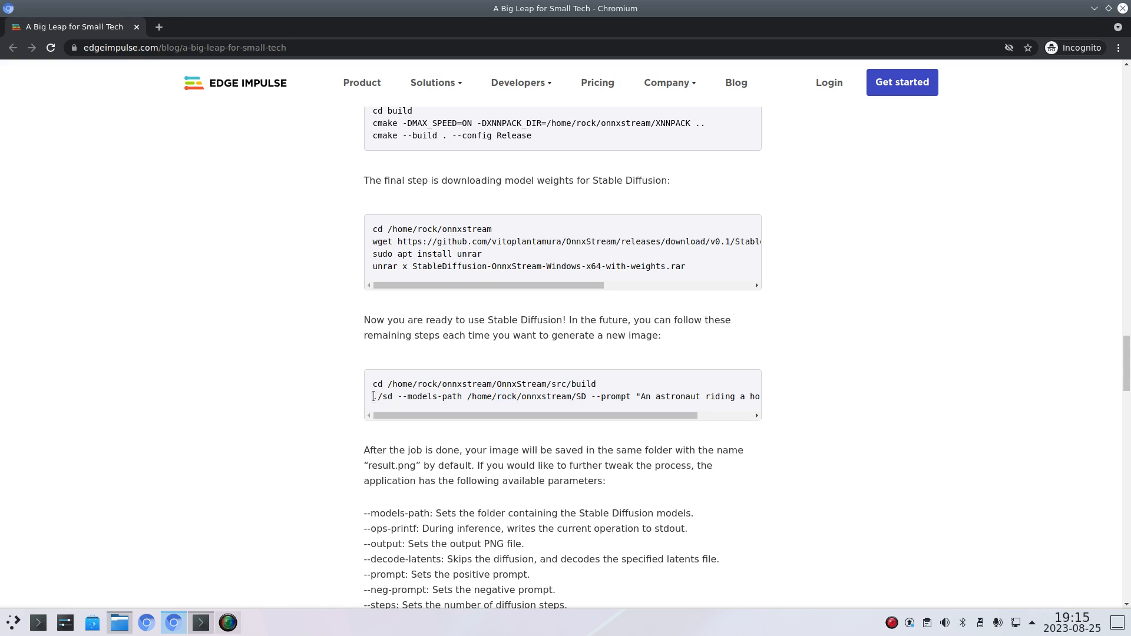
pyautogui.moveTo(372, 396); pyautogui.dragTo(636, 395)
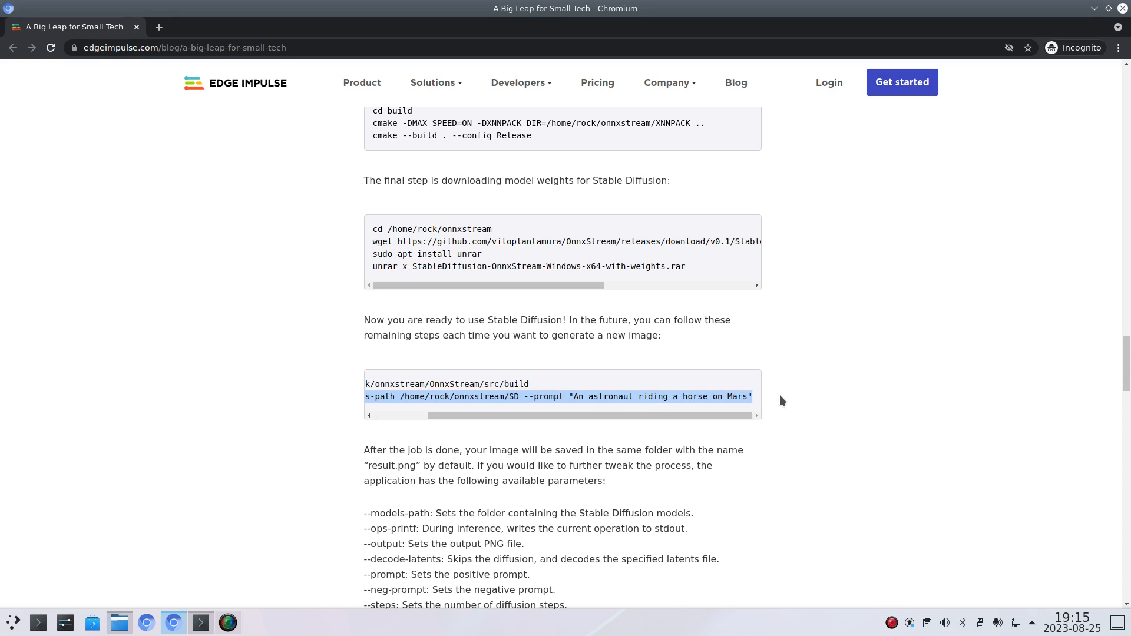
pyautogui.moveTo(274, 431)
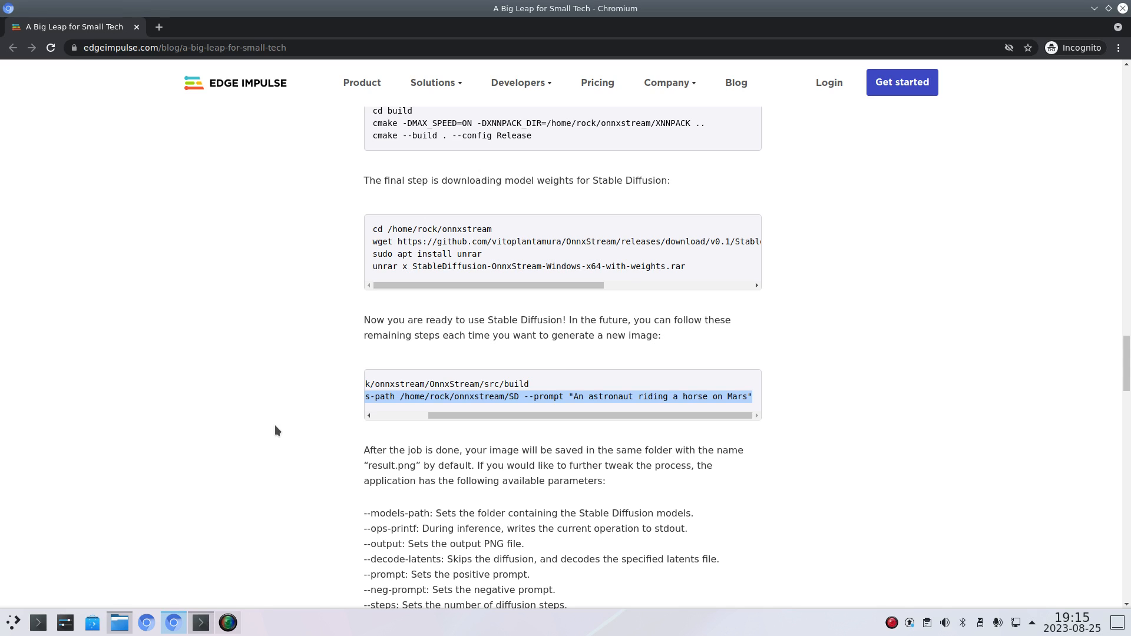
pyautogui.scroll(-3)
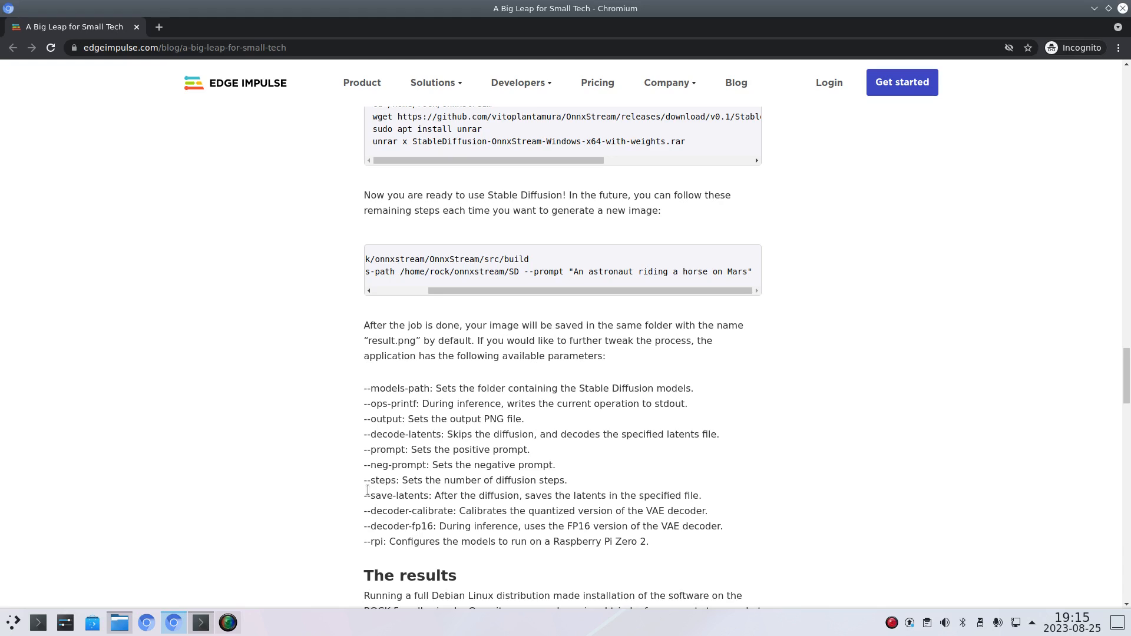
pyautogui.moveTo(325, 464)
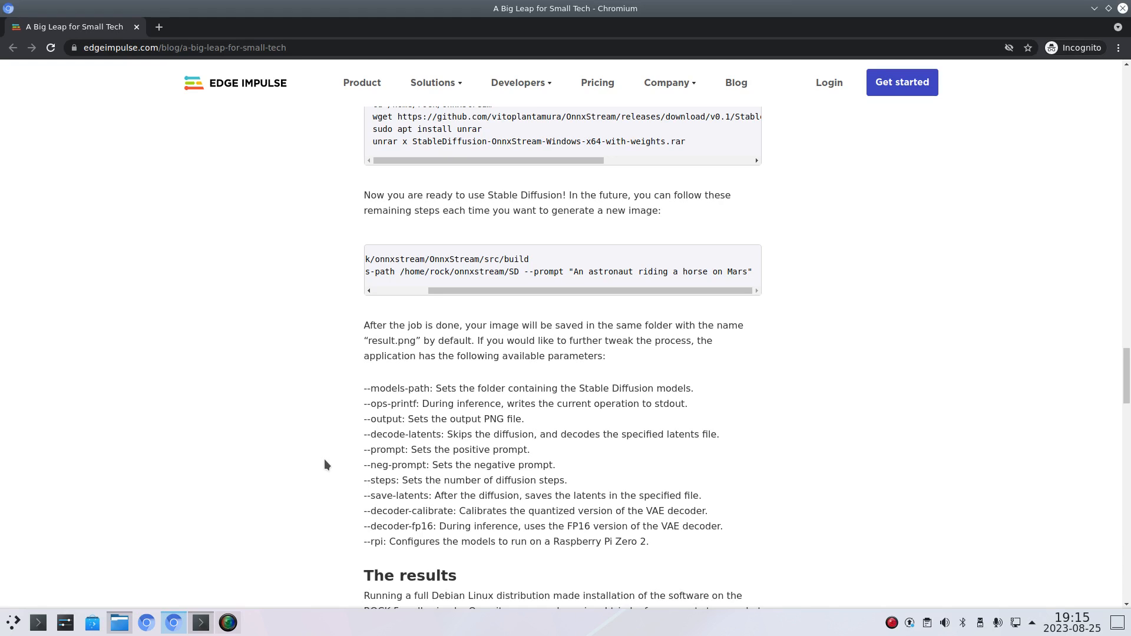
pyautogui.moveTo(314, 459)
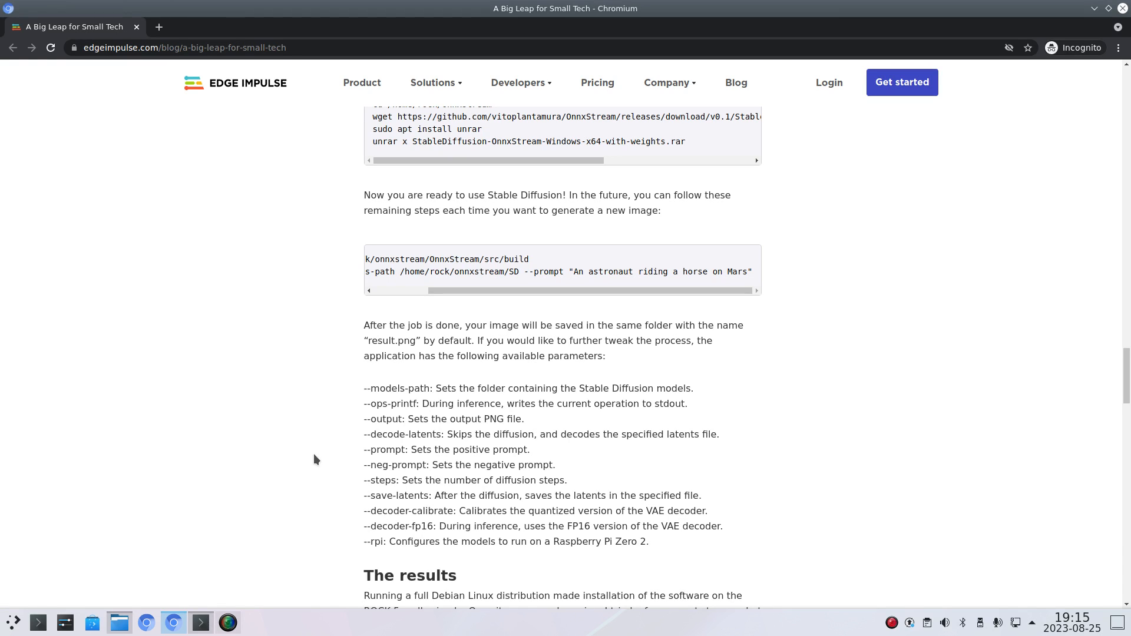
pyautogui.moveTo(292, 432)
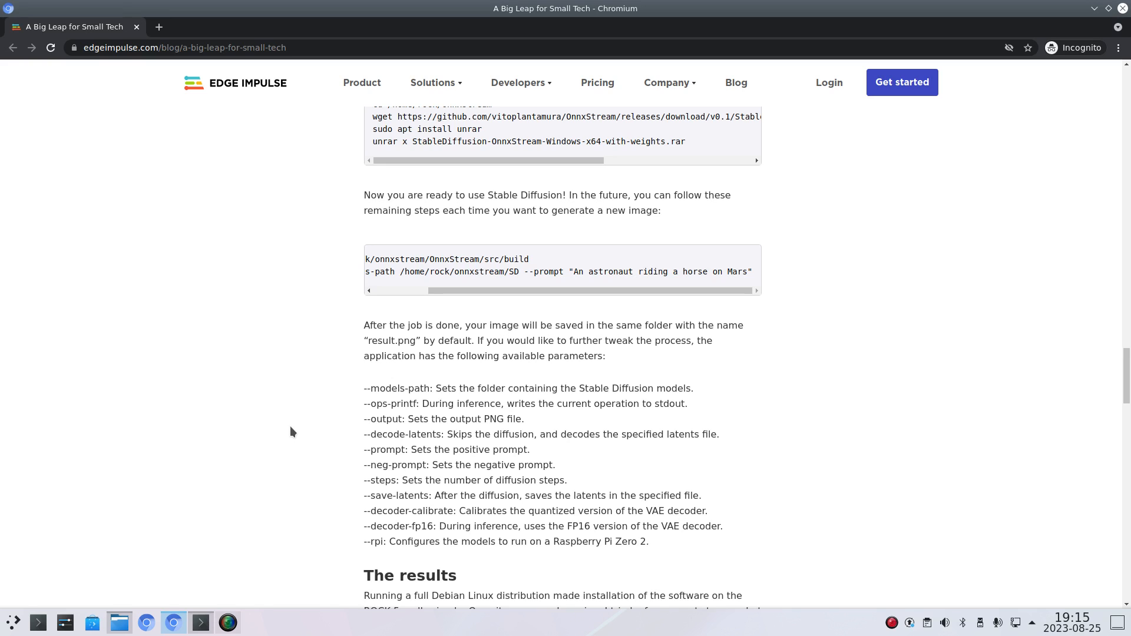
pyautogui.scroll(-3)
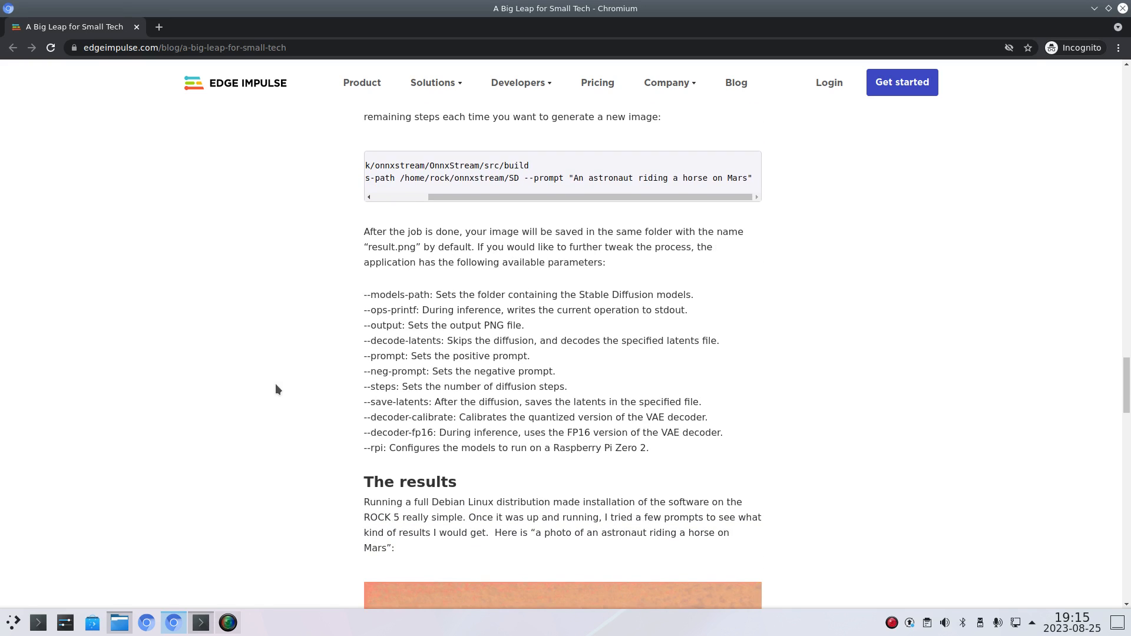
pyautogui.moveTo(399, 409)
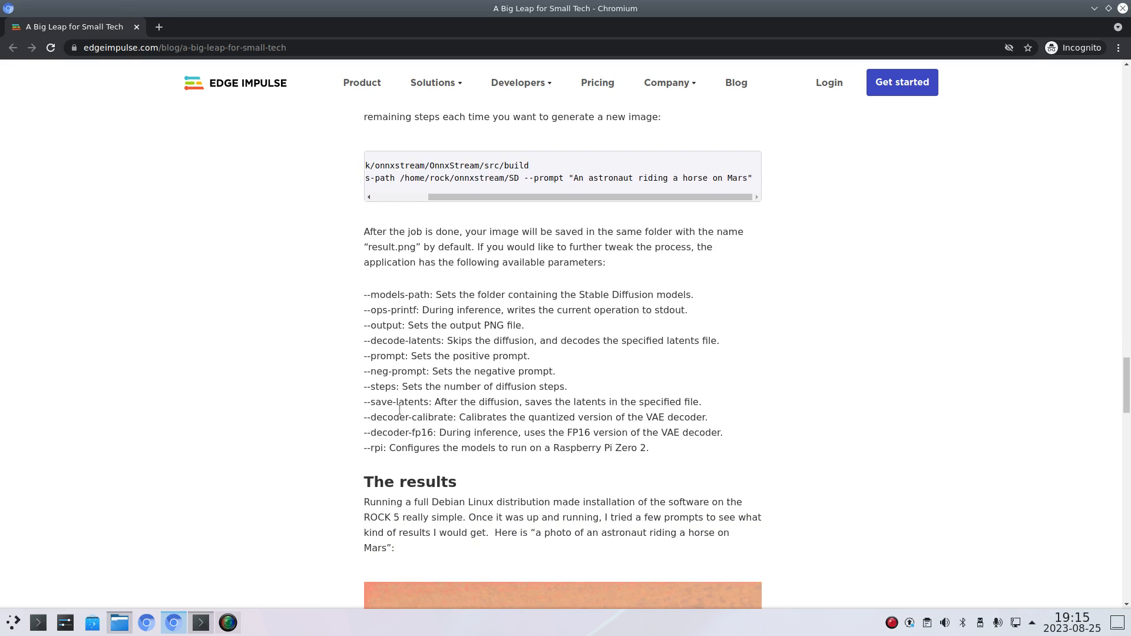
pyautogui.moveTo(342, 425)
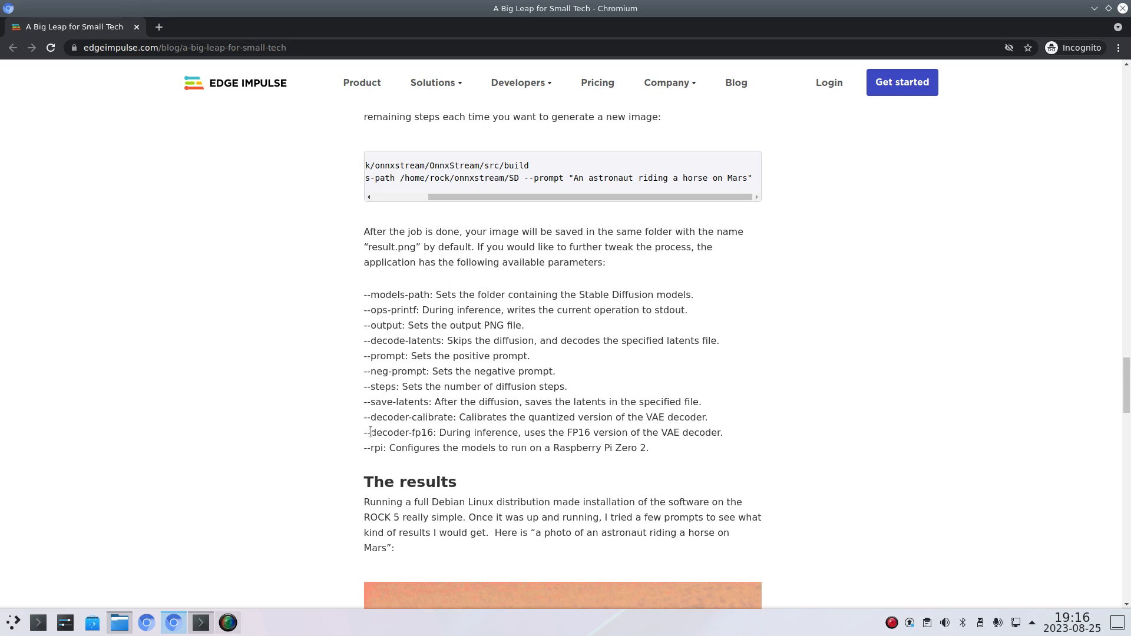
# Step: Scroll down past the robot-control example image to the four-to-six-minute generation paragraph
pyautogui.scroll(-3)
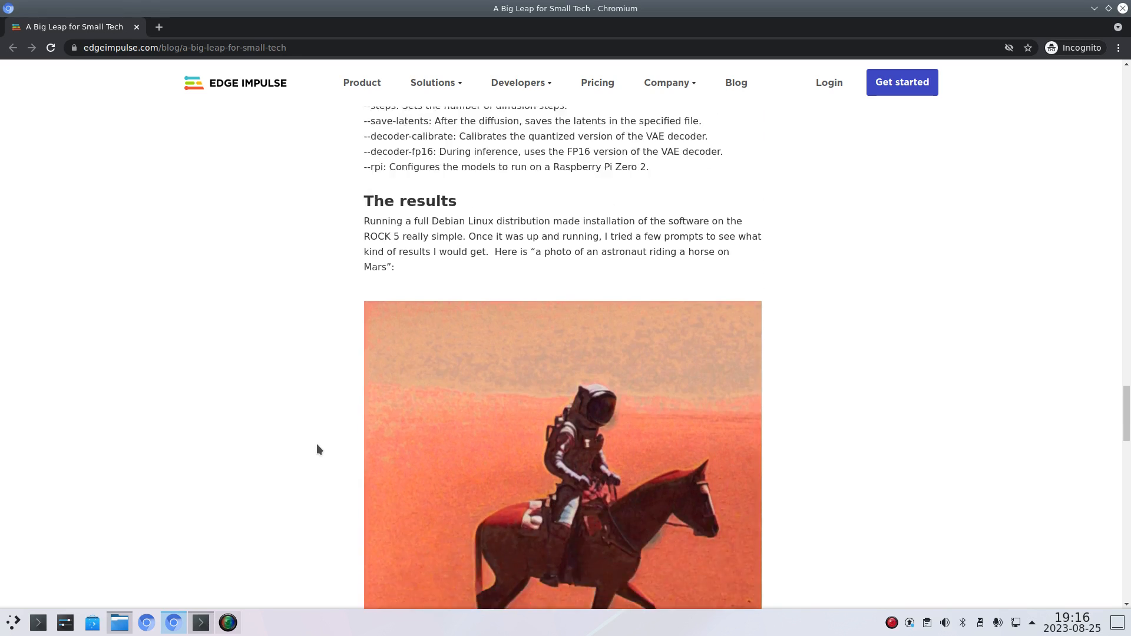
pyautogui.moveTo(301, 394)
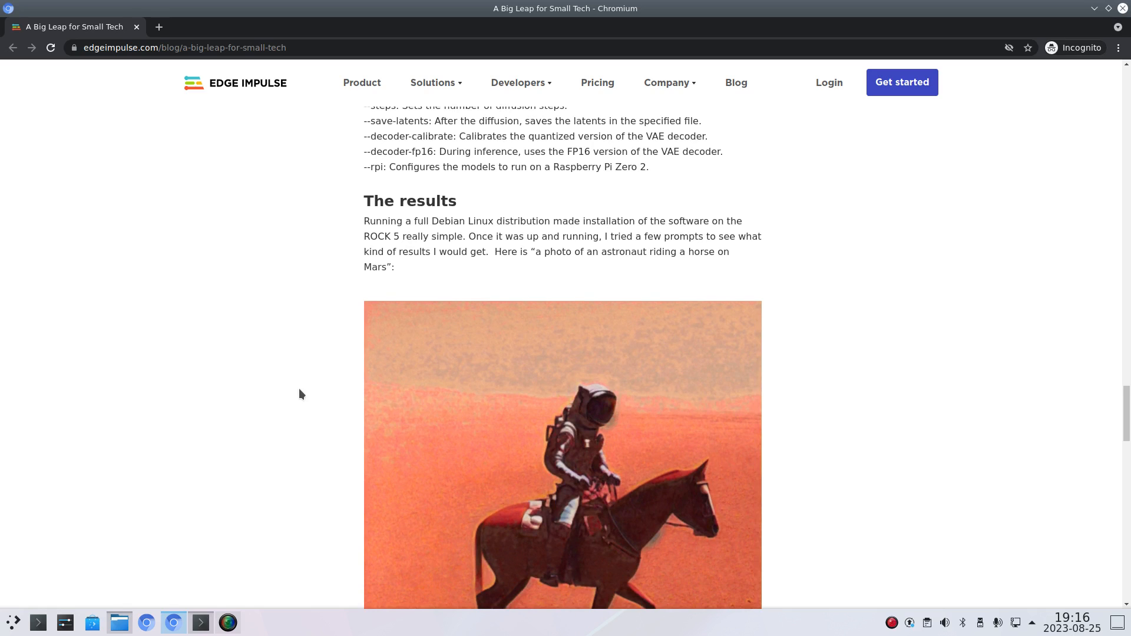
pyautogui.scroll(-3)
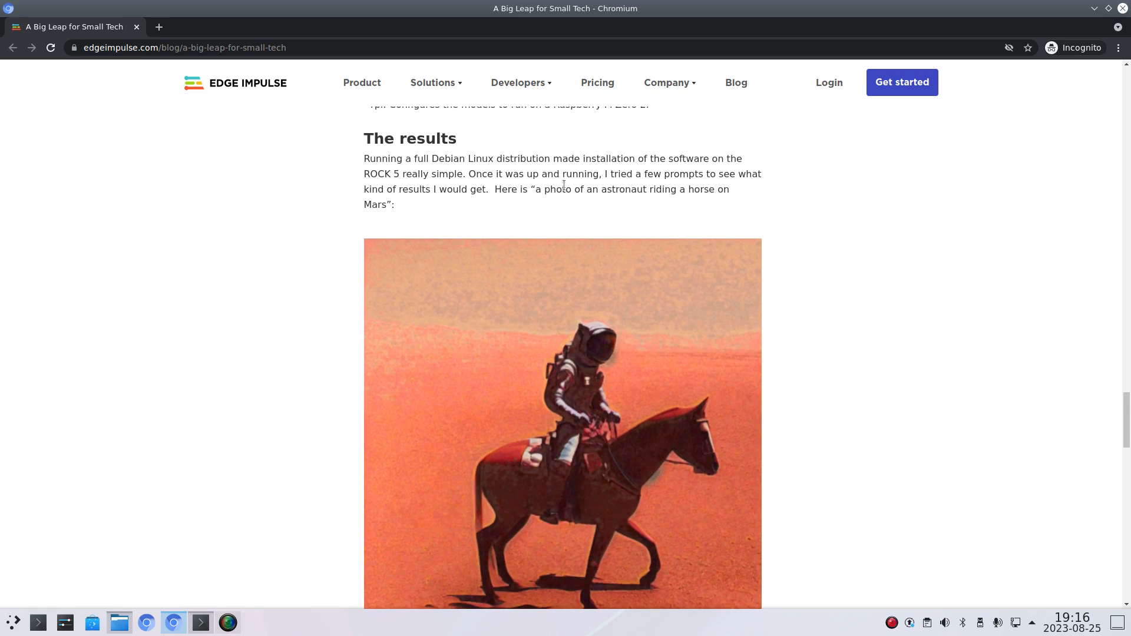
pyautogui.moveTo(461, 215)
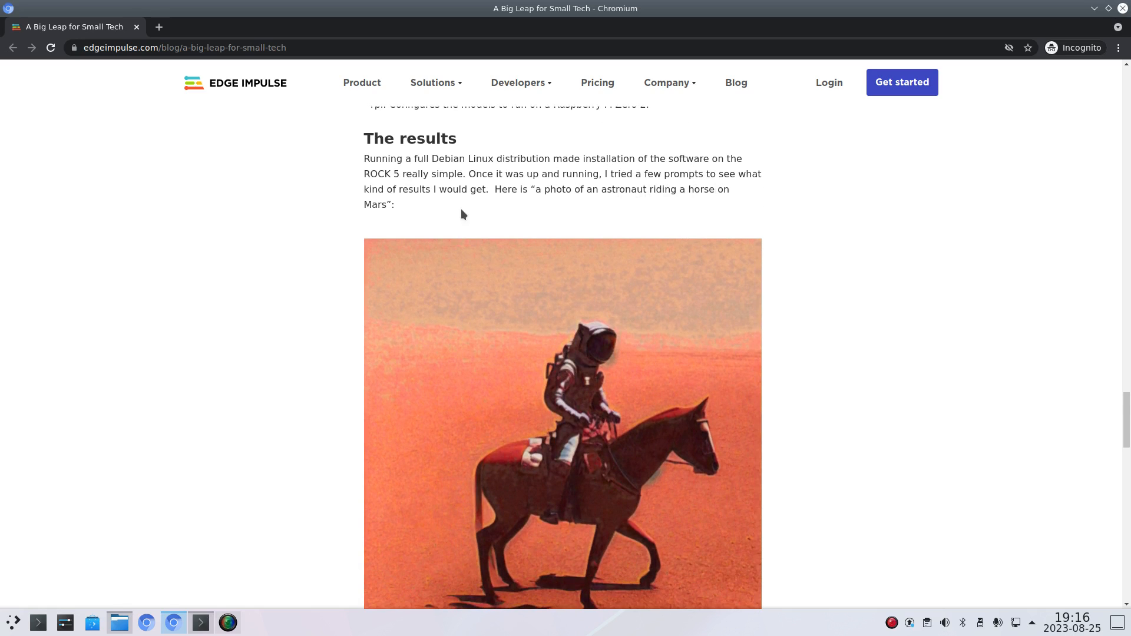
pyautogui.scroll(-3)
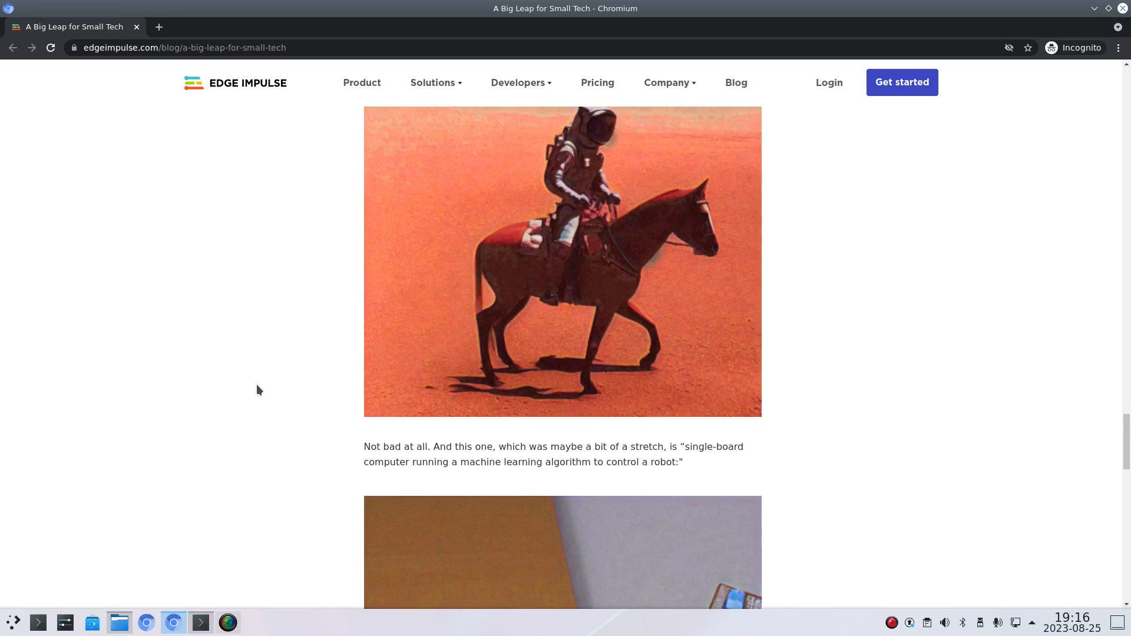
pyautogui.scroll(-3)
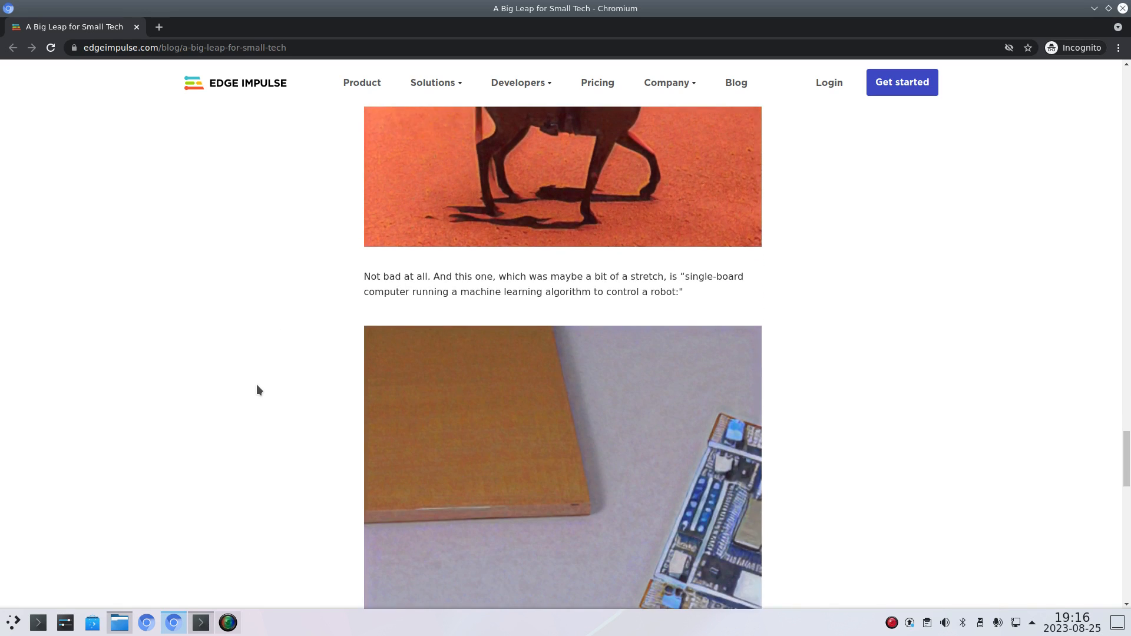
pyautogui.scroll(-3)
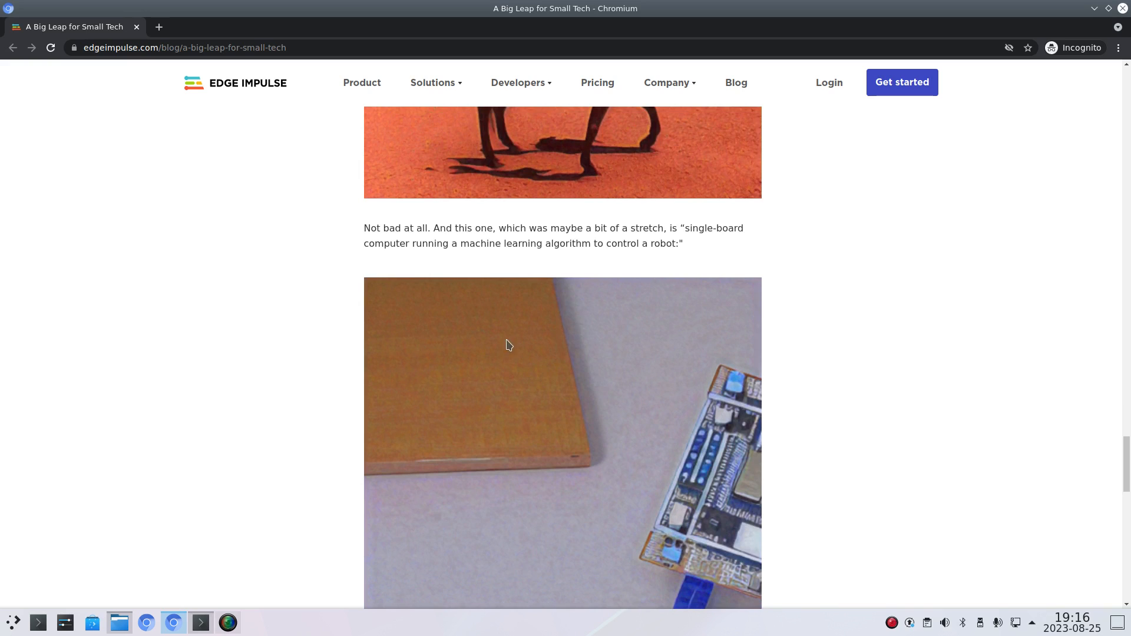
pyautogui.moveTo(607, 258)
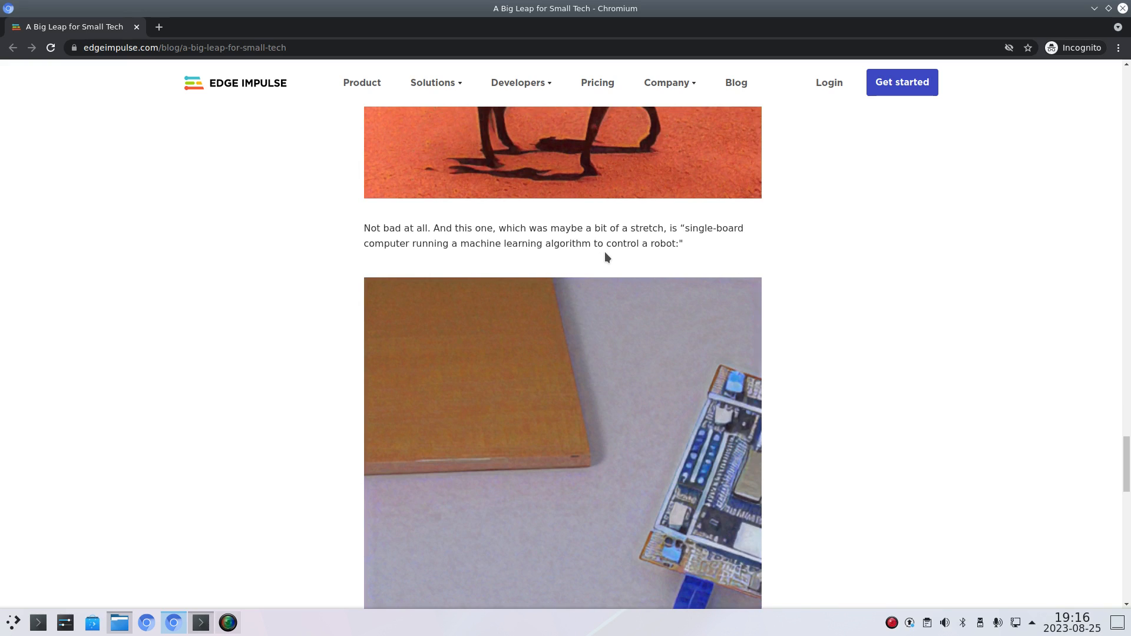
pyautogui.moveTo(553, 386)
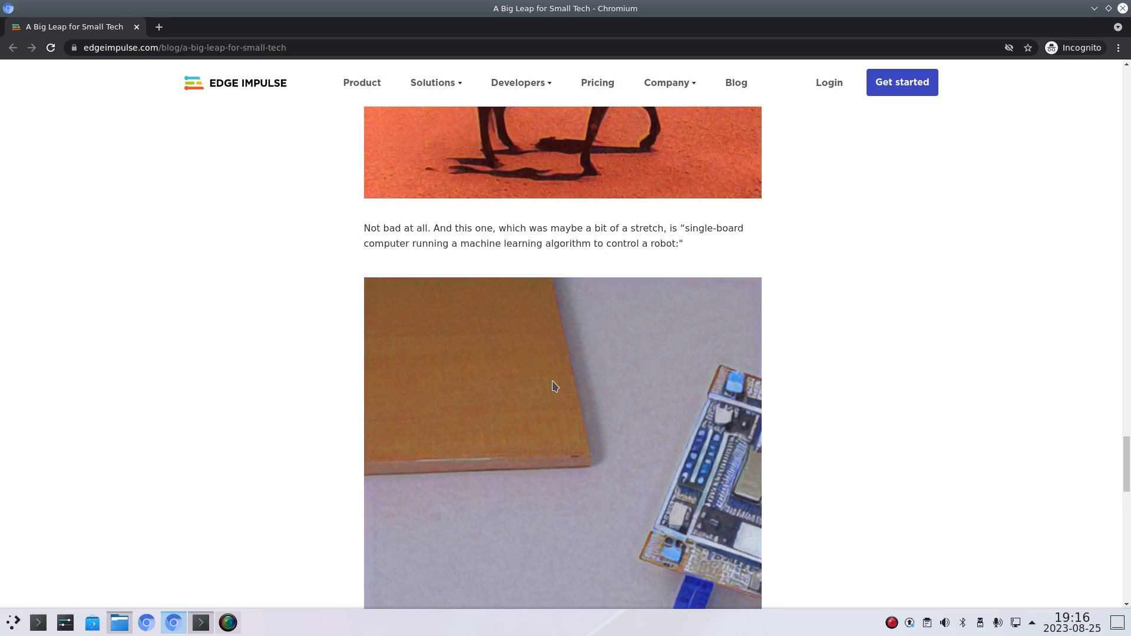
pyautogui.scroll(-3)
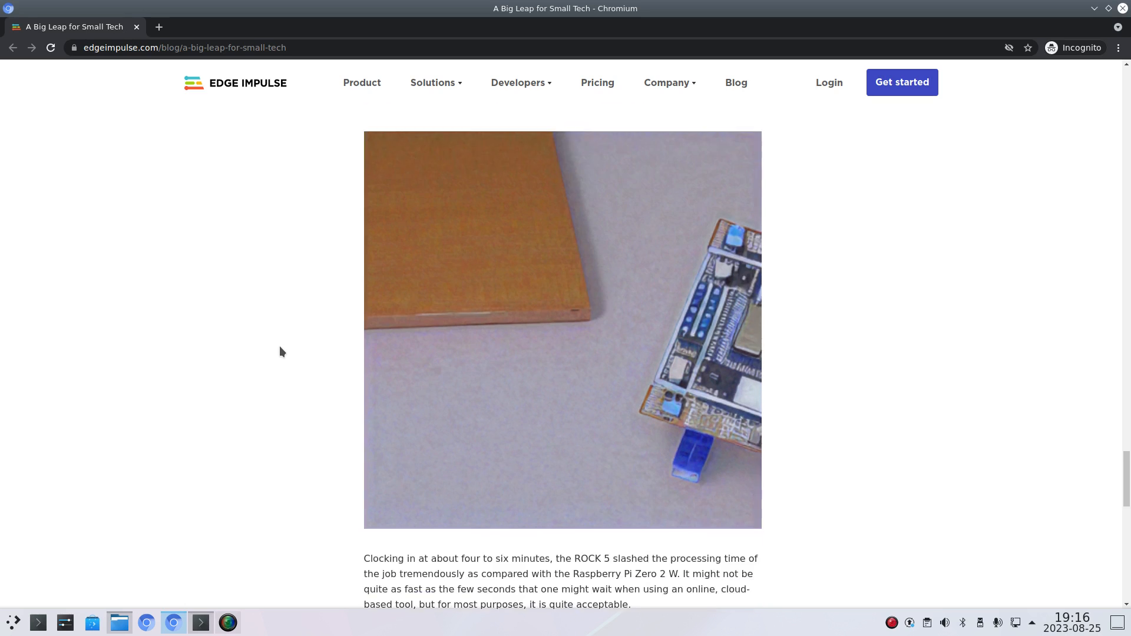
pyautogui.scroll(-3)
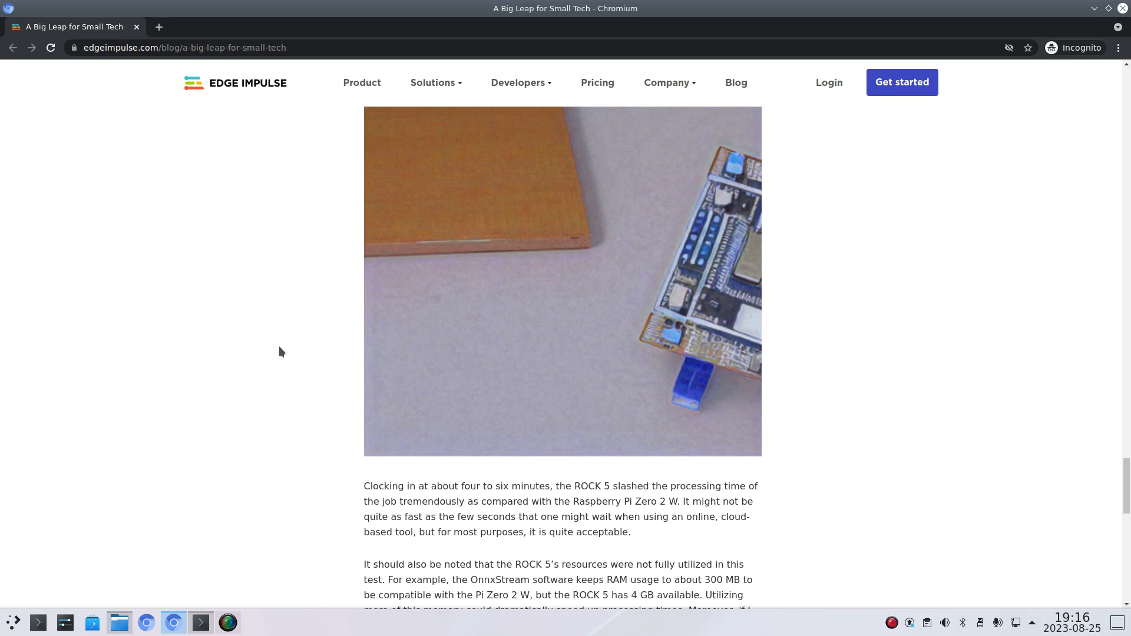
pyautogui.moveTo(283, 357)
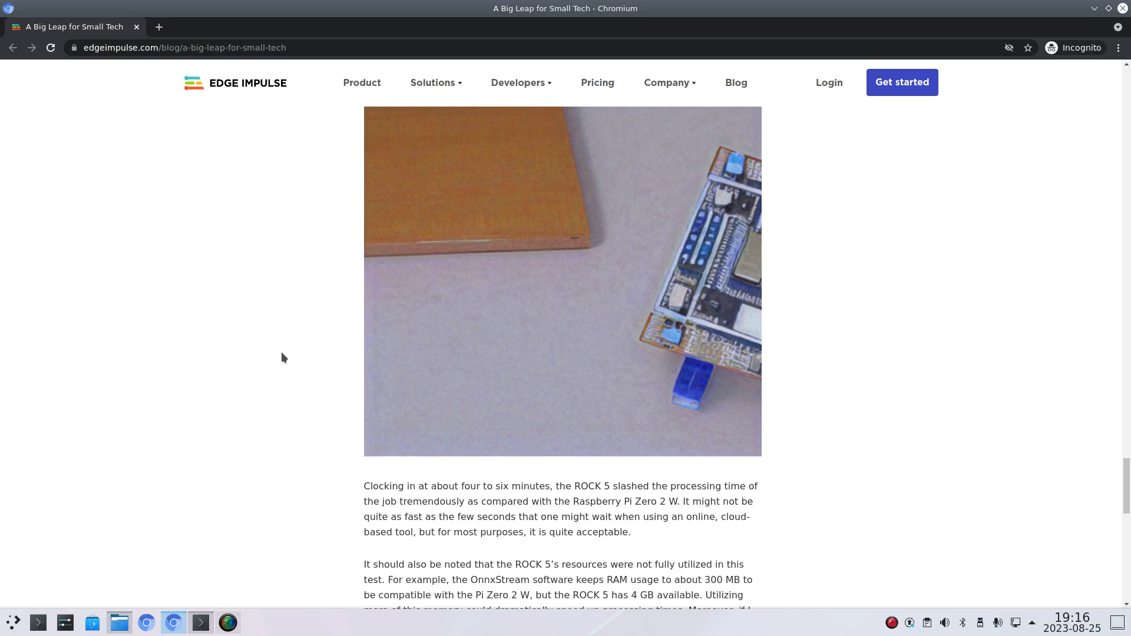
# Step: Highlight 'Pi Zero' and the four-to-six-minute claim, clear the selection, and scroll to The results
pyautogui.scroll(-3)
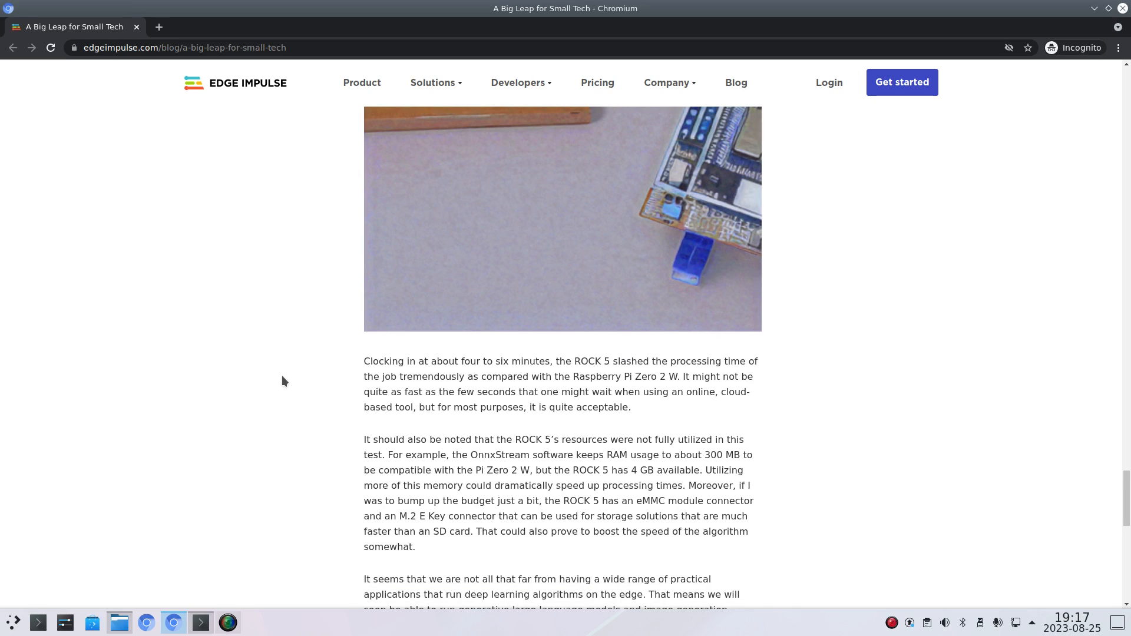
pyautogui.scroll(-3)
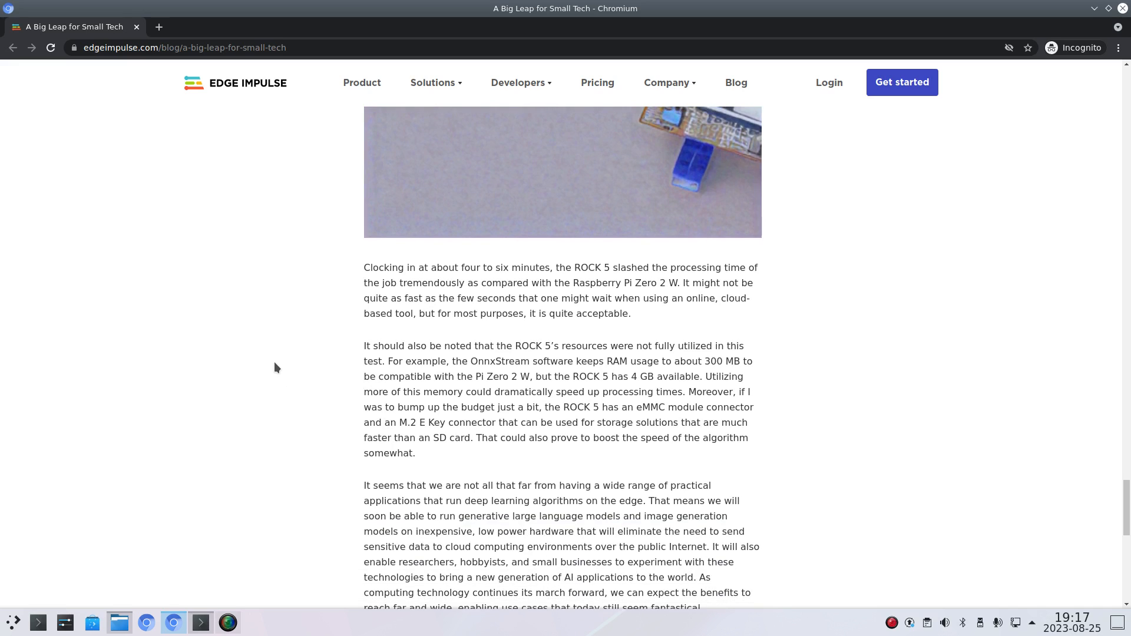
pyautogui.moveTo(492, 383)
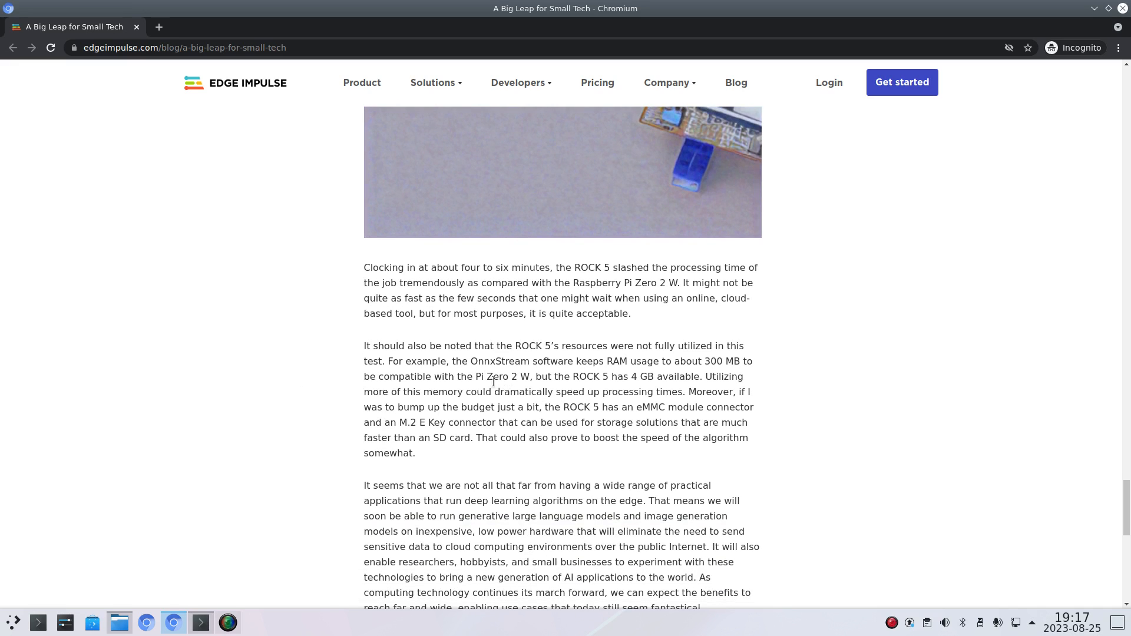
pyautogui.doubleClick(488, 376)
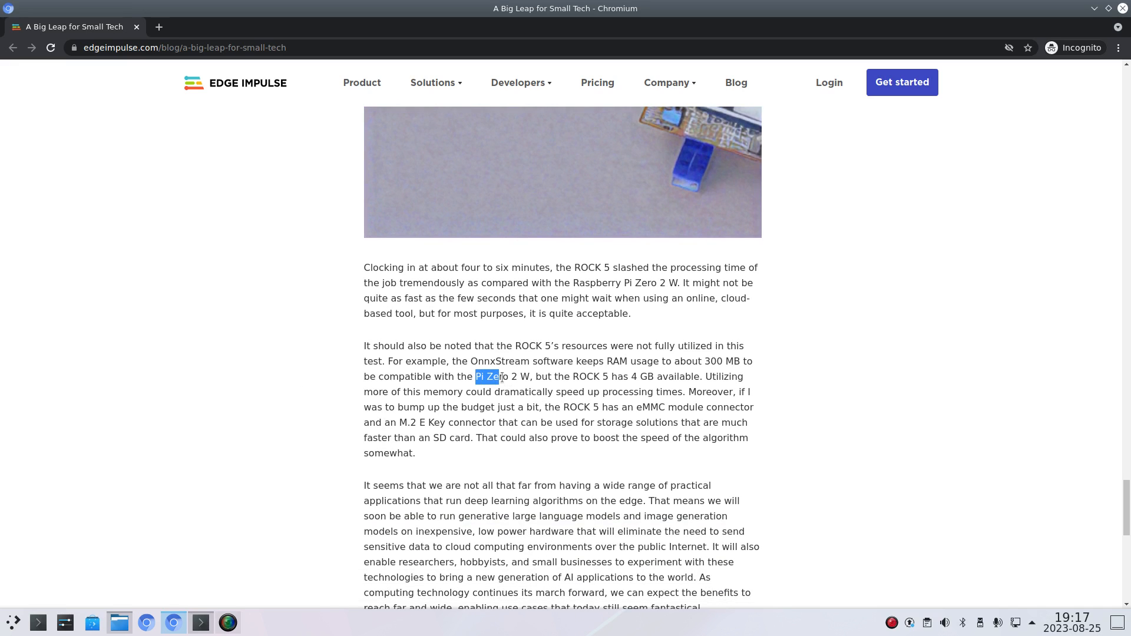
pyautogui.moveTo(486, 376); pyautogui.dragTo(531, 376)
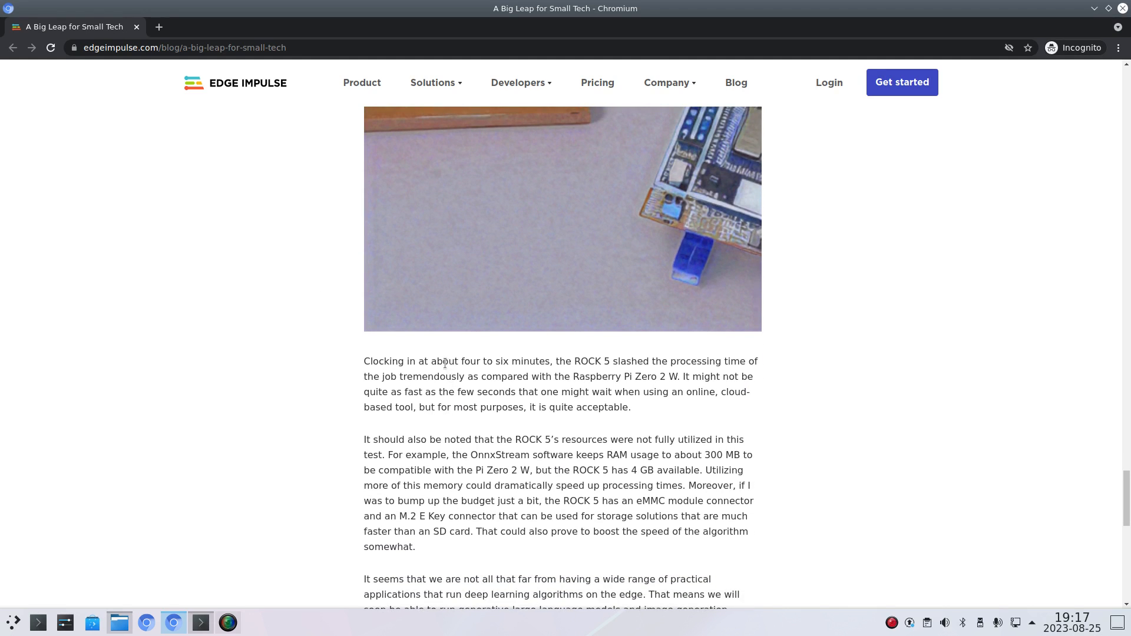
pyautogui.moveTo(461, 360); pyautogui.dragTo(638, 360)
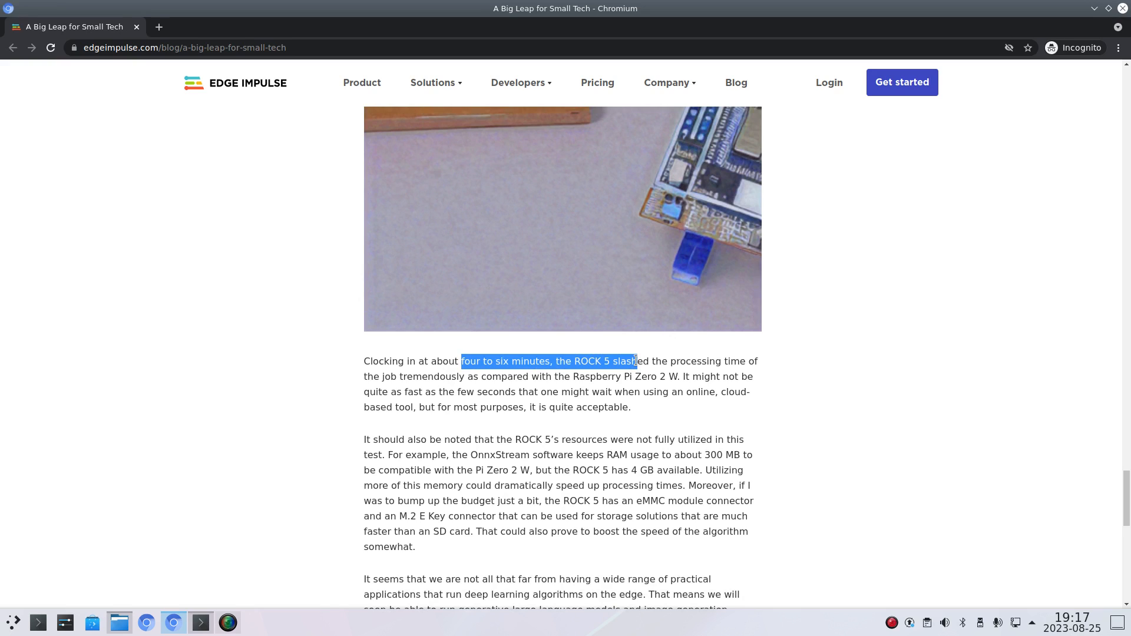
pyautogui.click(286, 433)
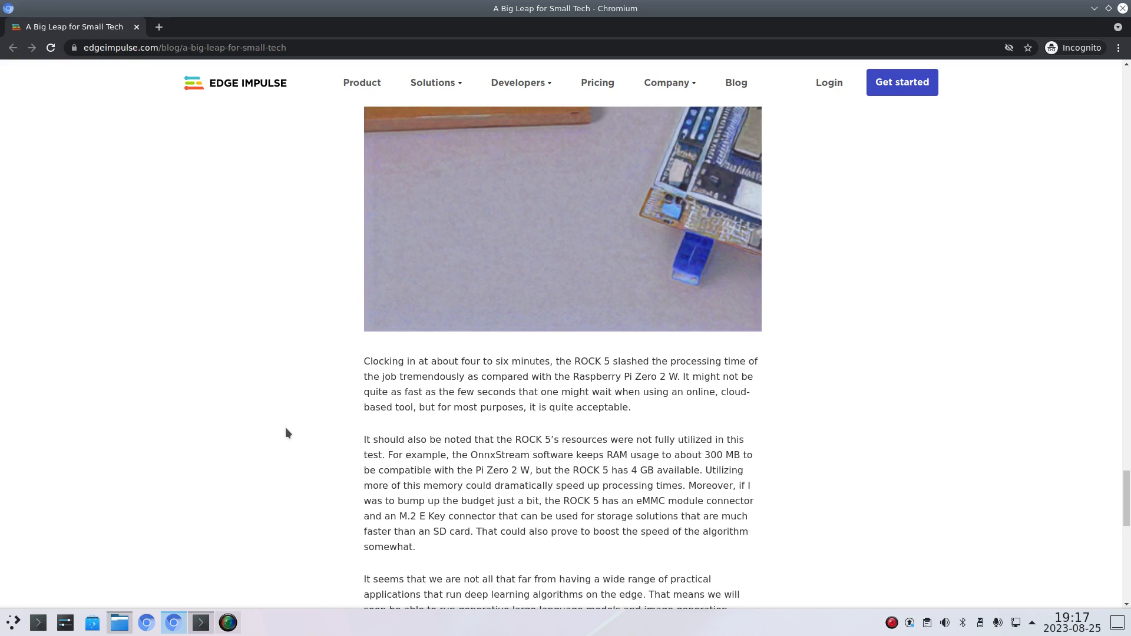
pyautogui.scroll(-3)
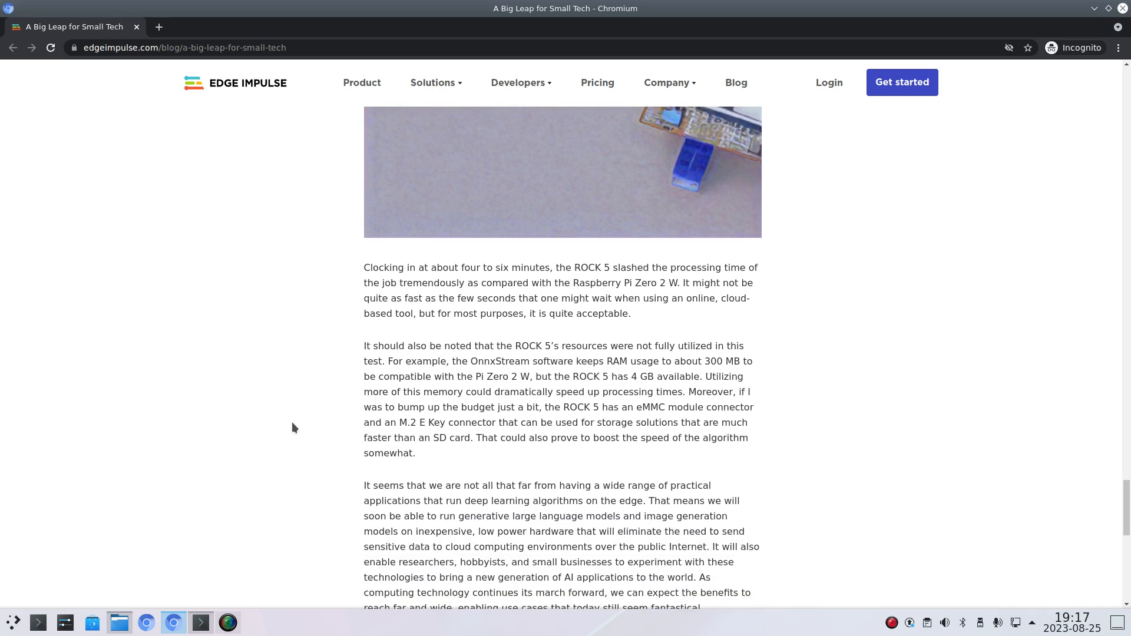
pyautogui.scroll(-3)
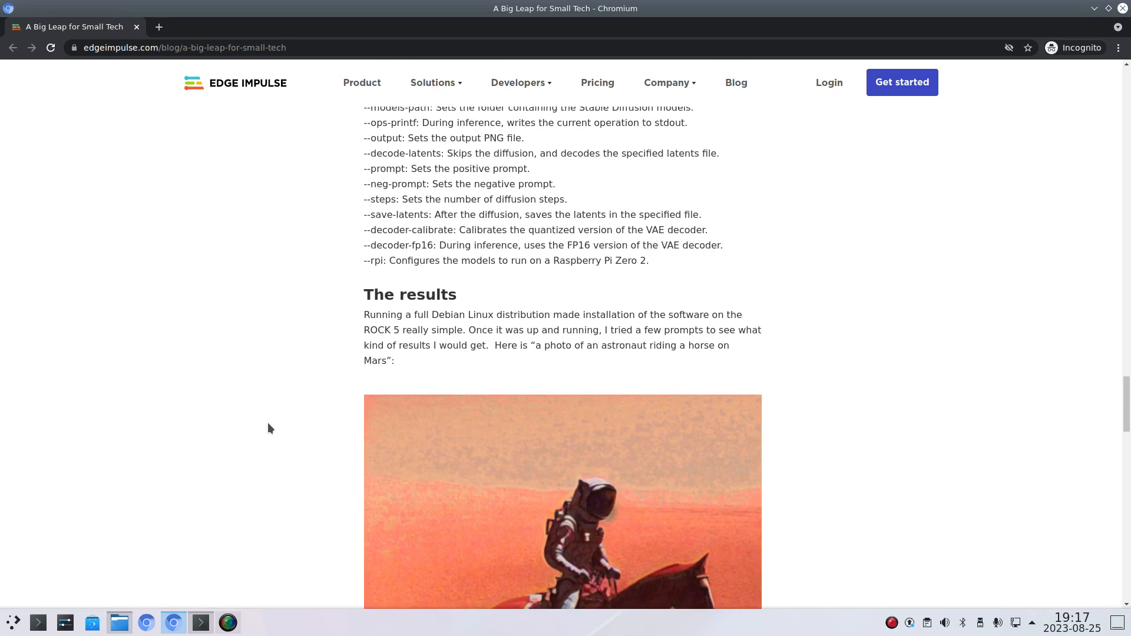
# Step: Scroll up to the introduction, then down to the lead-image note and subscribe section
pyautogui.scroll(3)
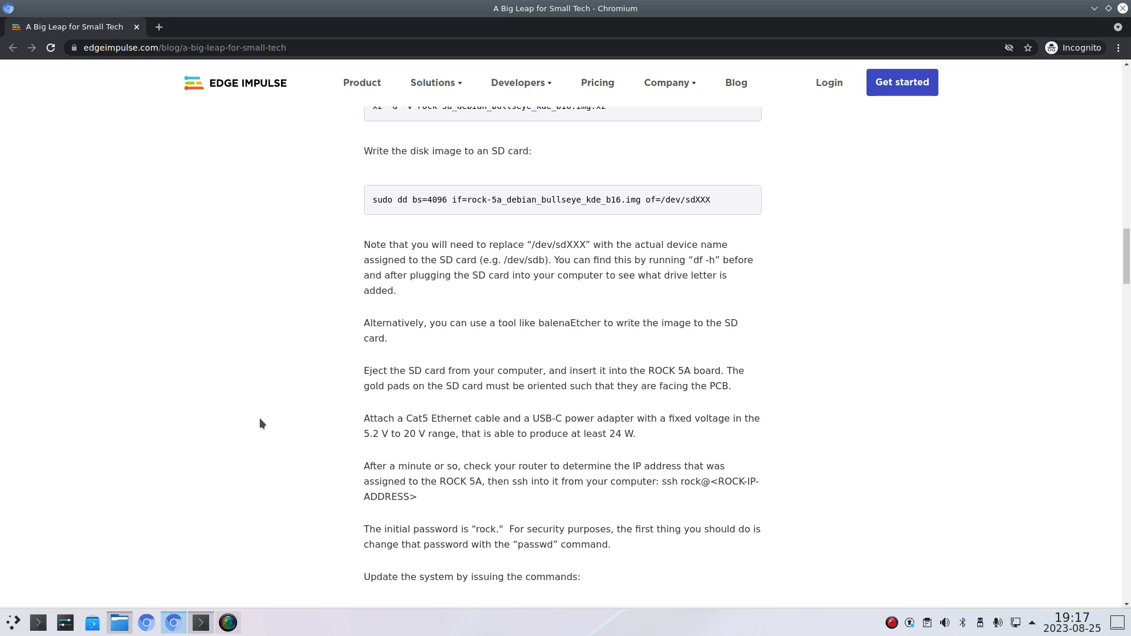
pyautogui.scroll(3)
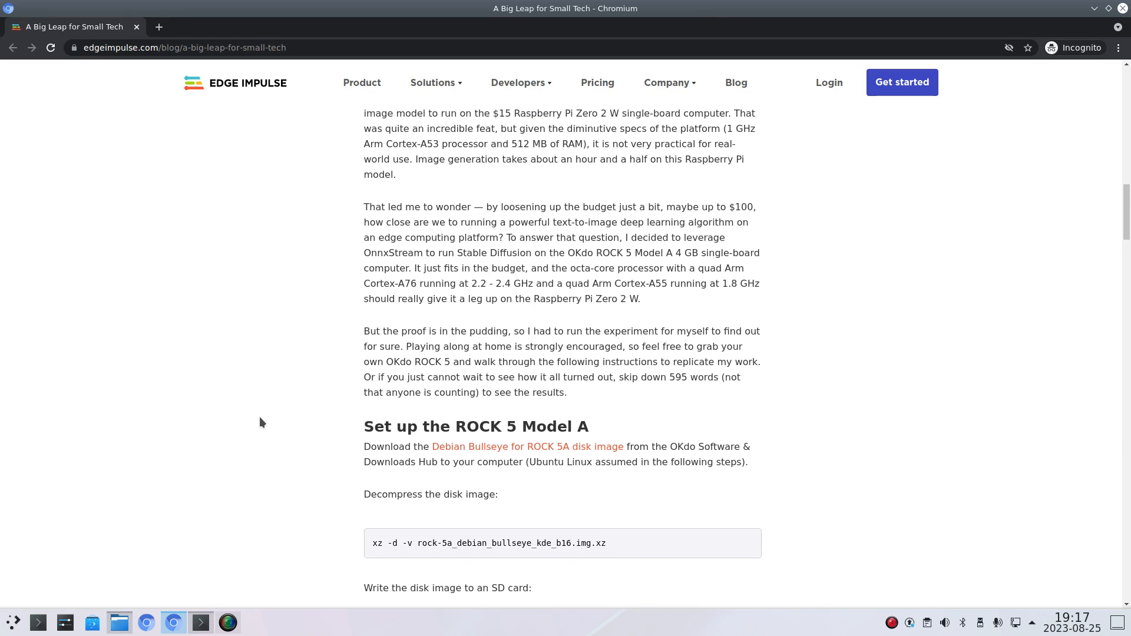
pyautogui.scroll(3)
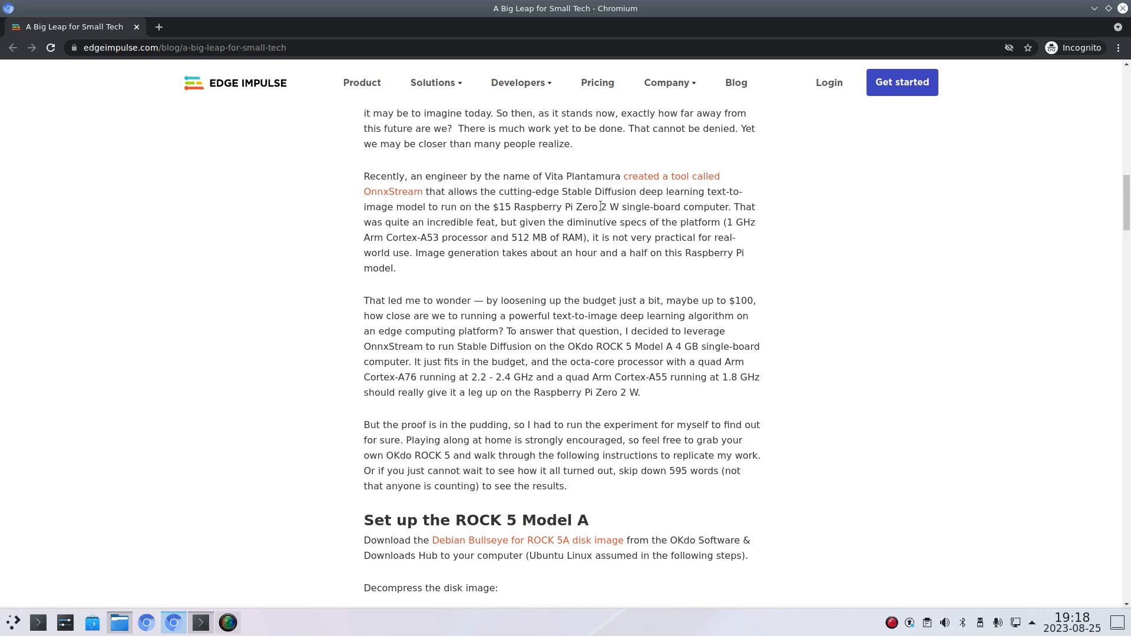
pyautogui.moveTo(593, 206)
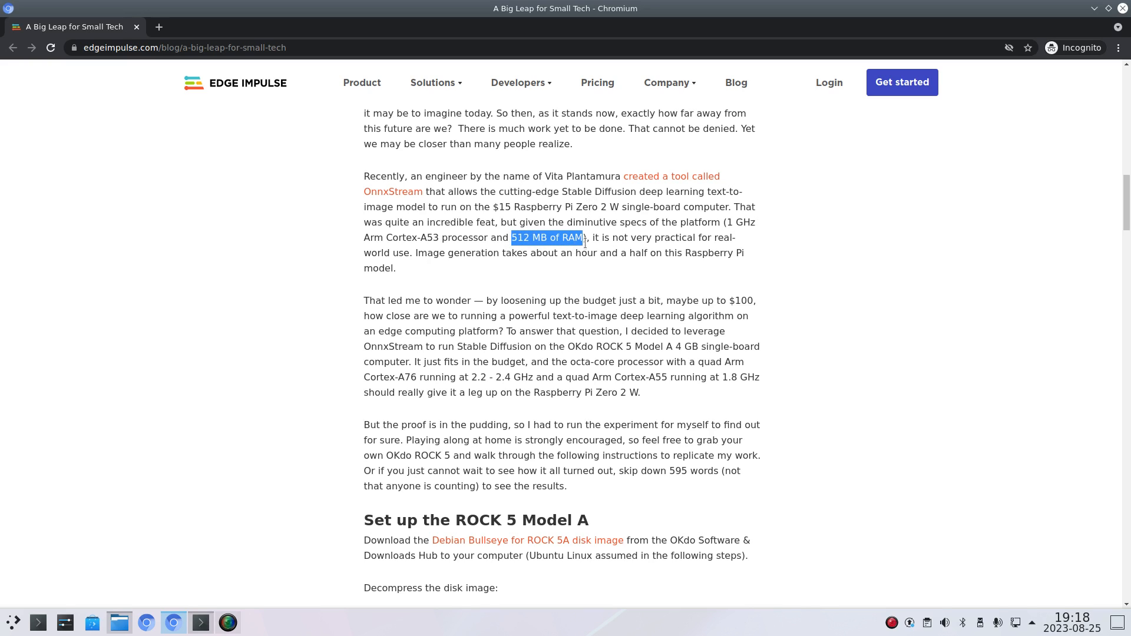
pyautogui.moveTo(629, 253)
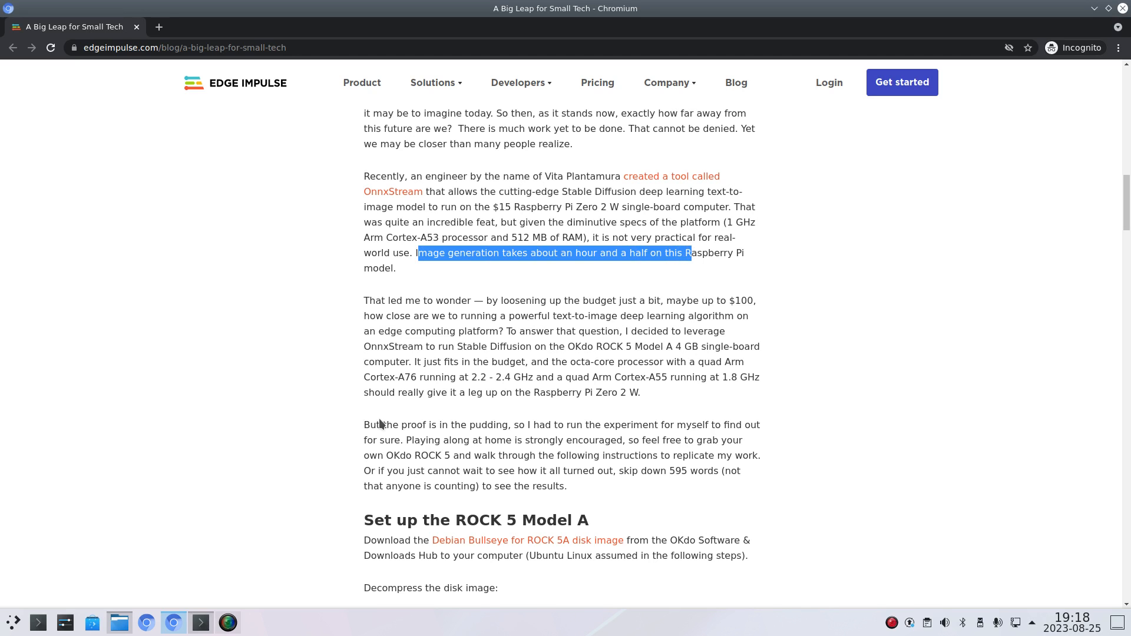
pyautogui.scroll(-3)
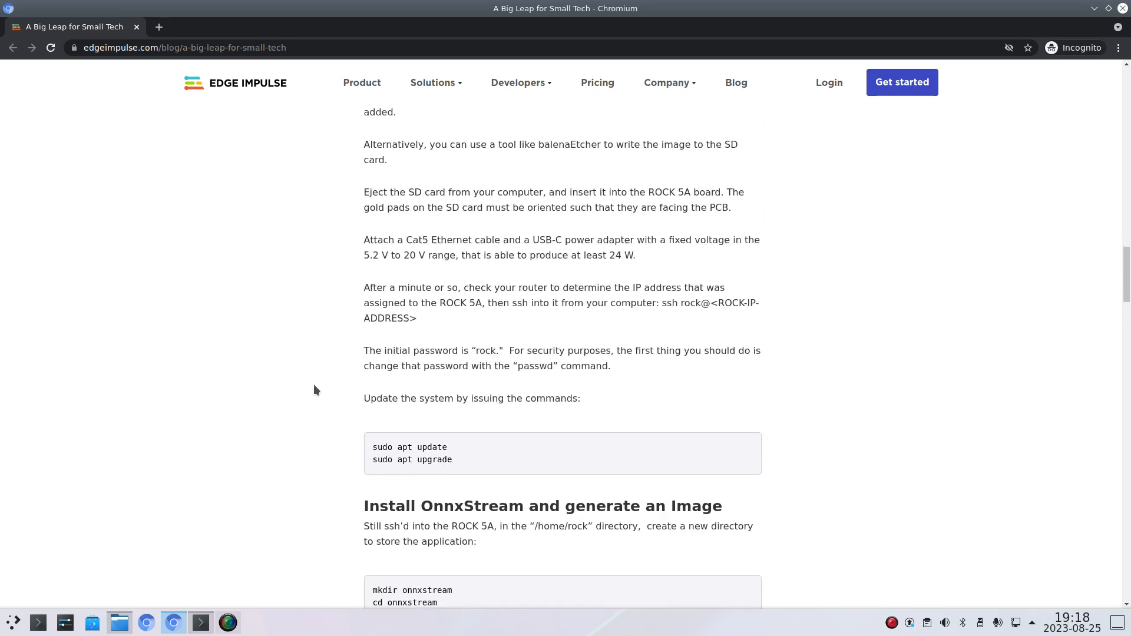
pyautogui.scroll(-3)
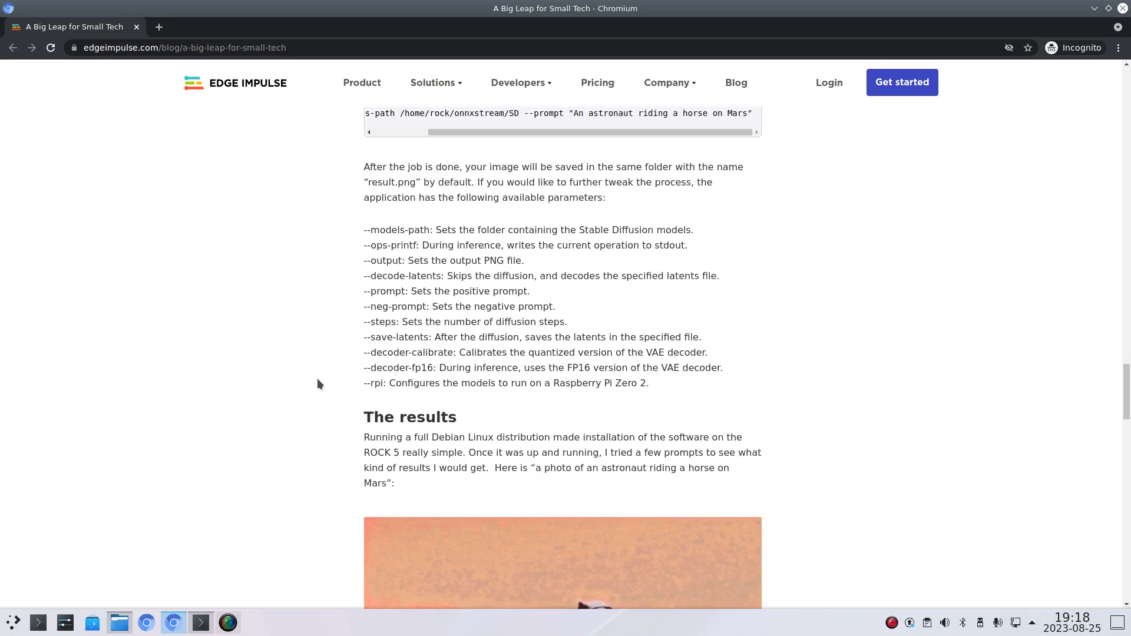
pyautogui.scroll(-3)
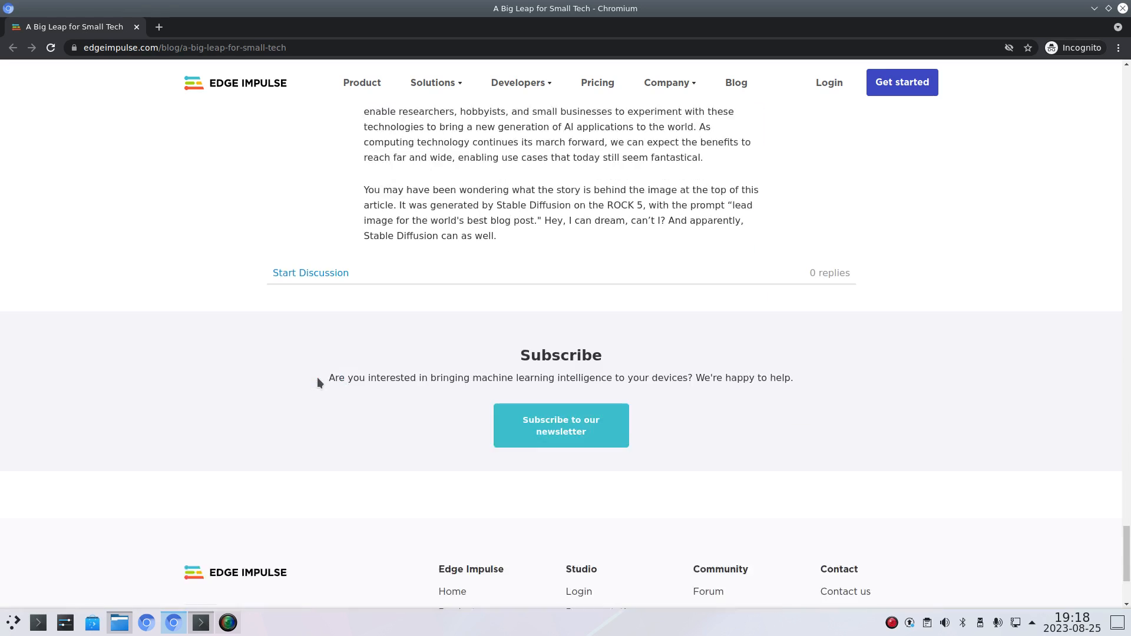
pyautogui.scroll(-3)
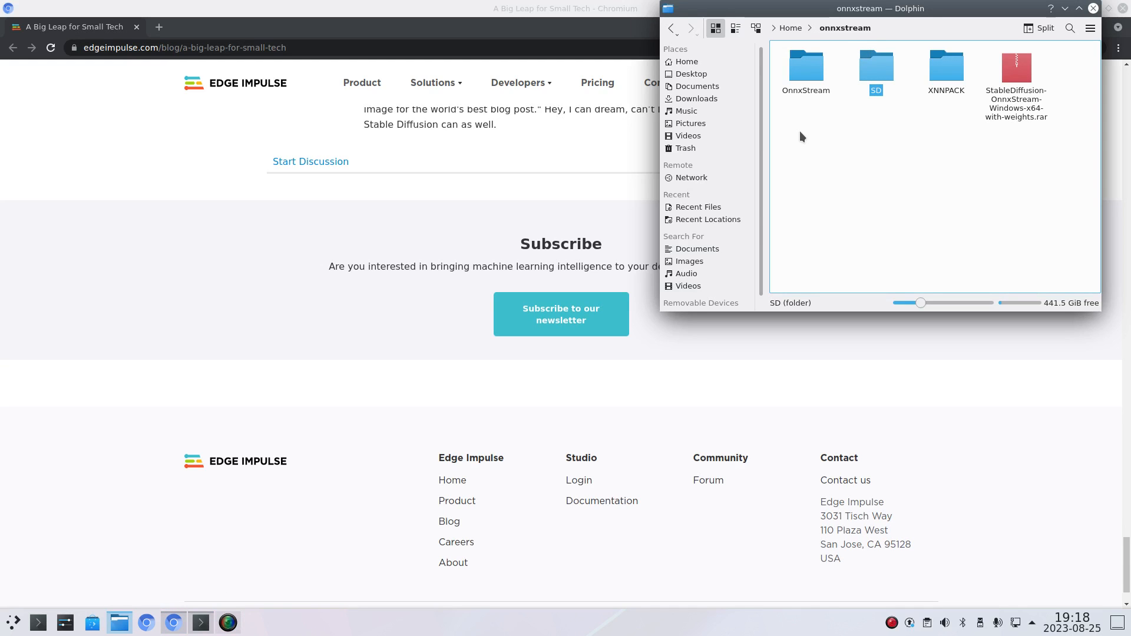
pyautogui.moveTo(688, 123)
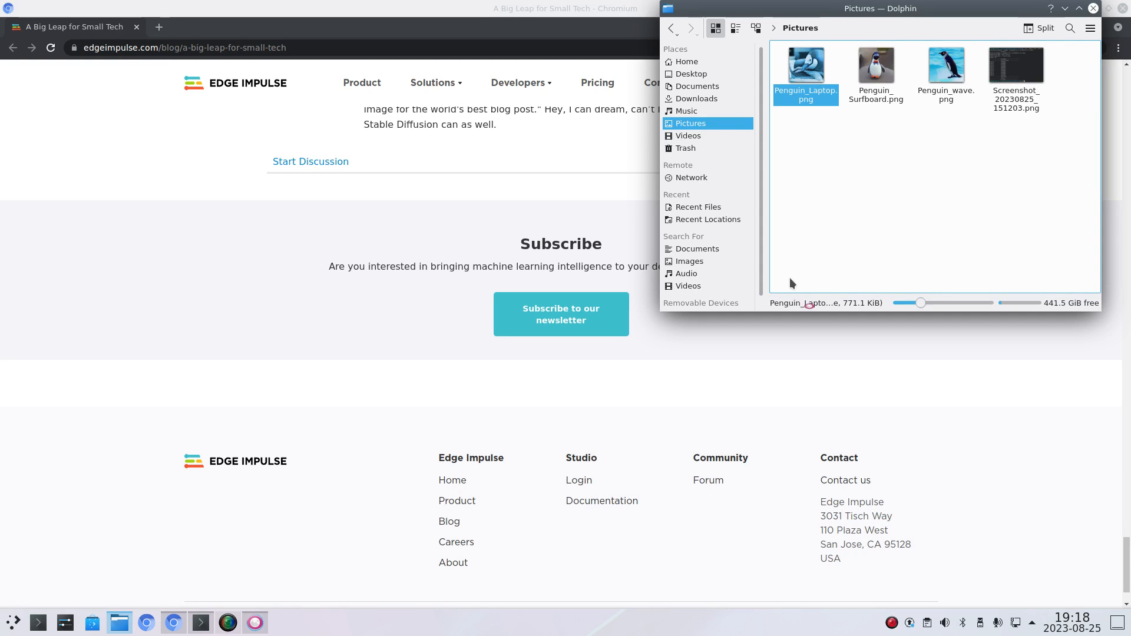
# Step: Open Penguin_Laptop.png in Gwenview to view the 512x512 penguin typing on a laptop
pyautogui.doubleClick(805, 64)
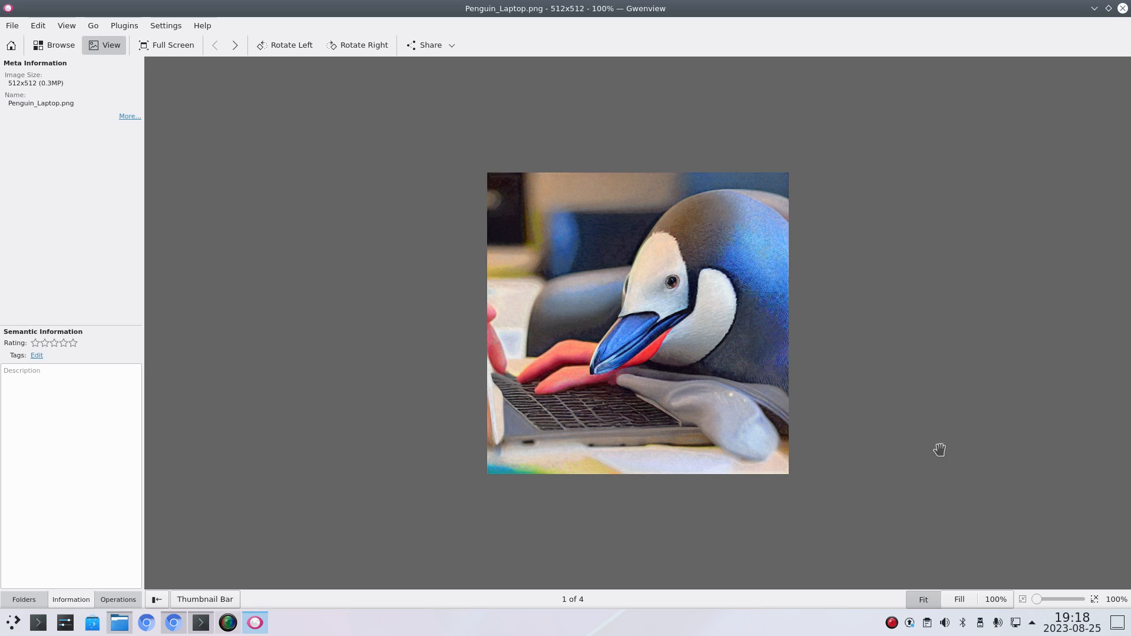
pyautogui.moveTo(583, 467)
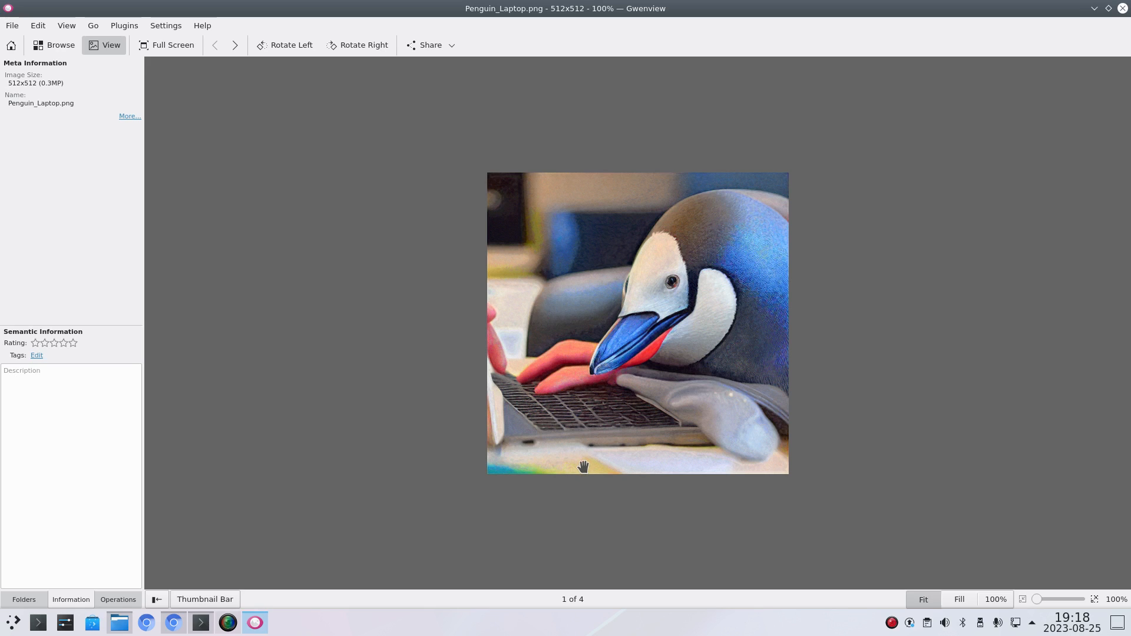
pyautogui.moveTo(585, 469)
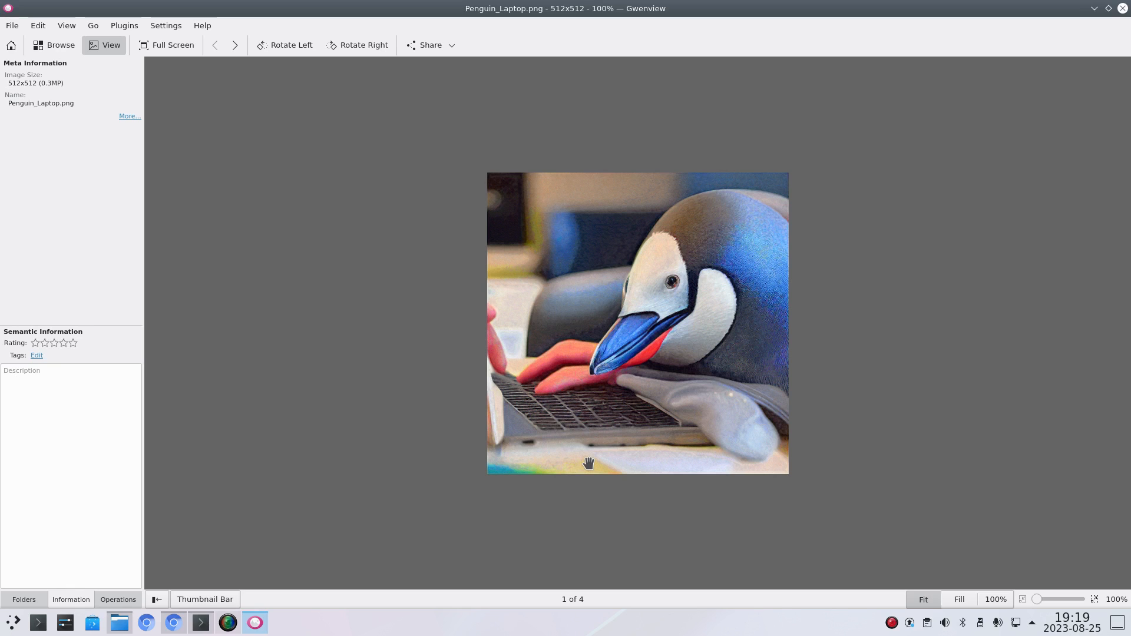
pyautogui.moveTo(596, 354)
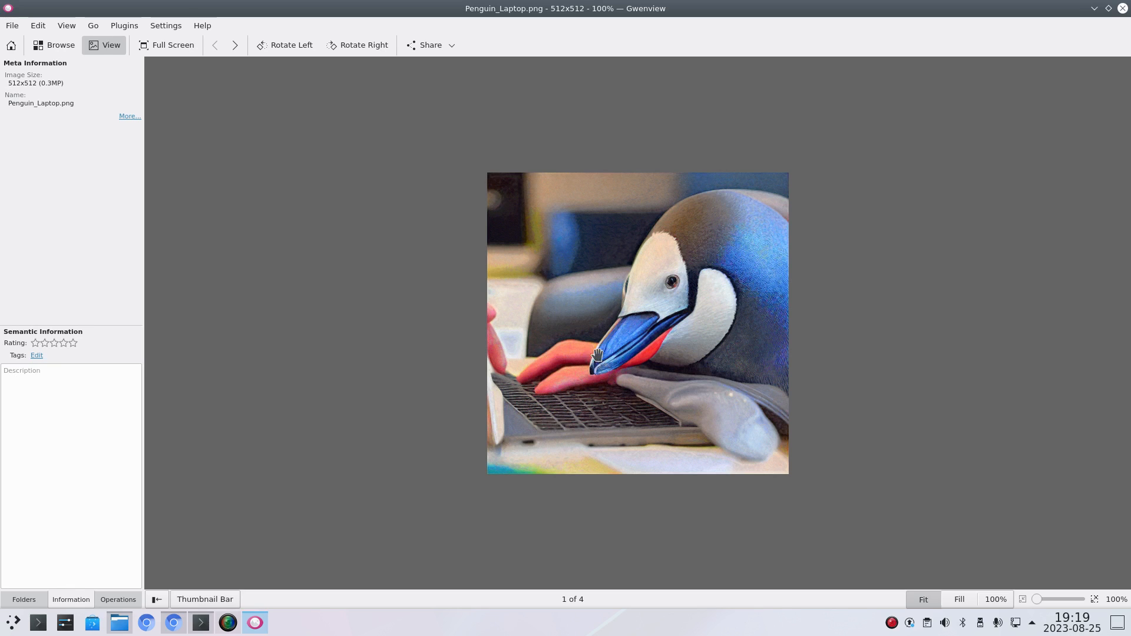
pyautogui.moveTo(742, 251)
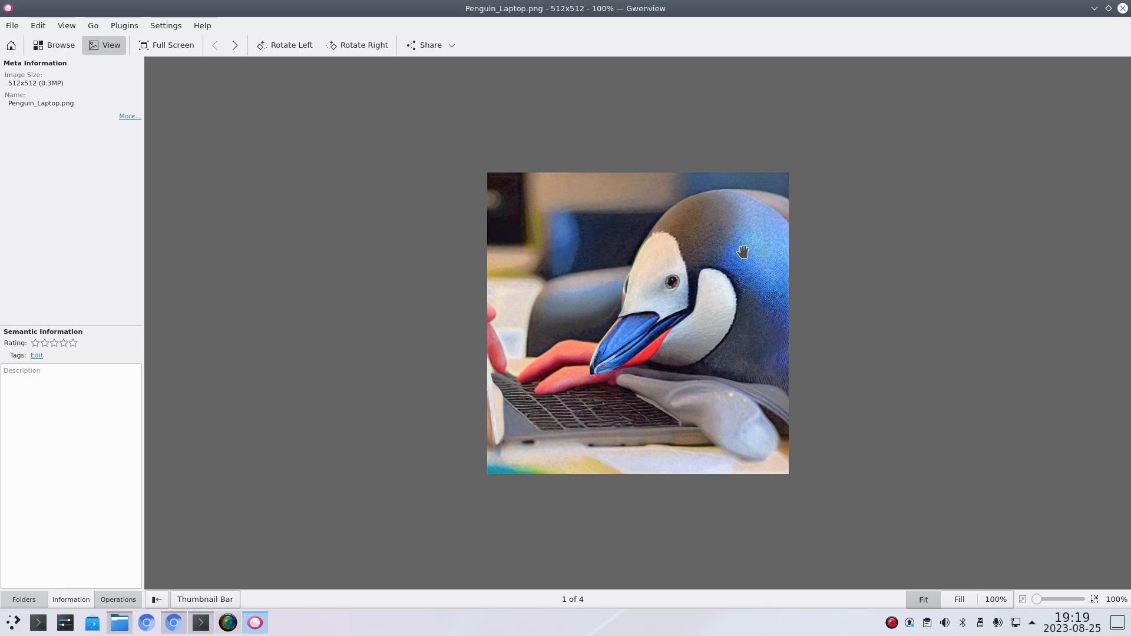
pyautogui.moveTo(520, 415)
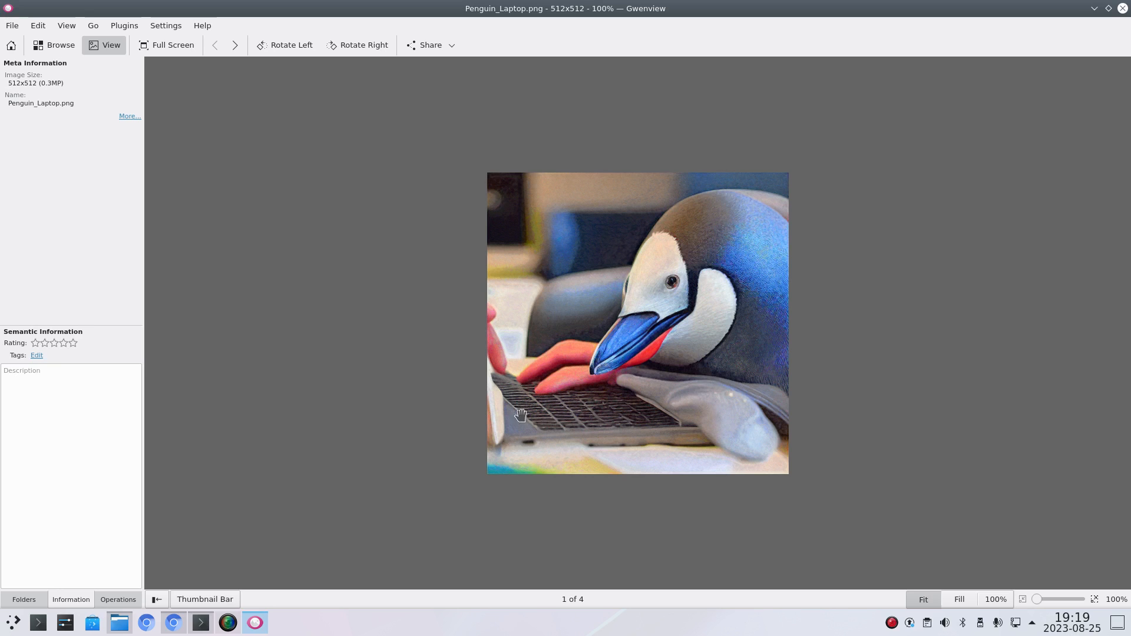
pyautogui.moveTo(954, 145)
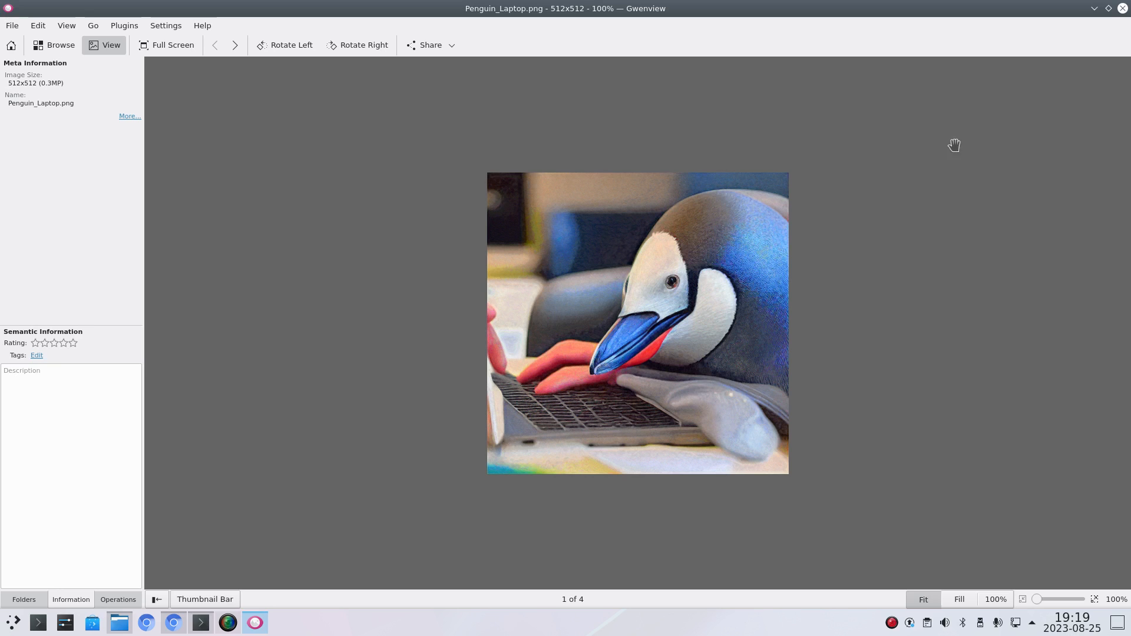
pyautogui.moveTo(1124, 7)
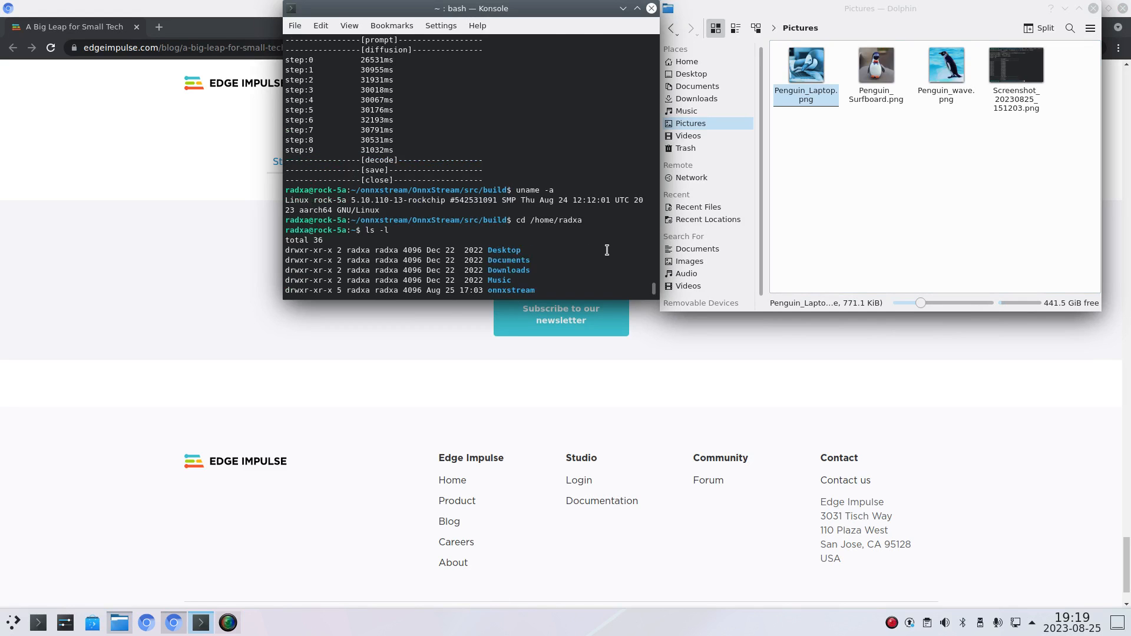
# Step: Review the dragon-prompt ./sd output, then open result.png from the build folder
pyautogui.press('Return')
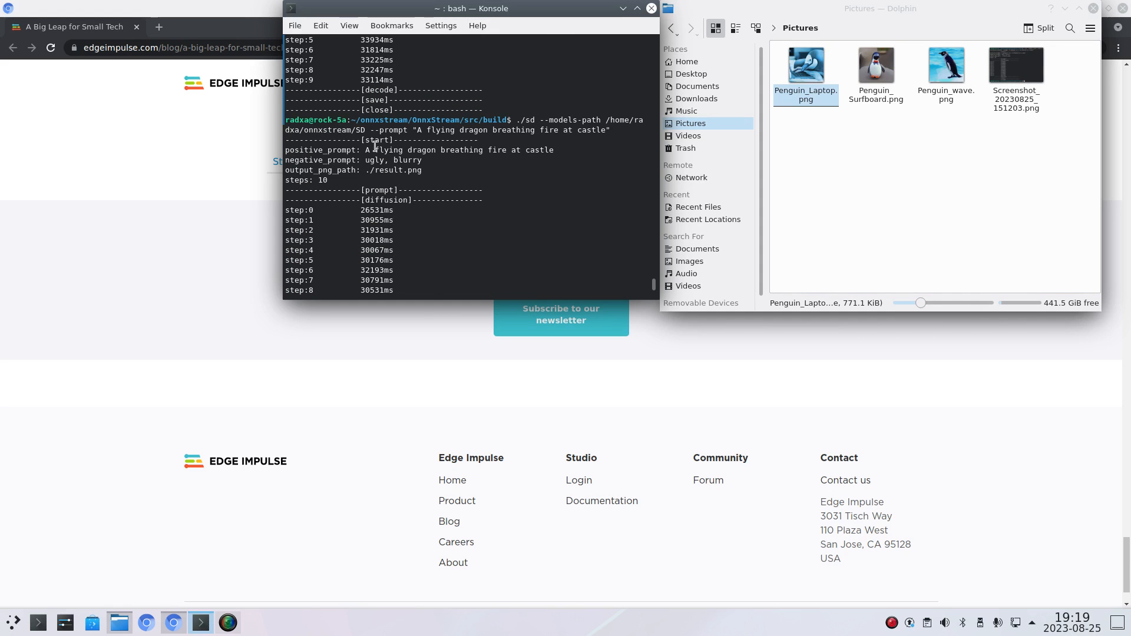
pyautogui.moveTo(613, 158)
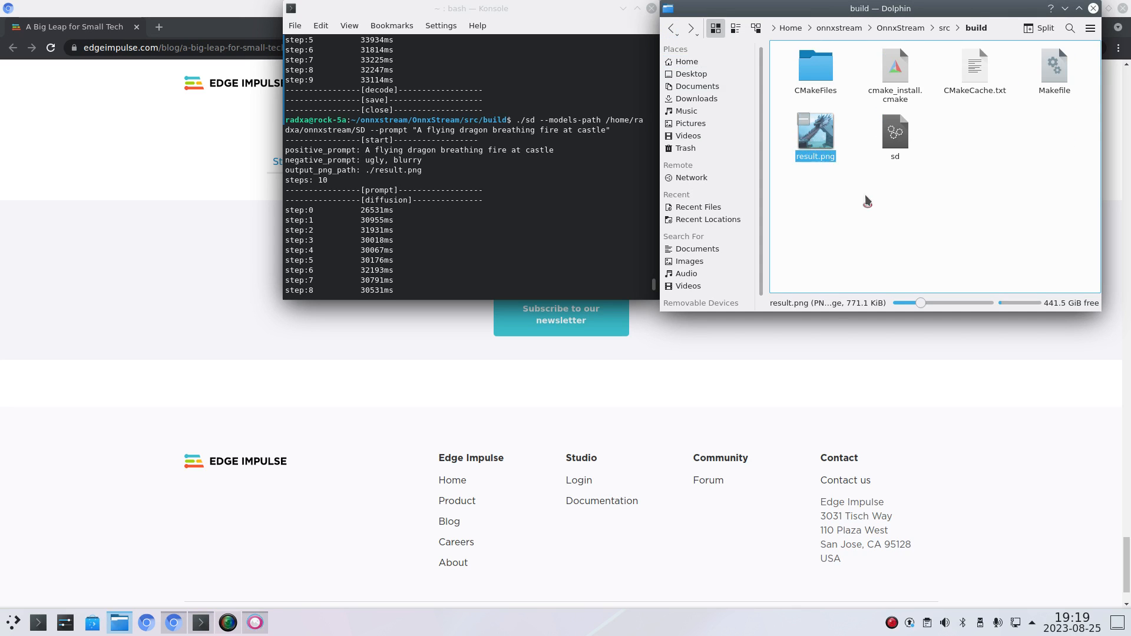
pyautogui.doubleClick(814, 131)
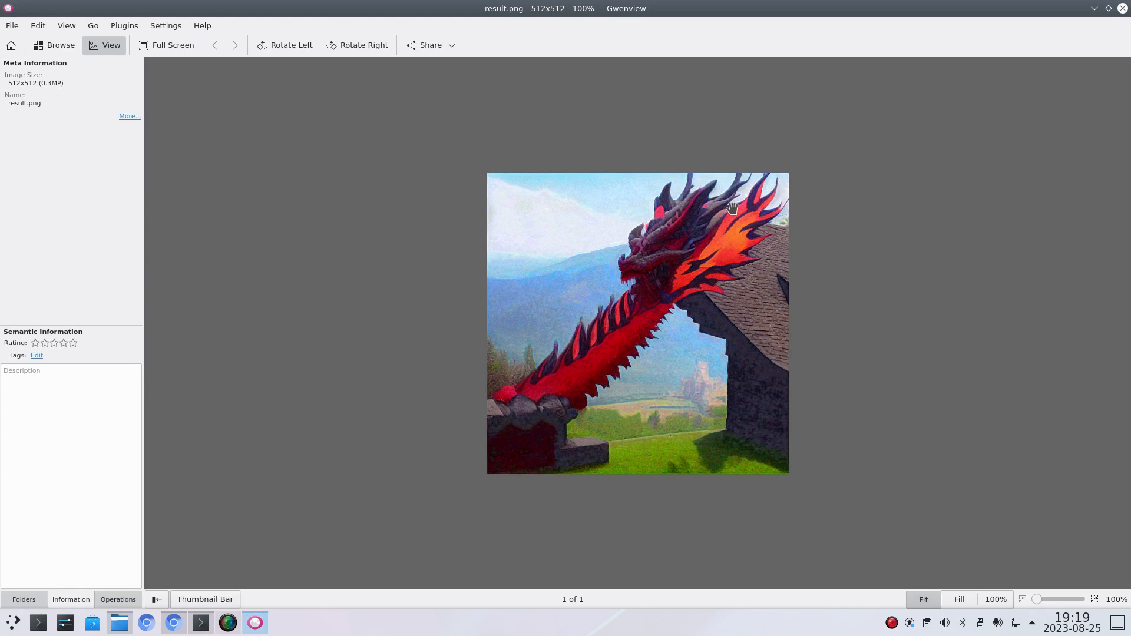
pyautogui.moveTo(621, 177)
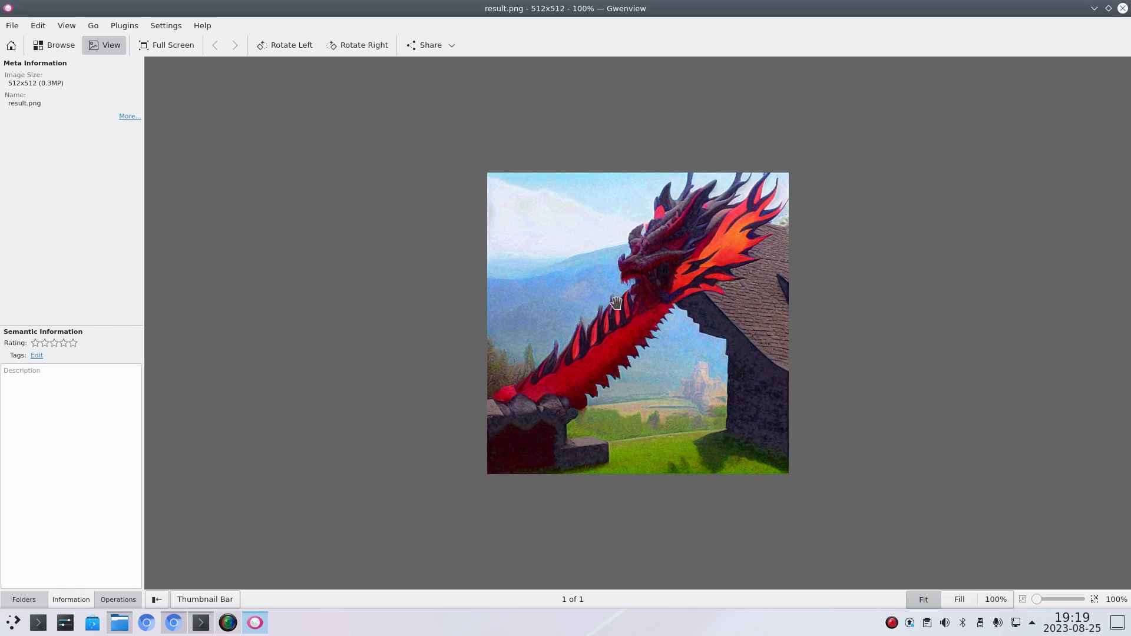
pyautogui.moveTo(759, 344)
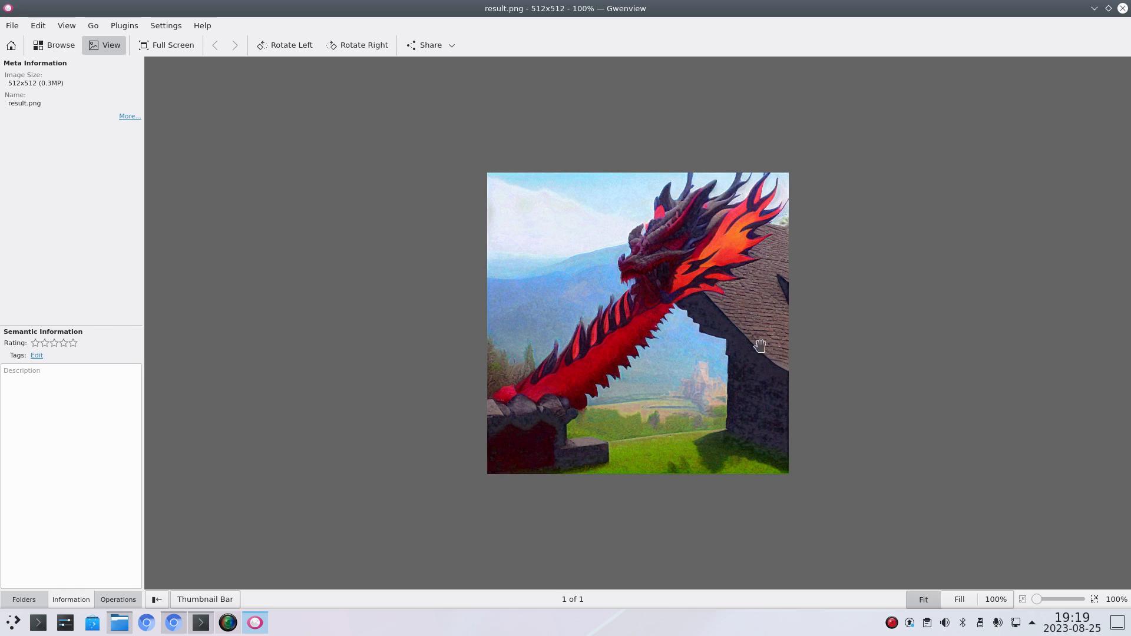
pyautogui.moveTo(605, 363)
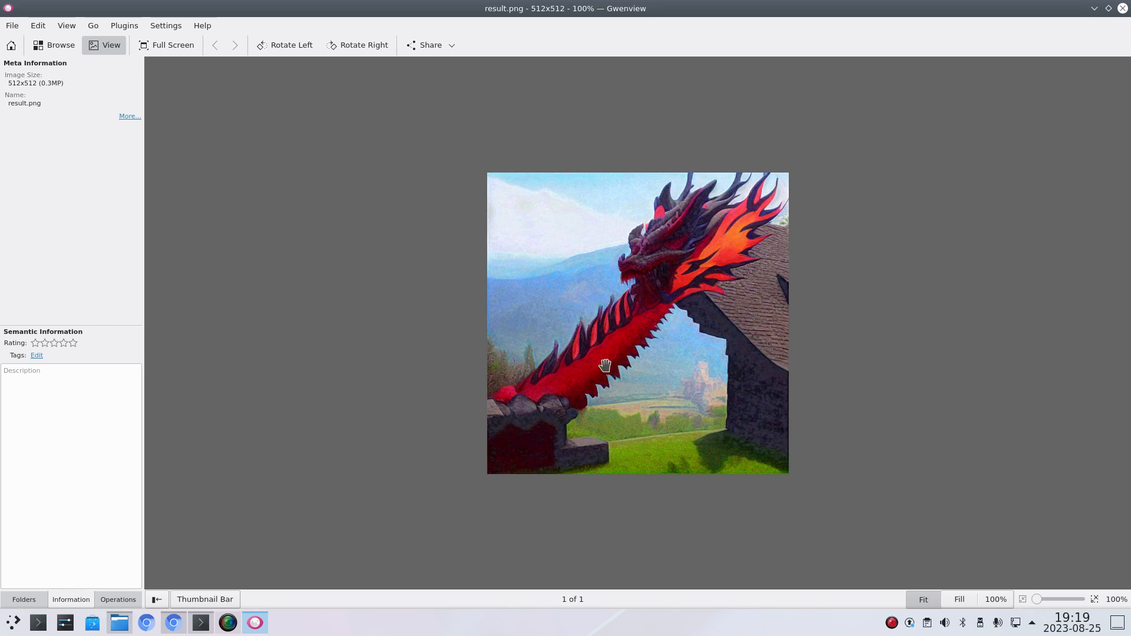
pyautogui.moveTo(591, 346)
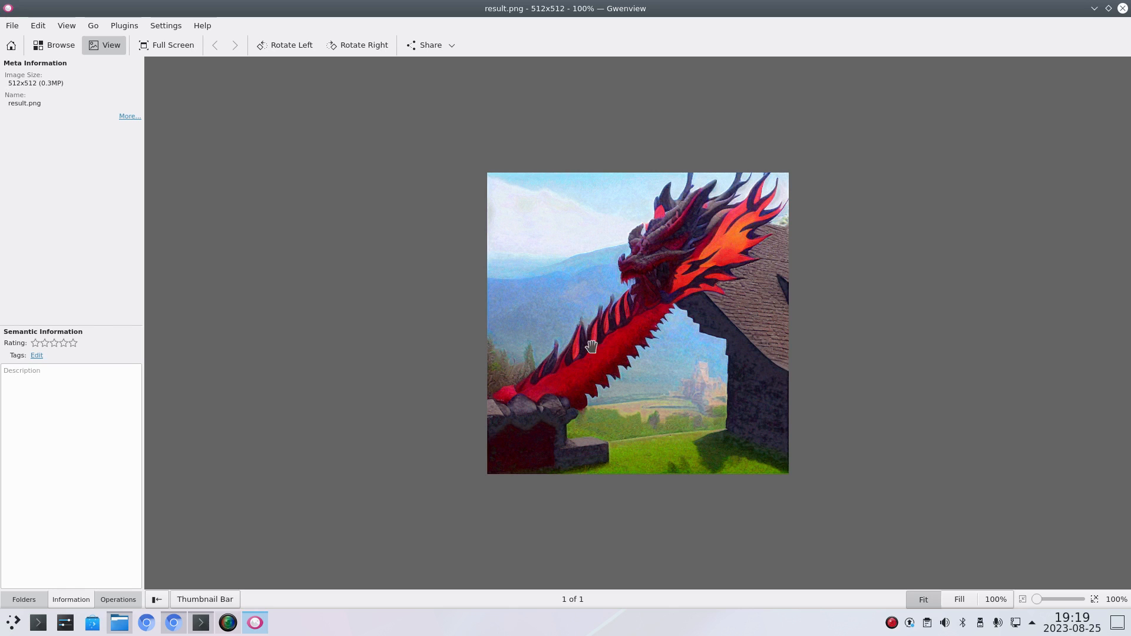
pyautogui.moveTo(555, 372)
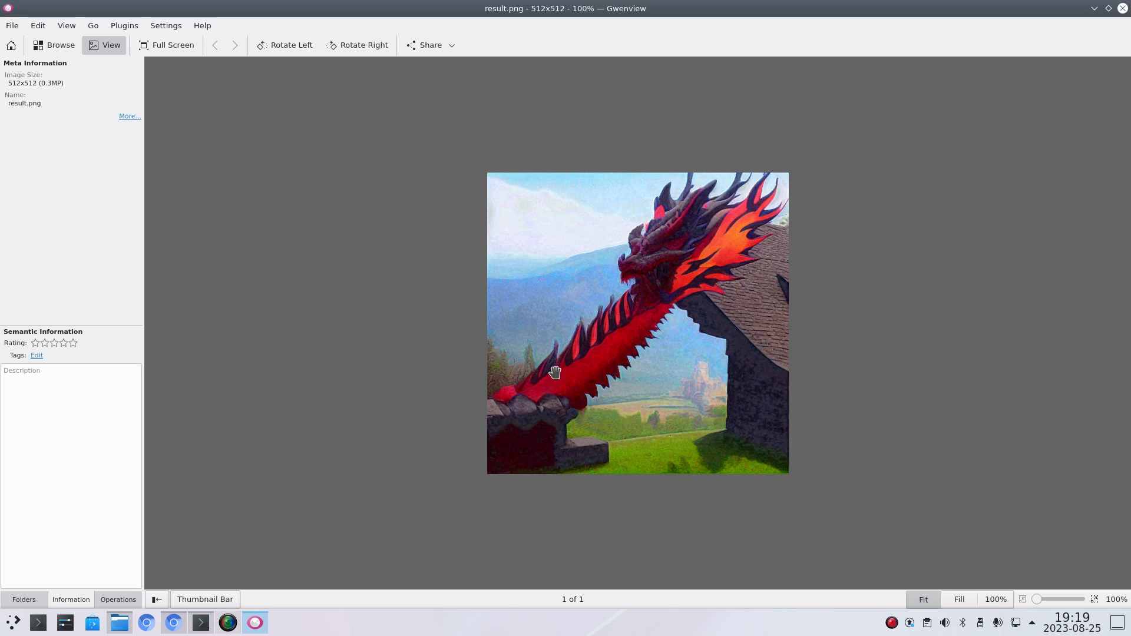
pyautogui.moveTo(520, 374)
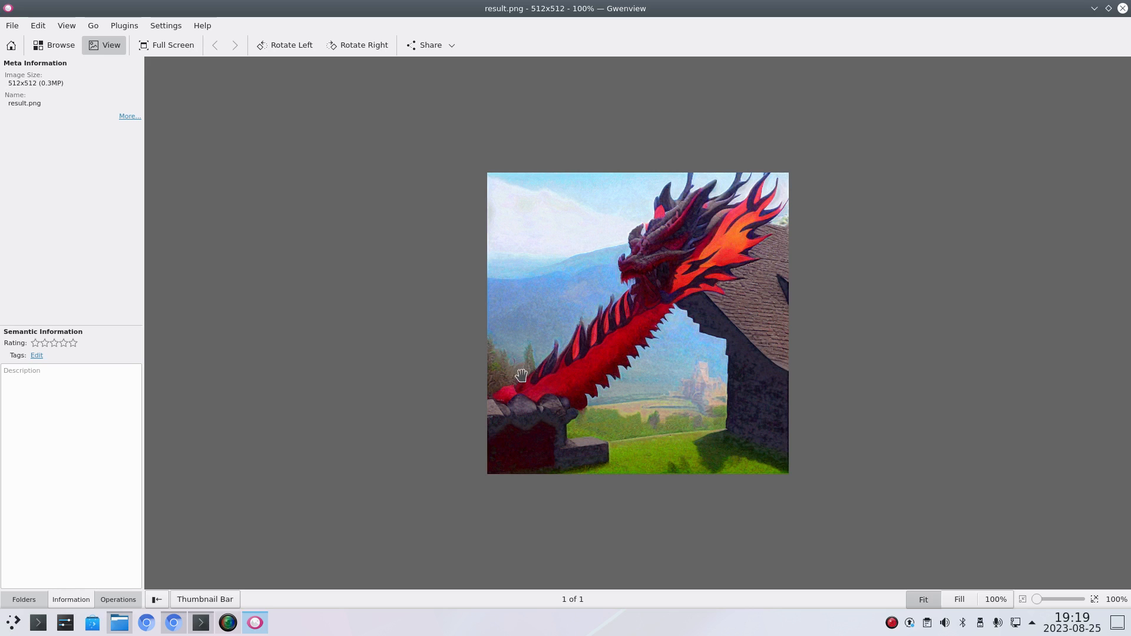
pyautogui.moveTo(409, 289)
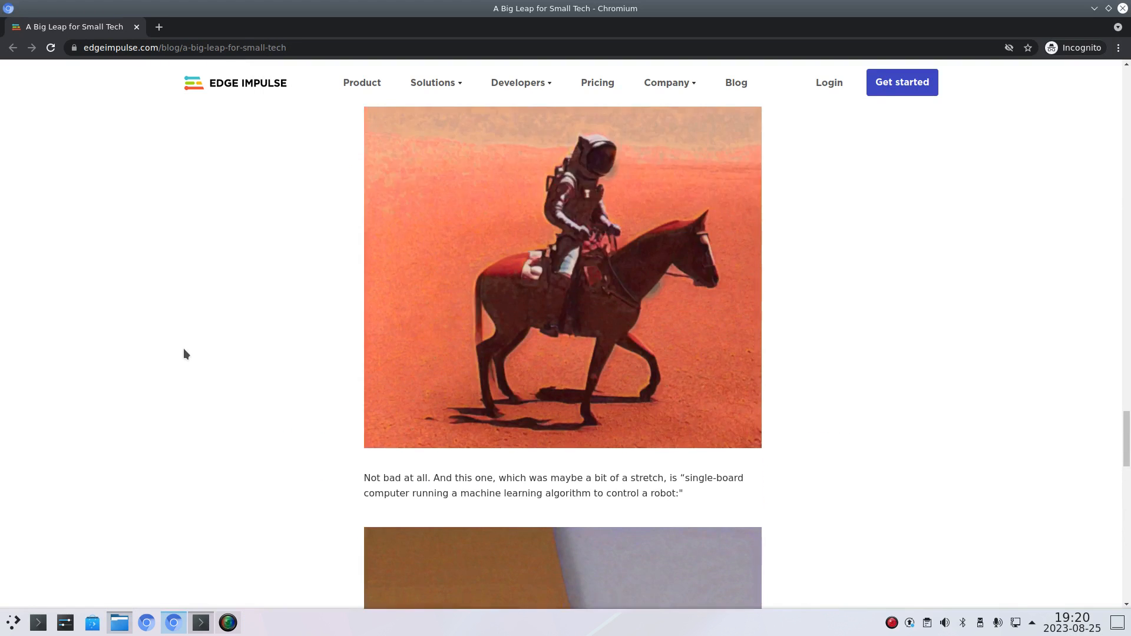
# Step: Scroll to the model-weights section and highlight the wget download command
pyautogui.scroll(-3)
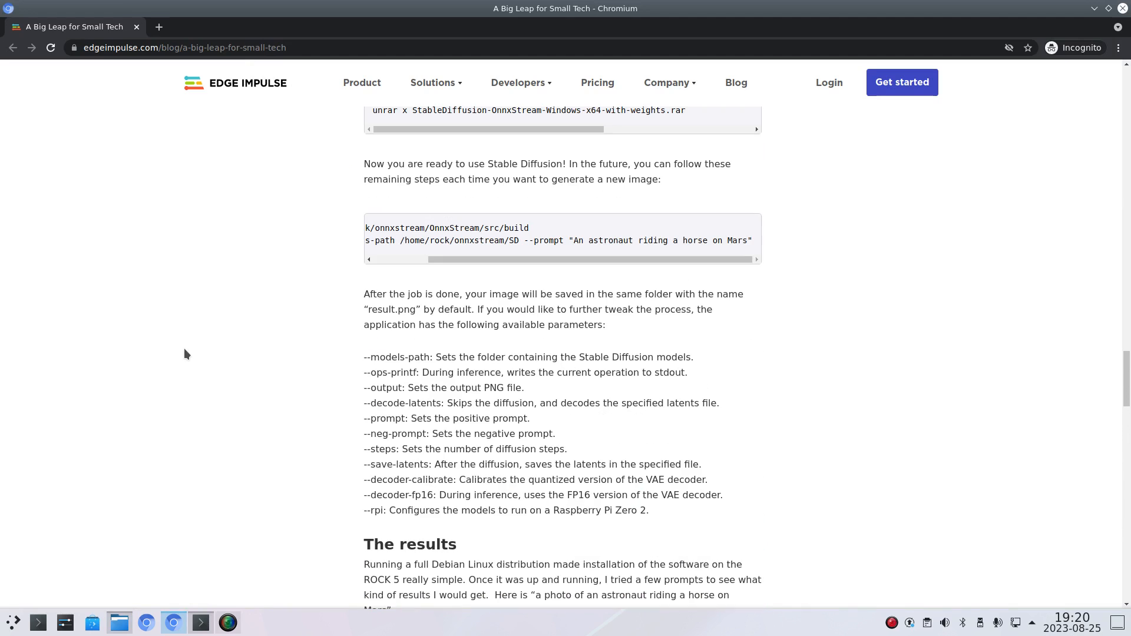
pyautogui.scroll(3)
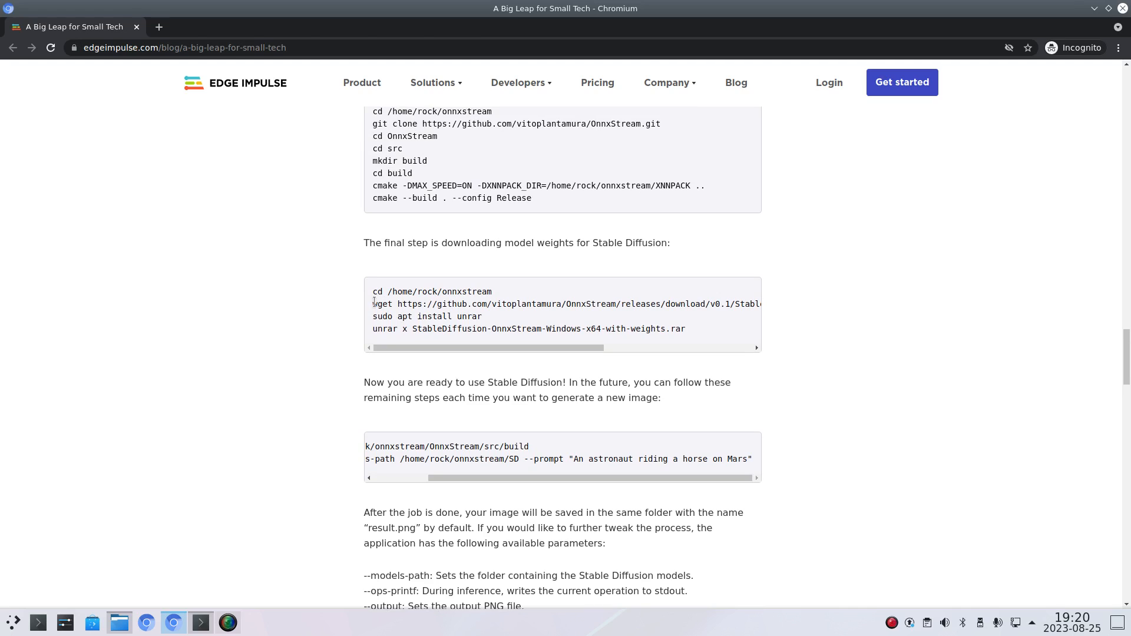
pyautogui.moveTo(372, 304); pyautogui.dragTo(645, 304)
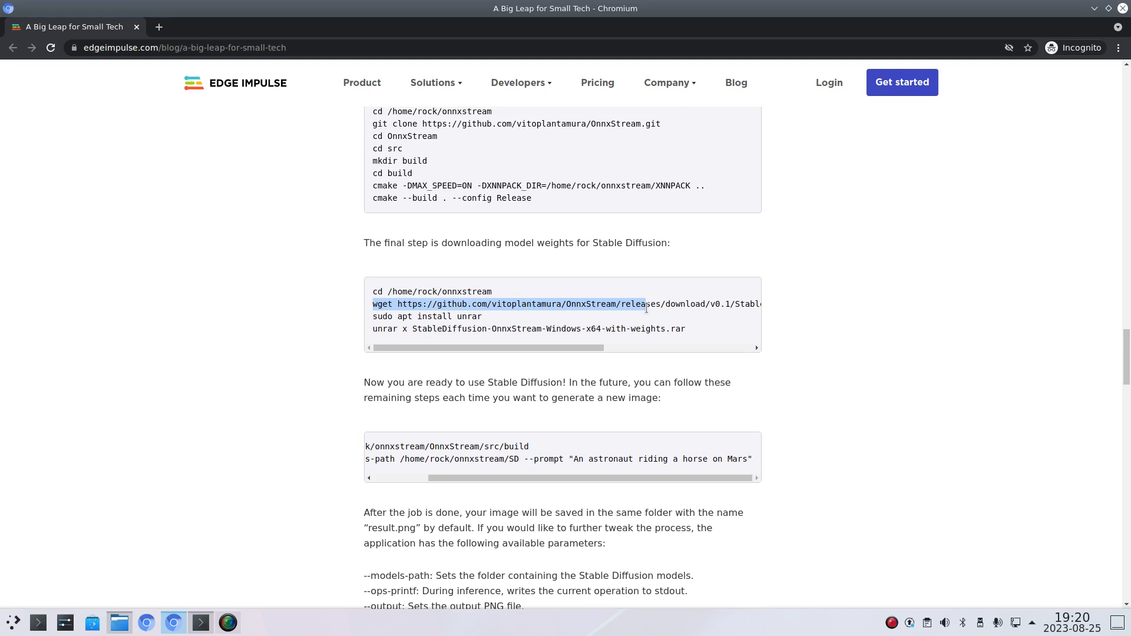
pyautogui.moveTo(425, 315)
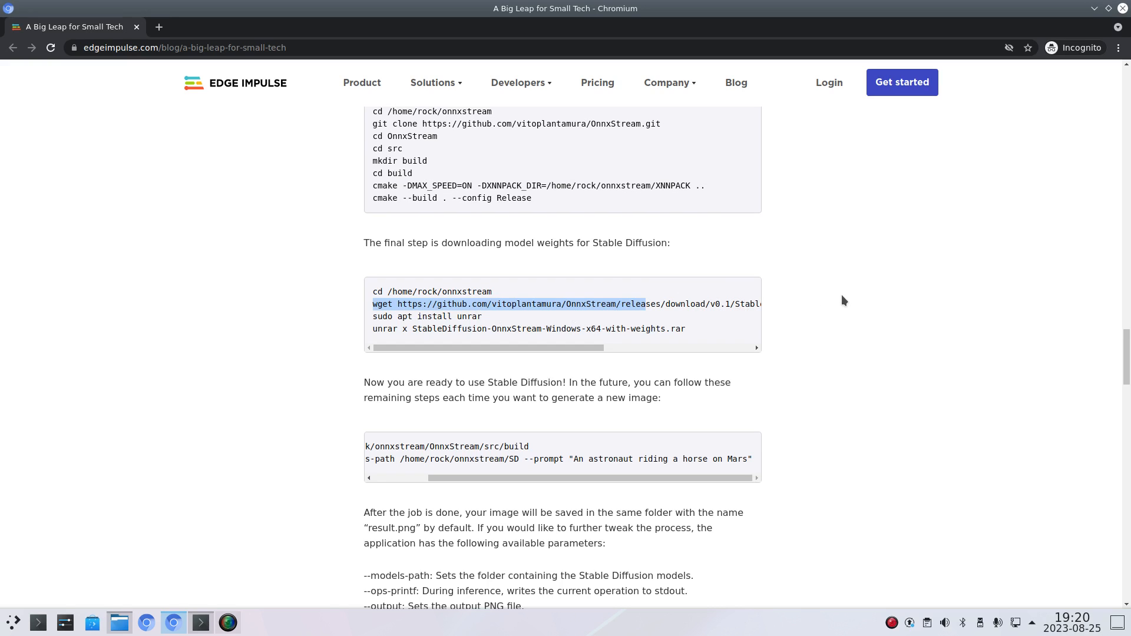
pyautogui.moveTo(626, 361)
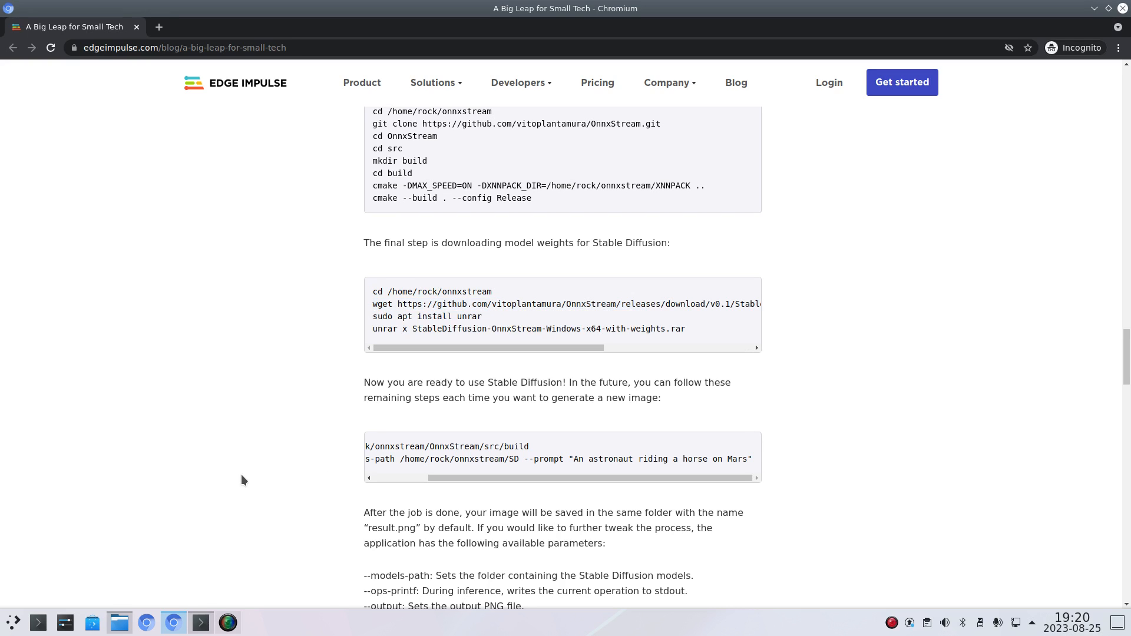
pyautogui.moveTo(222, 578)
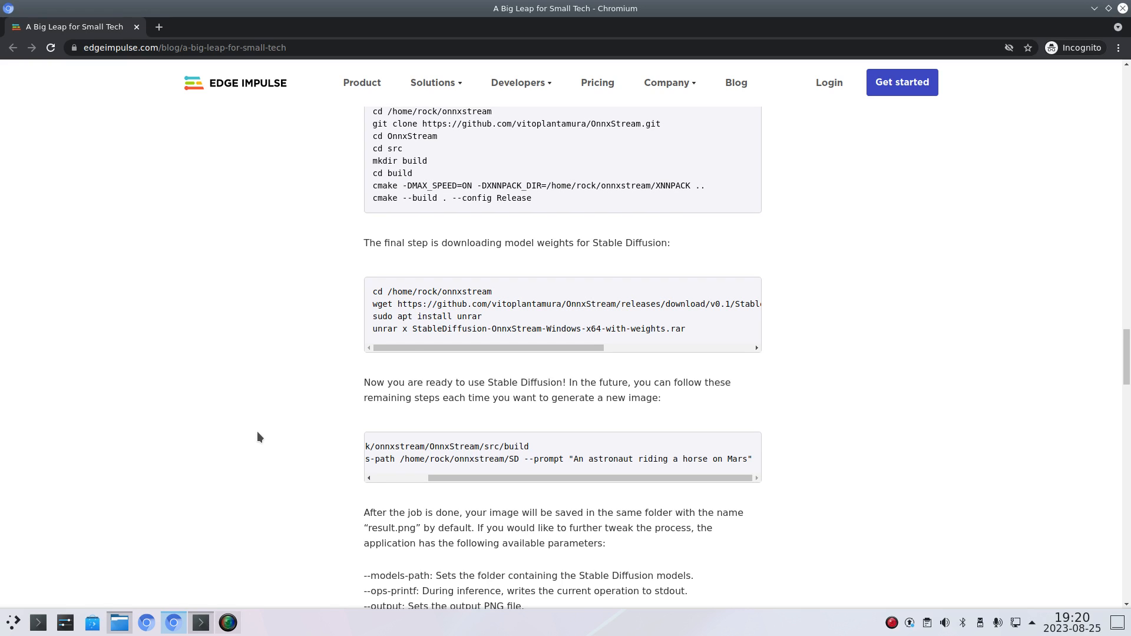
pyautogui.moveTo(232, 493)
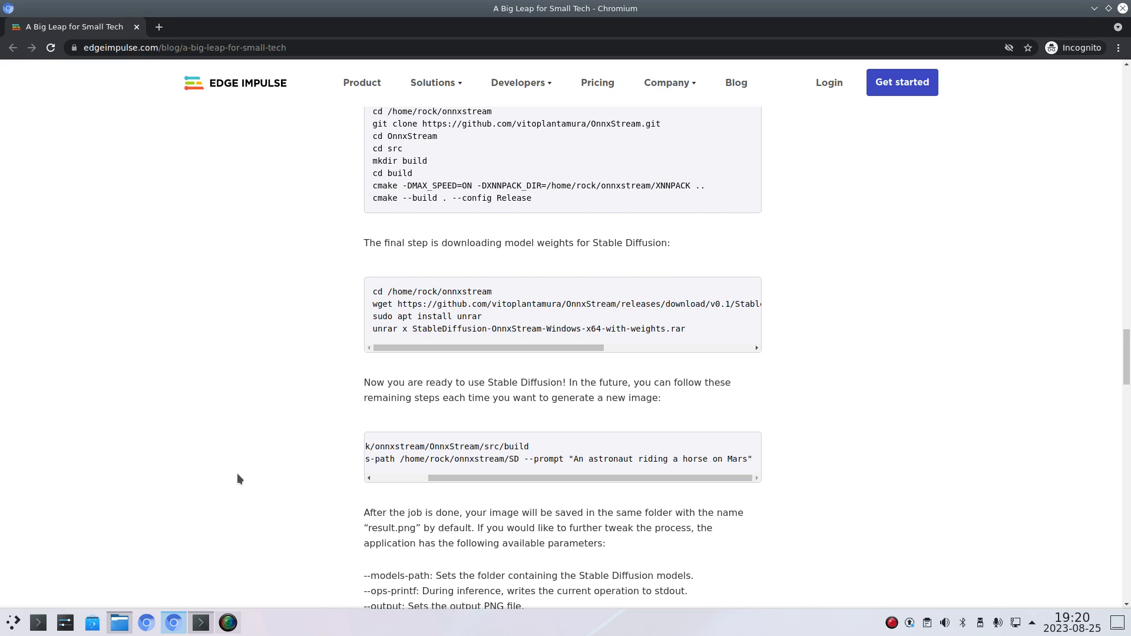
pyautogui.moveTo(221, 493)
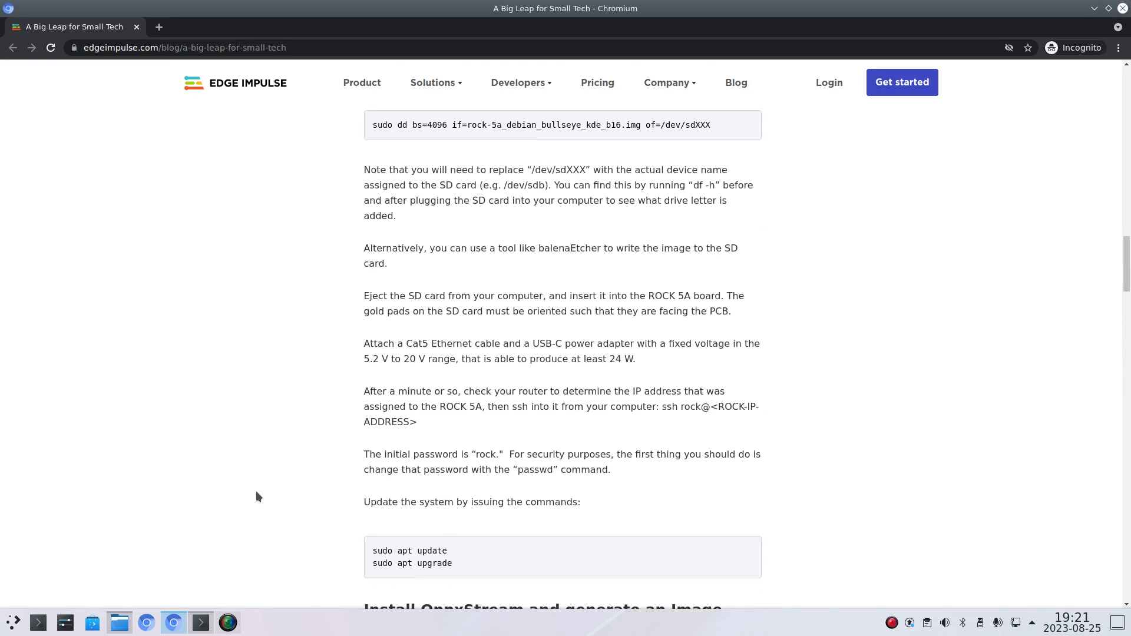
# Step: Highlight the Pi Zero's '512 MB of RAM' in the intro, then clear the selection
pyautogui.scroll(-3)
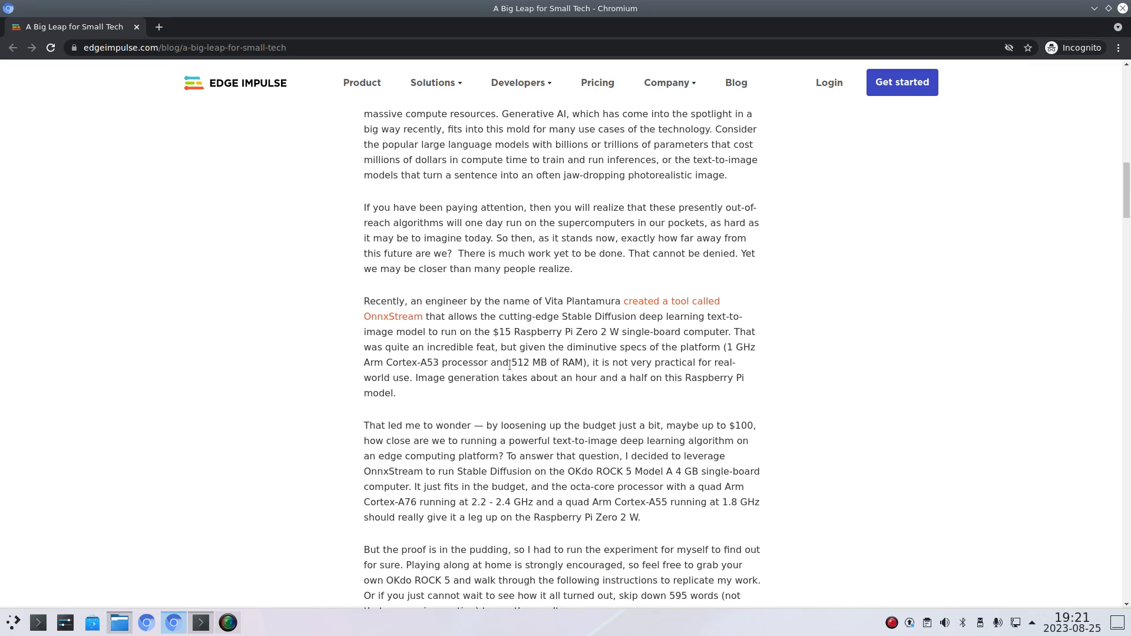
pyautogui.moveTo(508, 362); pyautogui.dragTo(588, 363)
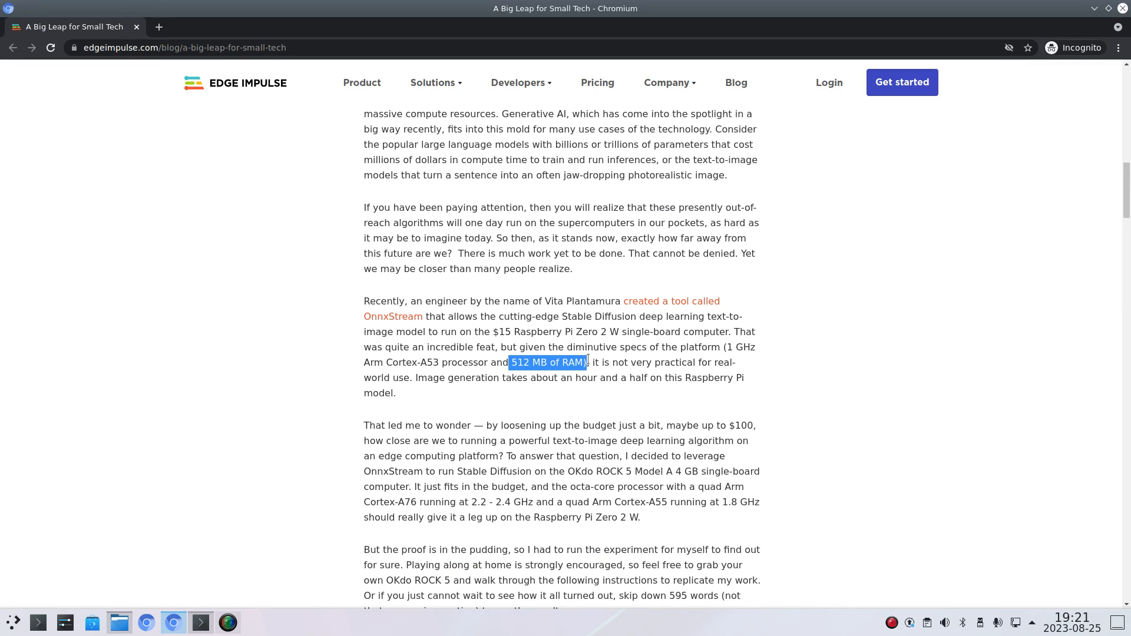
pyautogui.click(218, 435)
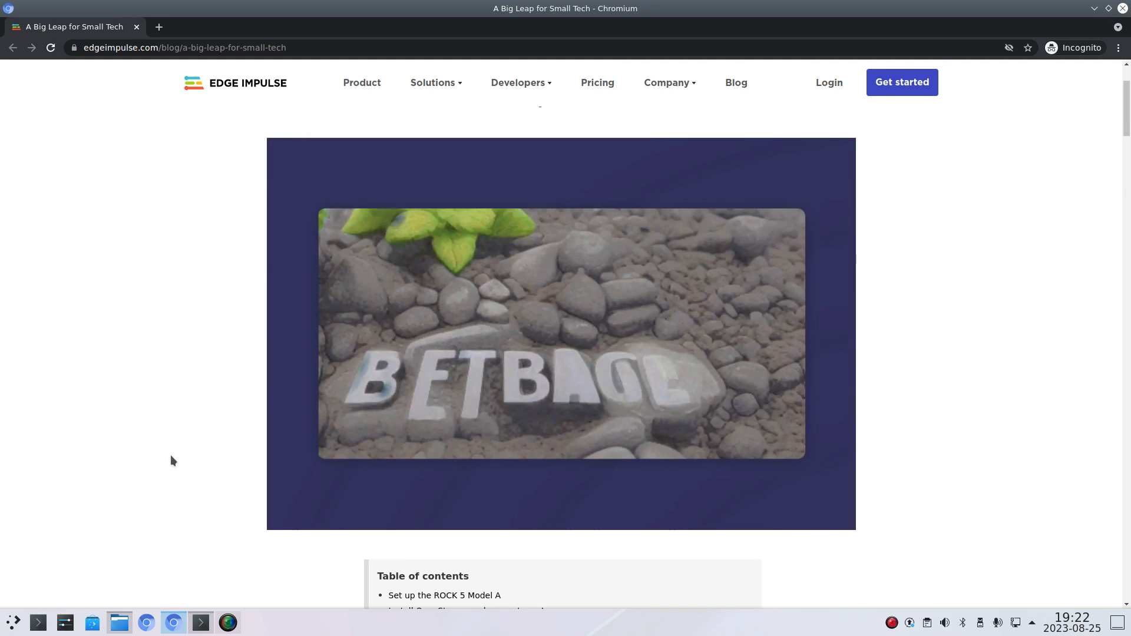
# Step: Scroll past the banner and table of contents to the OnnxStream Raspberry Pi Zero 2 W paragraph
pyautogui.scroll(-3)
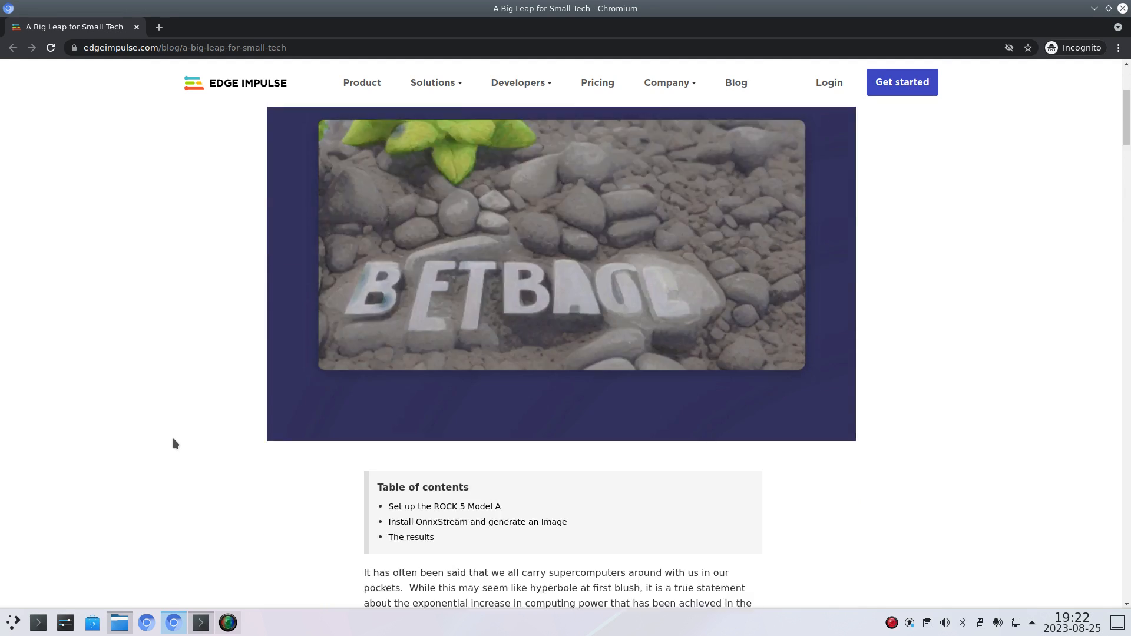
pyautogui.scroll(-3)
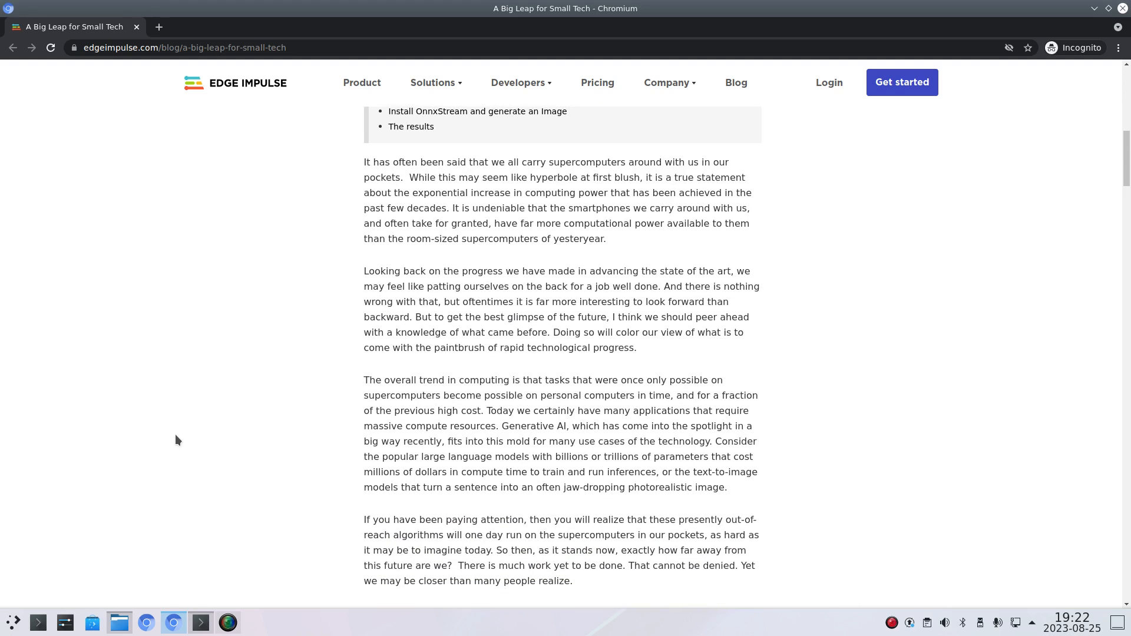
pyautogui.scroll(-3)
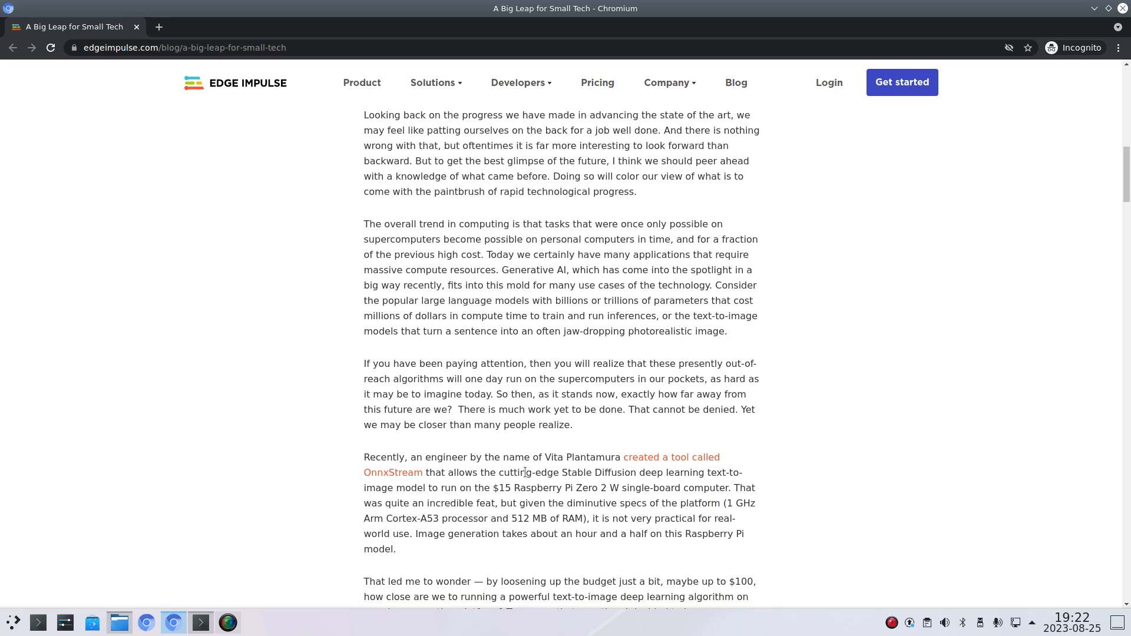
pyautogui.moveTo(553, 459)
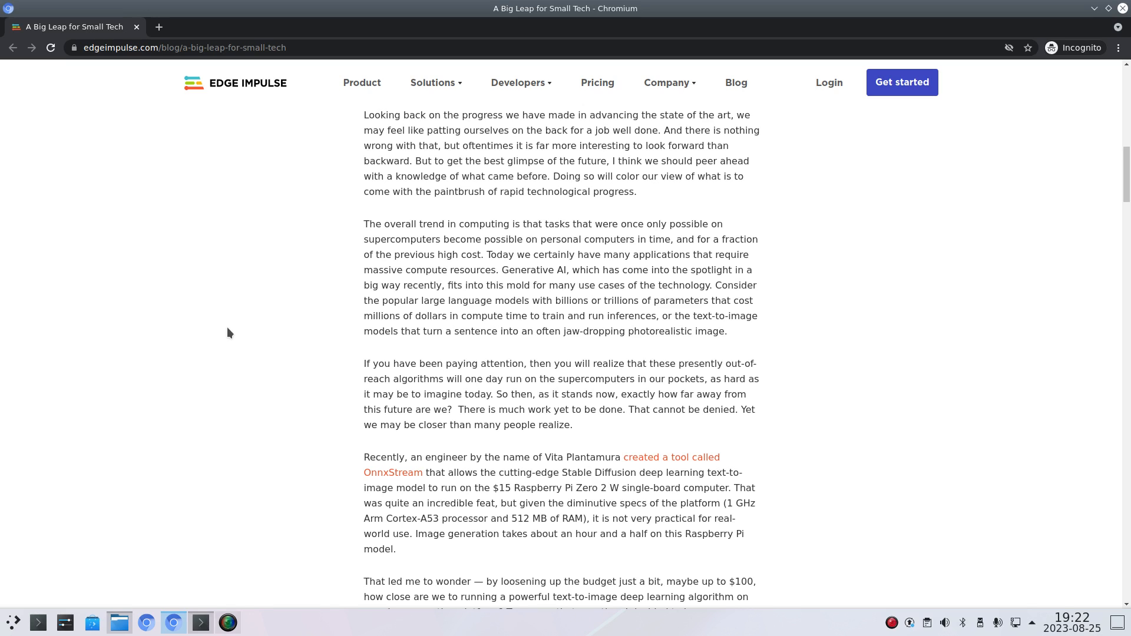
pyautogui.moveTo(242, 485)
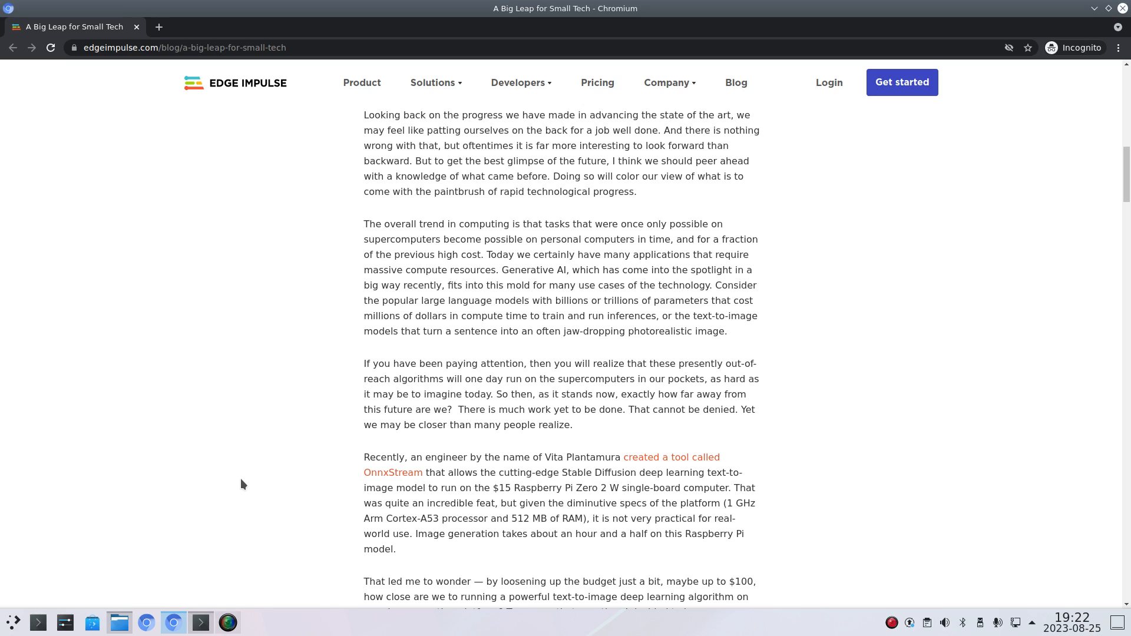